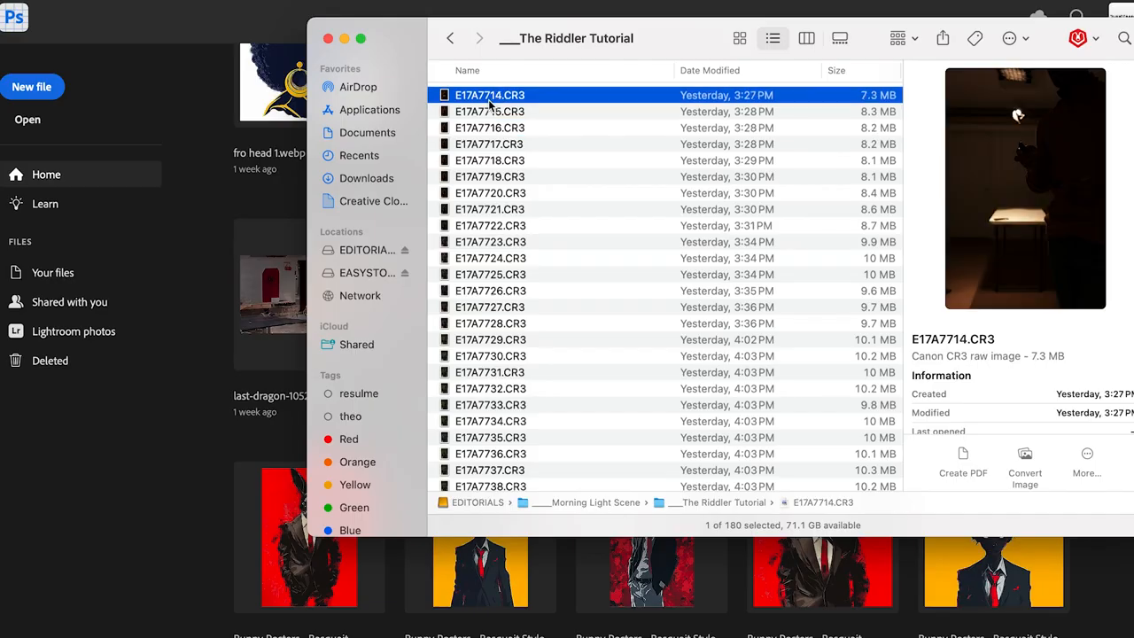
Scroll The Riddler Tutorial folder in Finder down to the CR3 raw files.
{"action": "scroll", "scroll_direction": "down", "scroll_amount": 3}
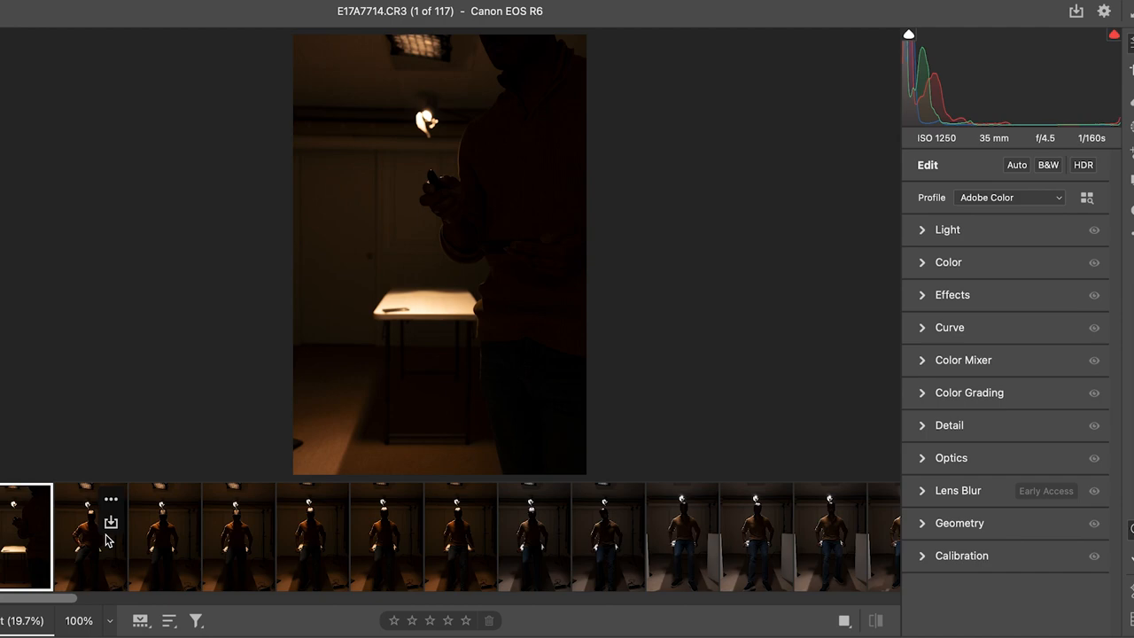
Preview the second, fifth and sixth dark studio shots from the filmstrip.
{"action": "left_click", "coordinate": [91, 535]}
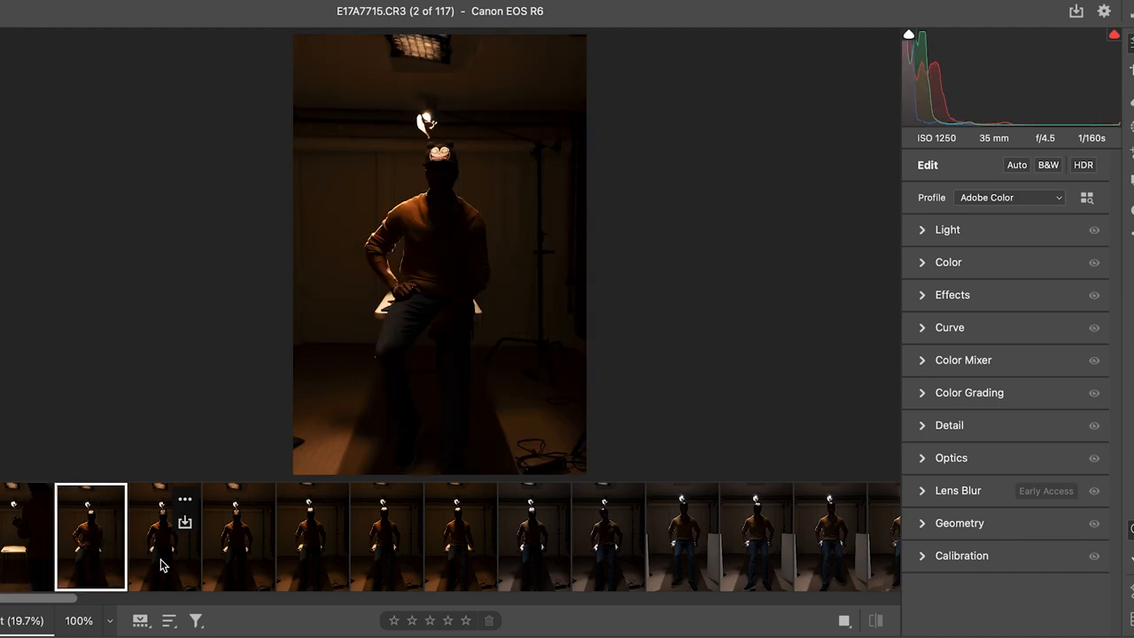
{"action": "left_click", "coordinate": [163, 535]}
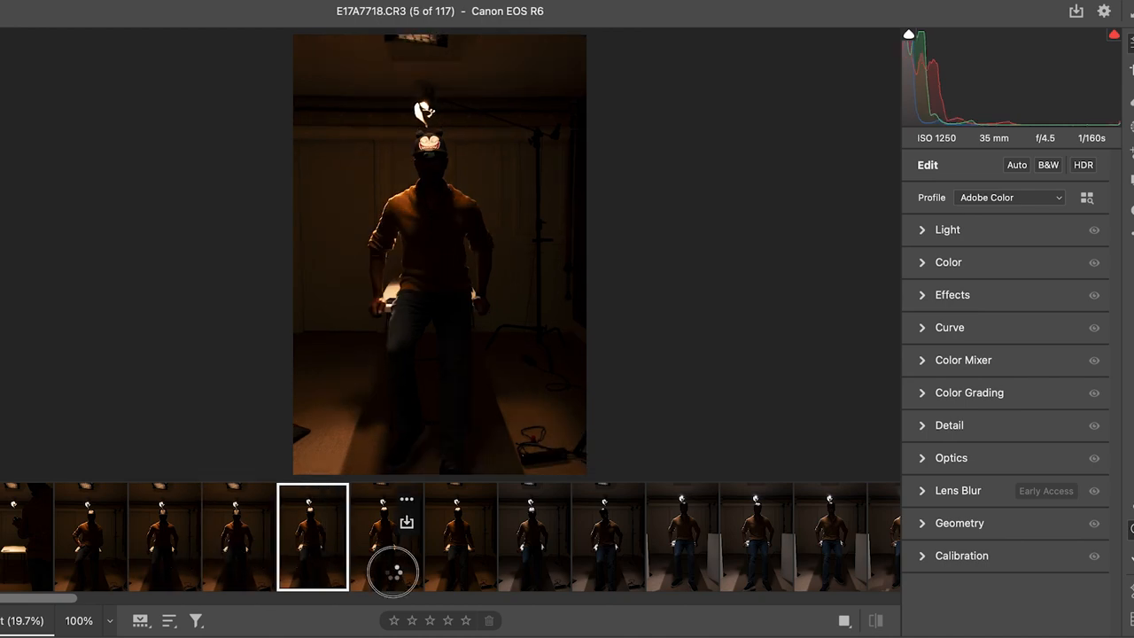
{"action": "left_click", "coordinate": [459, 535]}
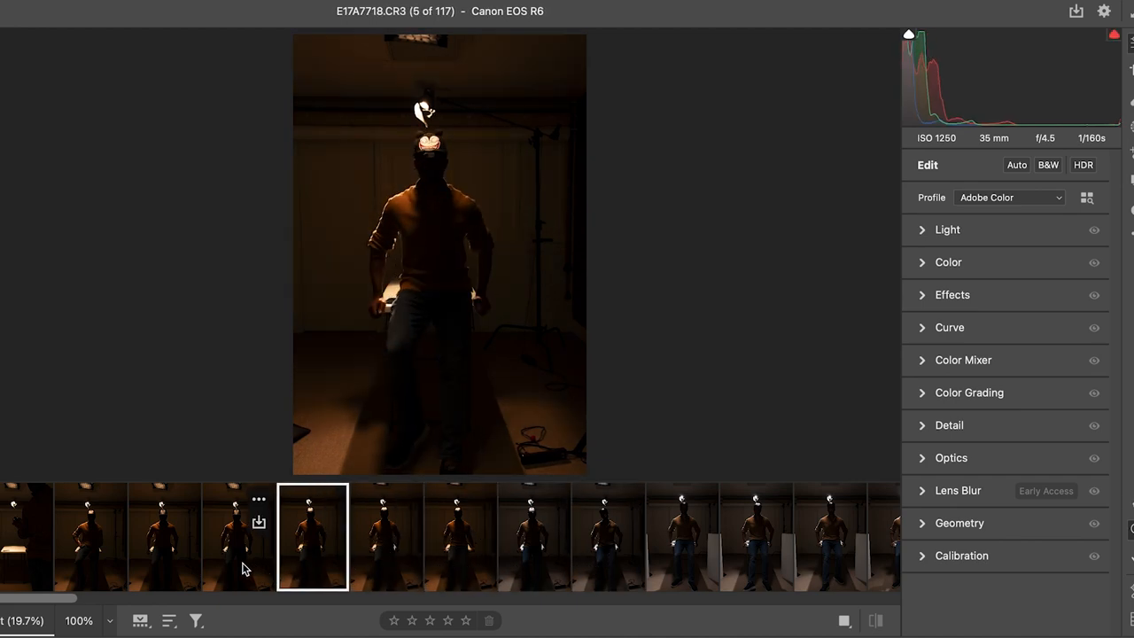
{"action": "left_click", "coordinate": [237, 535]}
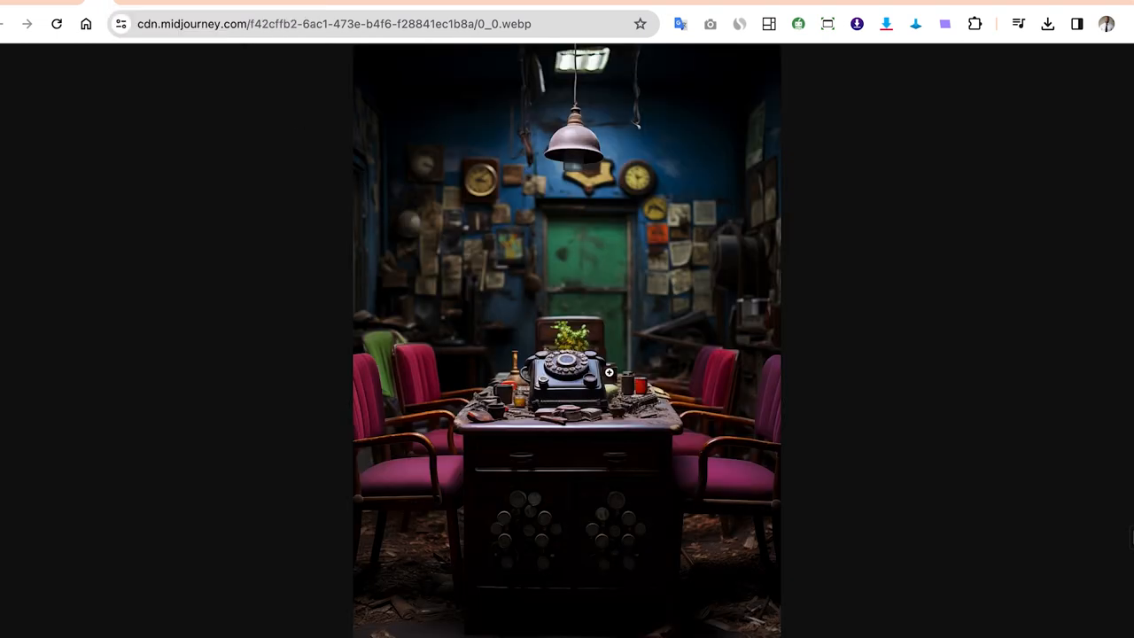
{"action": "mouse_move", "coordinate": [601, 393]}
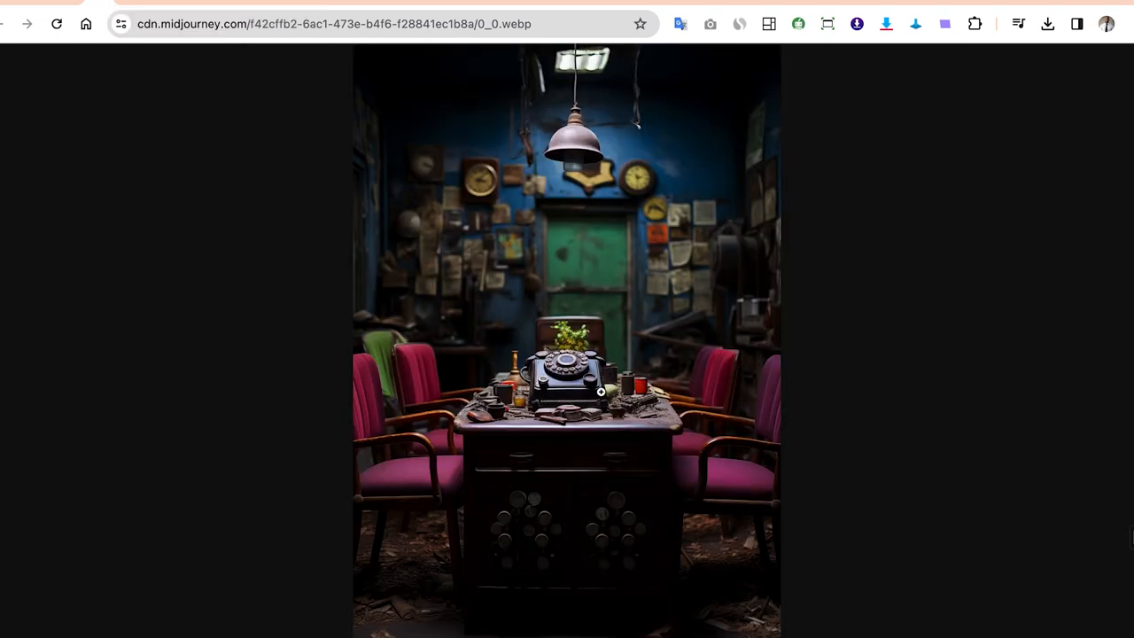
{"action": "left_click", "coordinate": [601, 391]}
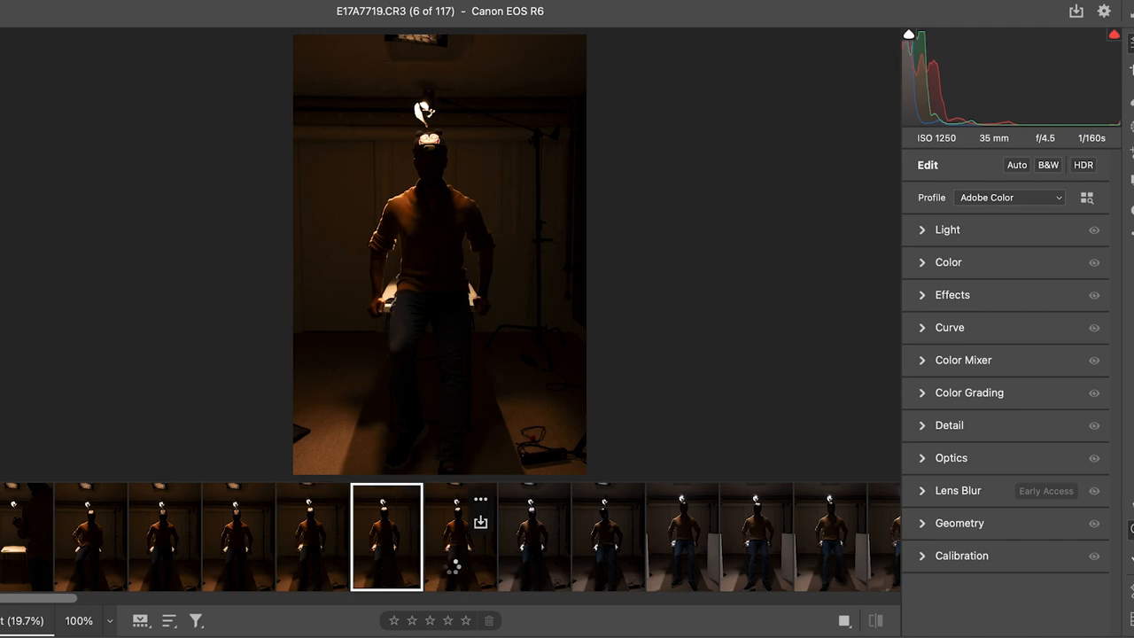
Compare shots 9, 11 and 7, settling on the eleventh frame E17A7724.CR3.
{"action": "left_click", "coordinate": [610, 535]}
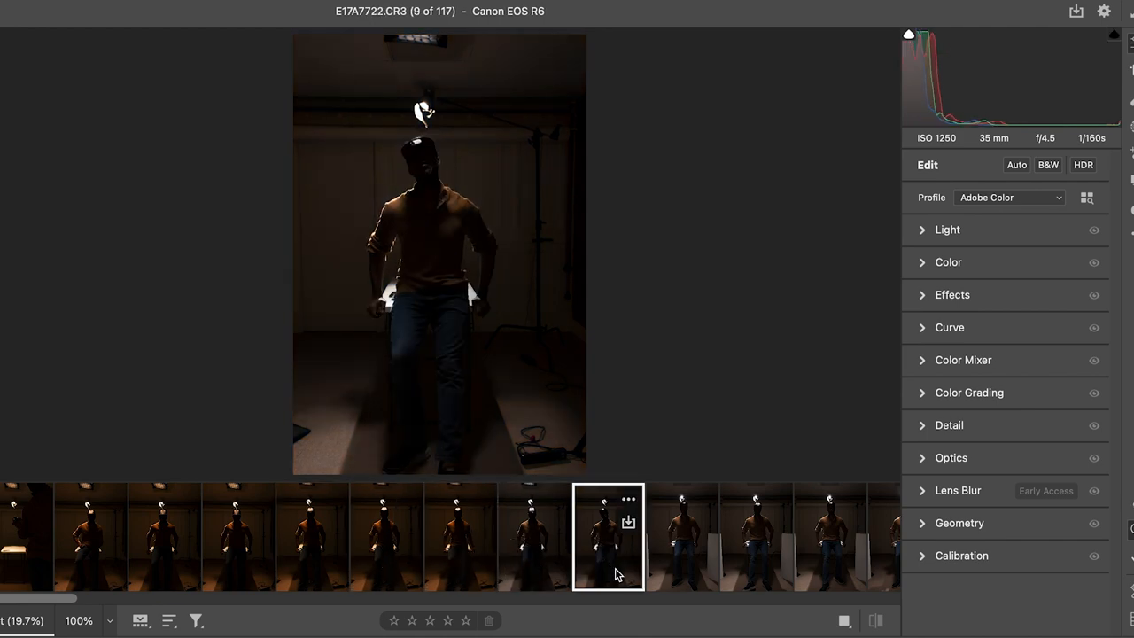
{"action": "left_click", "coordinate": [756, 535]}
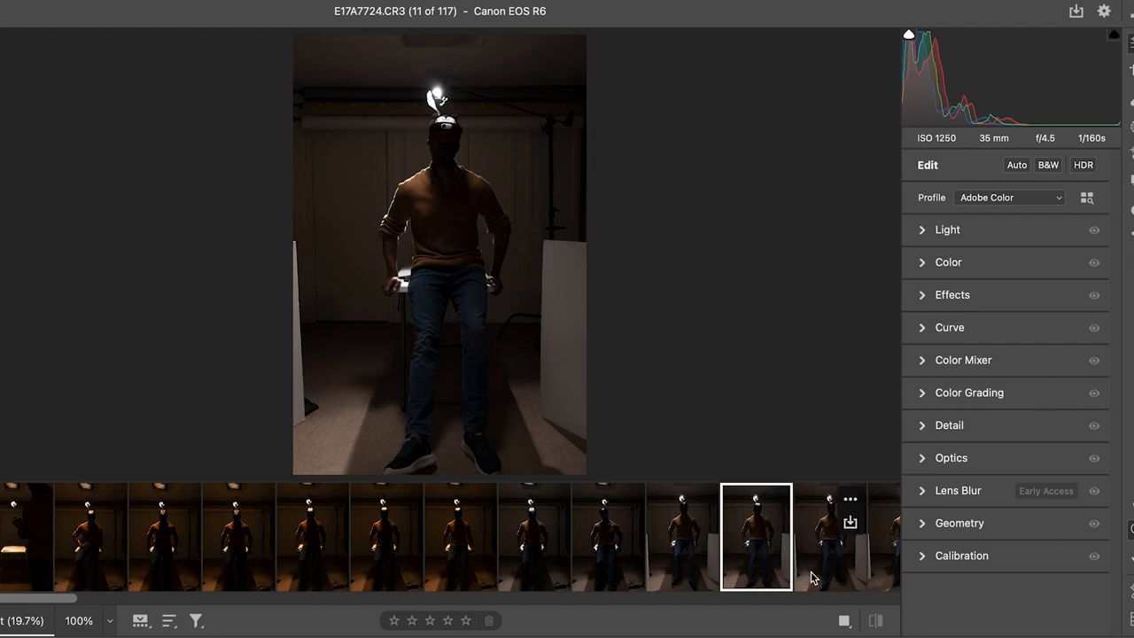
{"action": "mouse_move", "coordinate": [485, 453]}
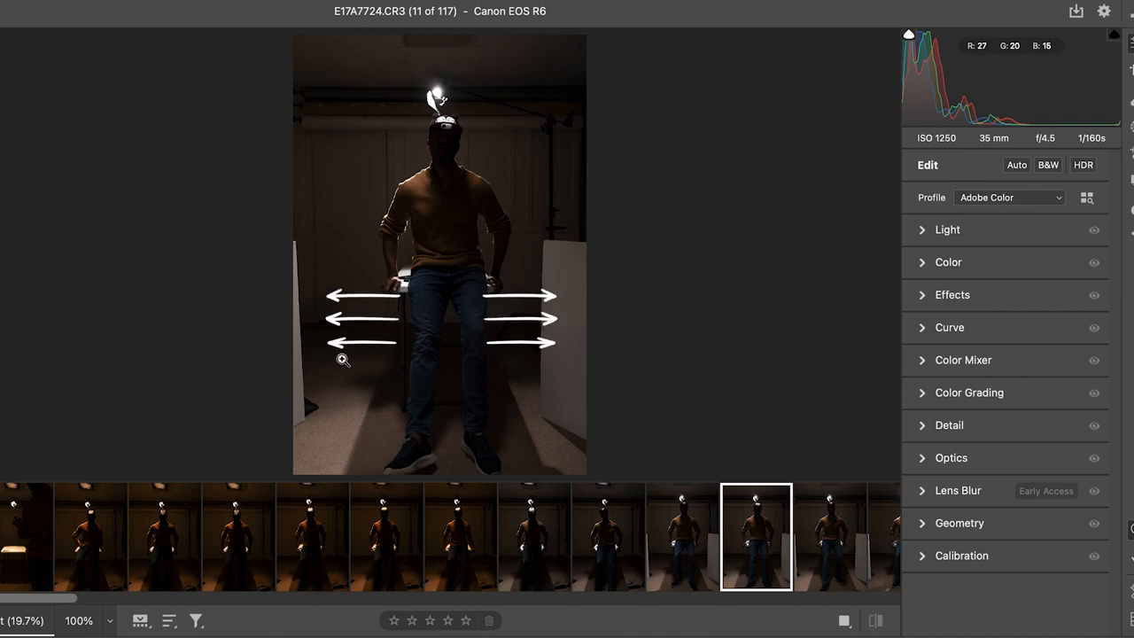
{"action": "left_click", "coordinate": [461, 535]}
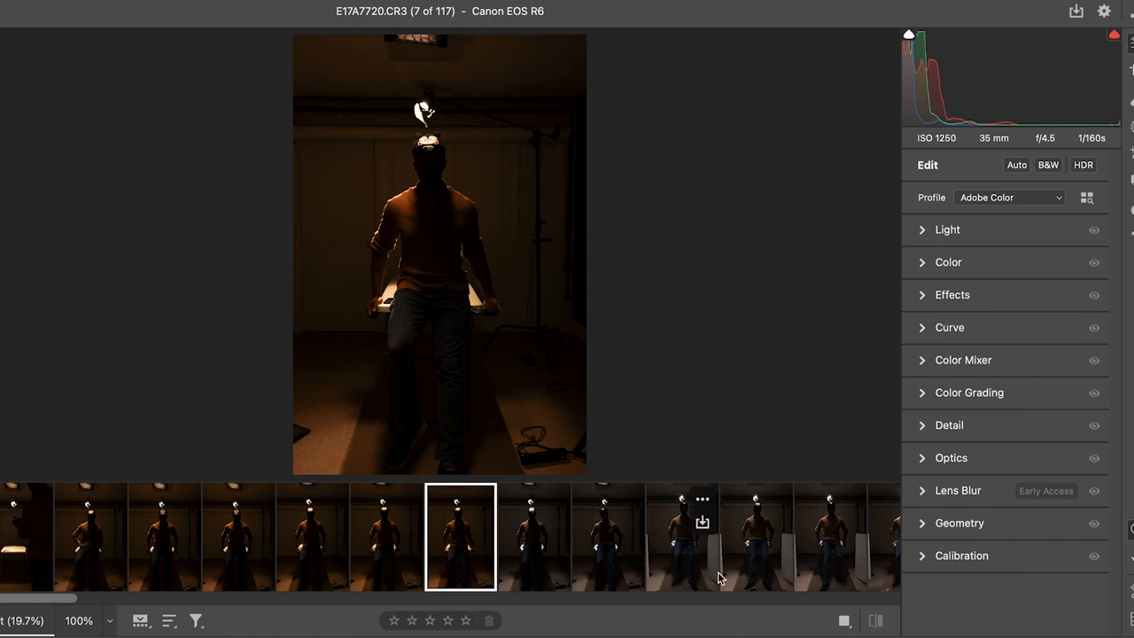
{"action": "left_click", "coordinate": [756, 535]}
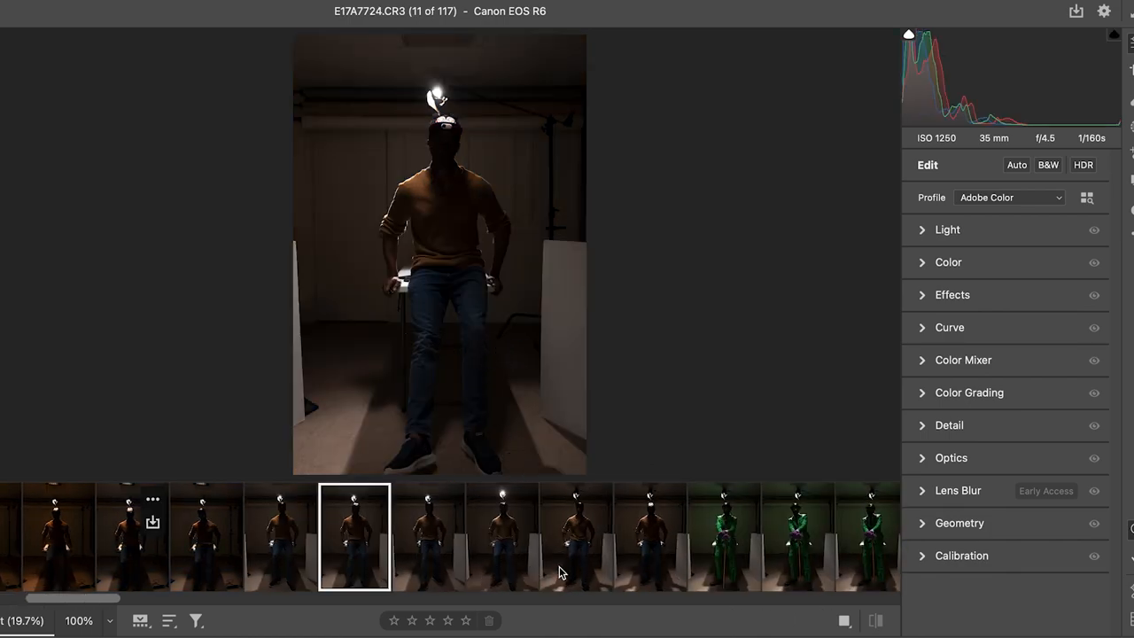
View the first green Riddler suit shot, then frame 20, E17A7733.CR3.
{"action": "left_click", "coordinate": [567, 535]}
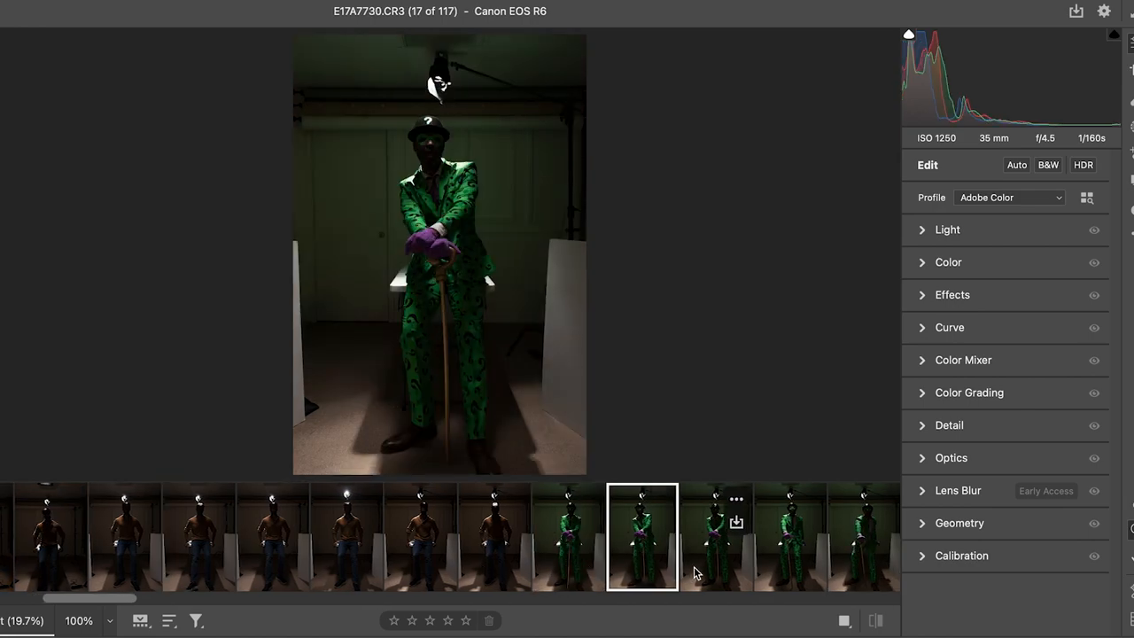
{"action": "left_click", "coordinate": [715, 535]}
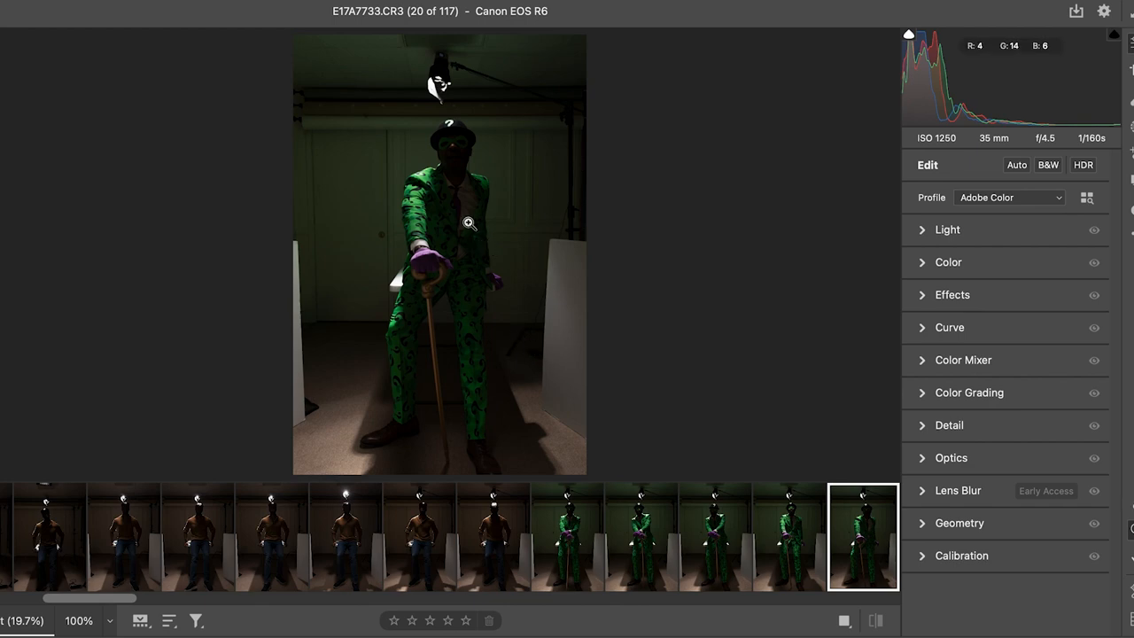
Apply the Adobe Portrait profile, set Contrast -5, Shadows +29, Blacks +29, and tweak Effects.
{"action": "left_click", "coordinate": [1010, 198]}
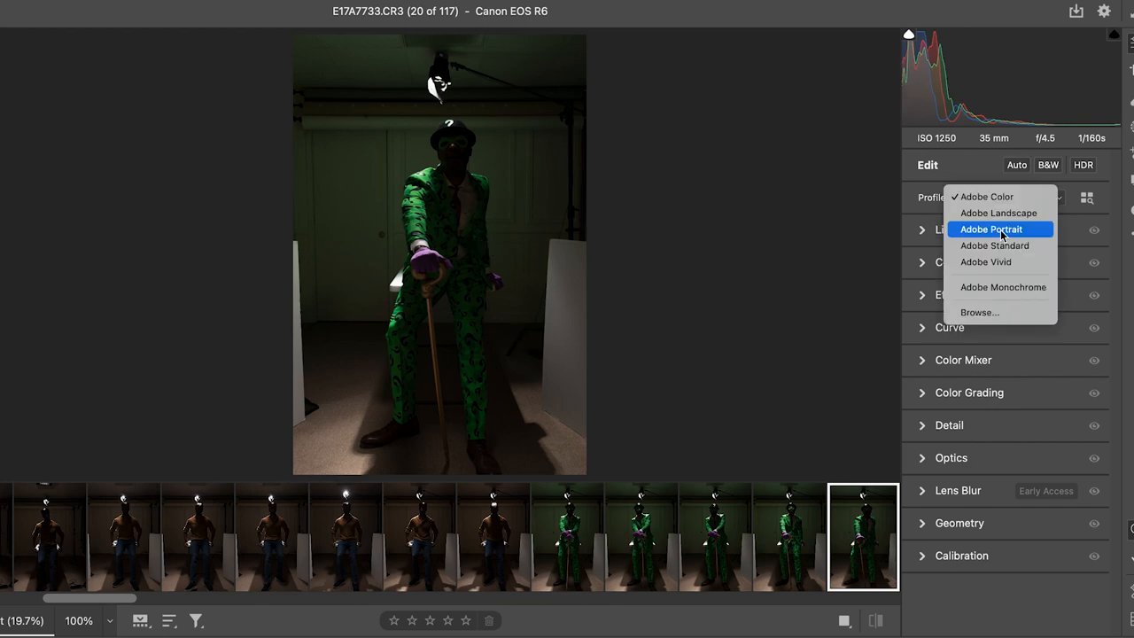
{"action": "left_click", "coordinate": [992, 229]}
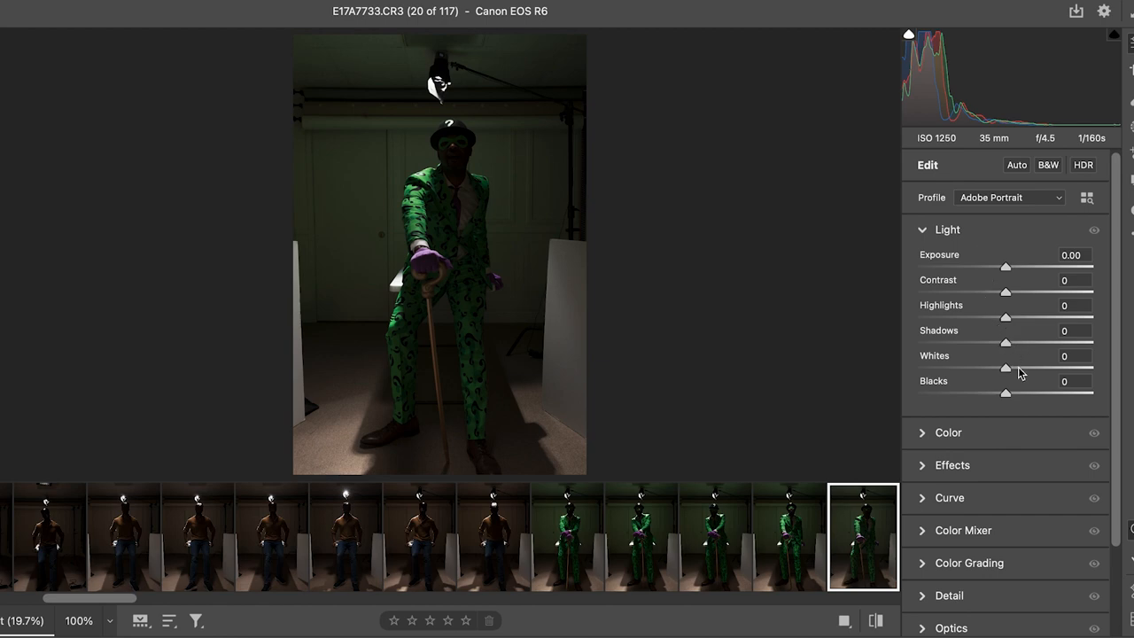
{"action": "left_click_drag", "start_coordinate": [1006, 343], "coordinate": [1024, 344]}
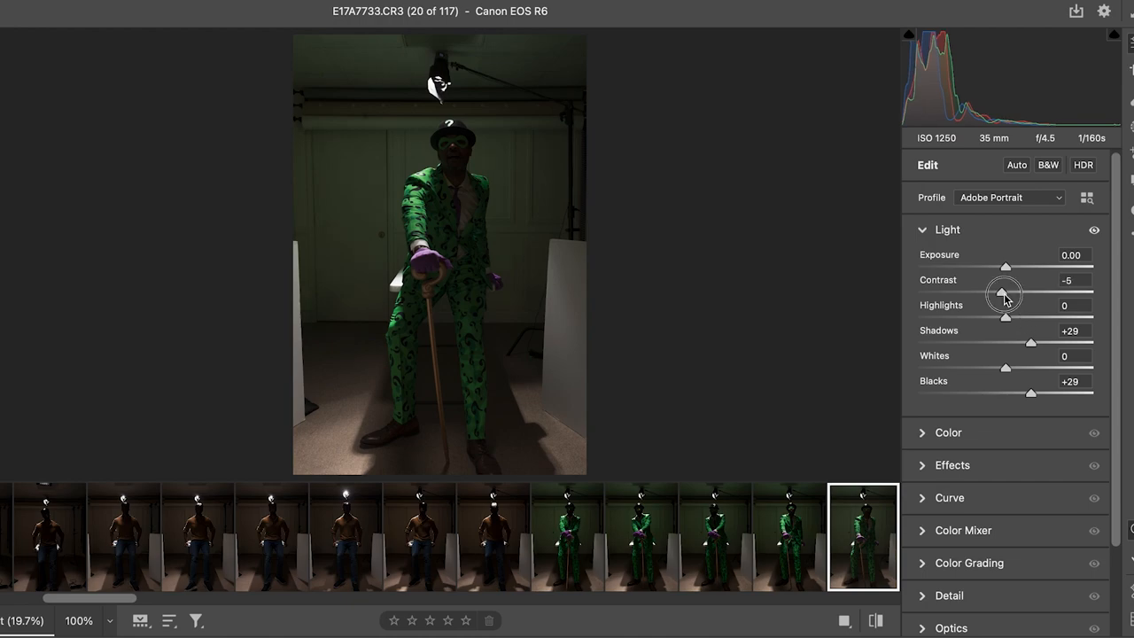
{"action": "left_click", "coordinate": [946, 230]}
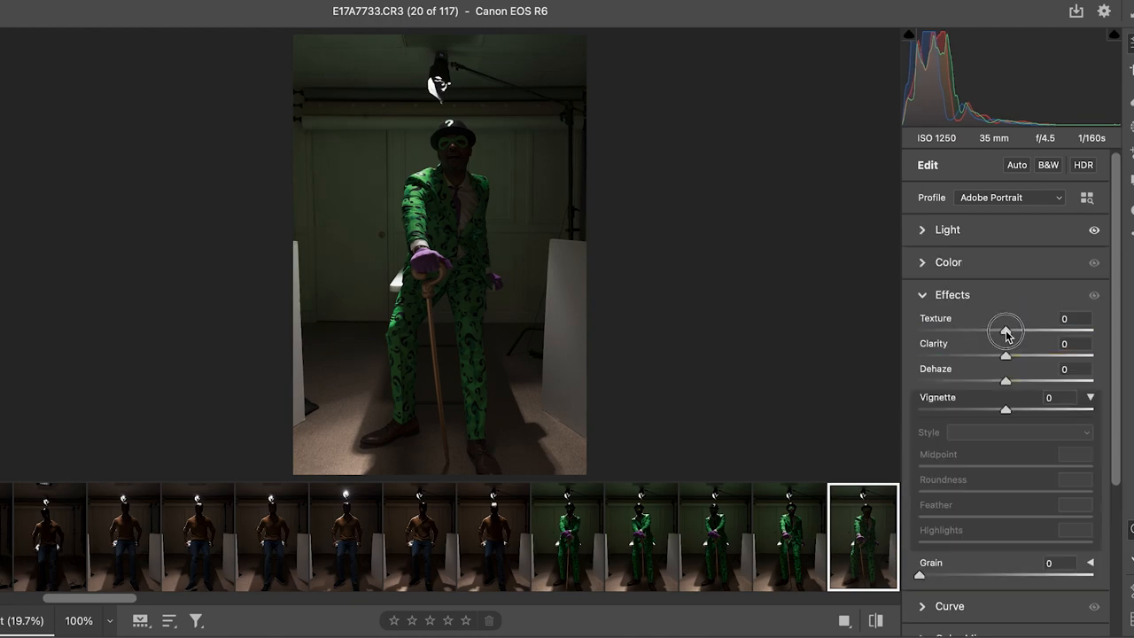
{"action": "left_click_drag", "start_coordinate": [1006, 329], "coordinate": [1014, 329]}
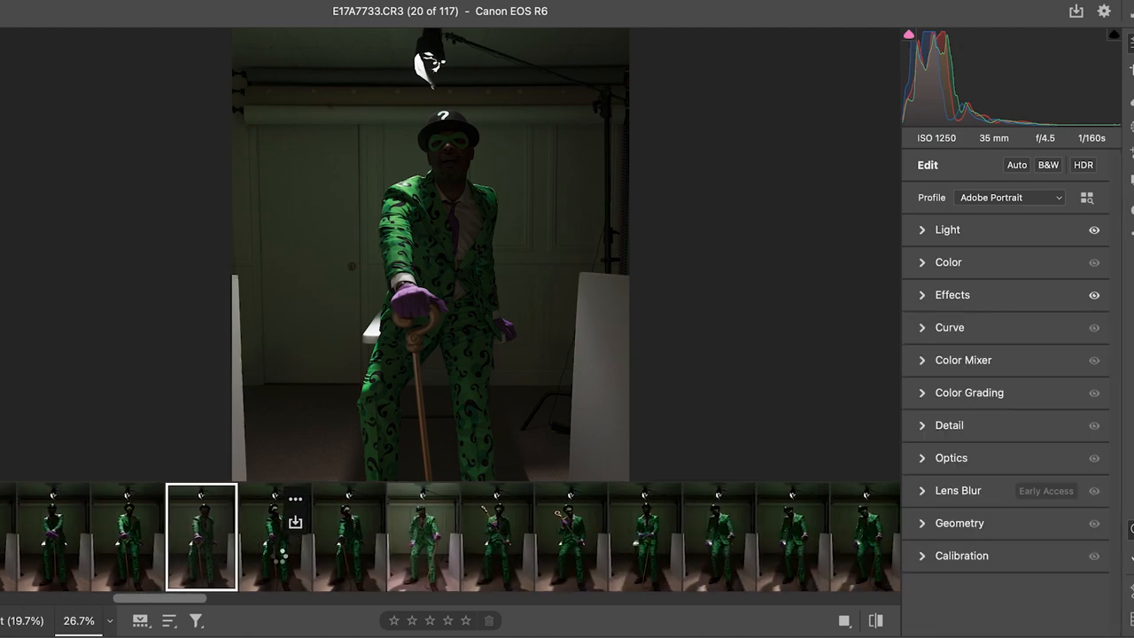
Browse shots 21, 22, 28, 37 and 38, ending on E17A7753.CR3, 40 of 117.
{"action": "left_click", "coordinate": [275, 535]}
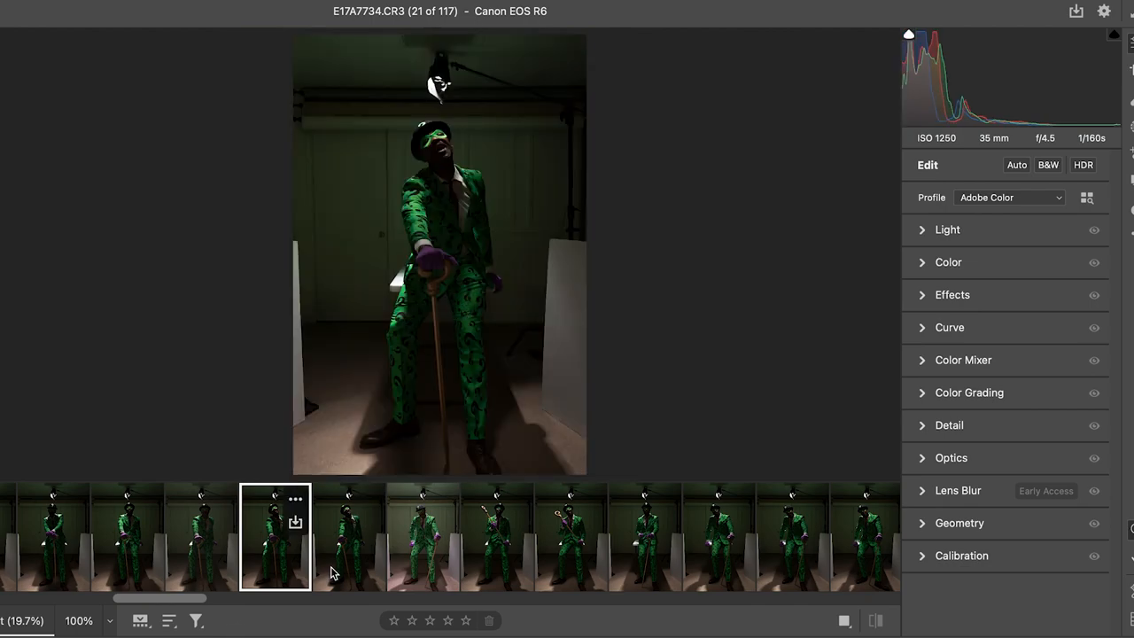
{"action": "left_click", "coordinate": [349, 535]}
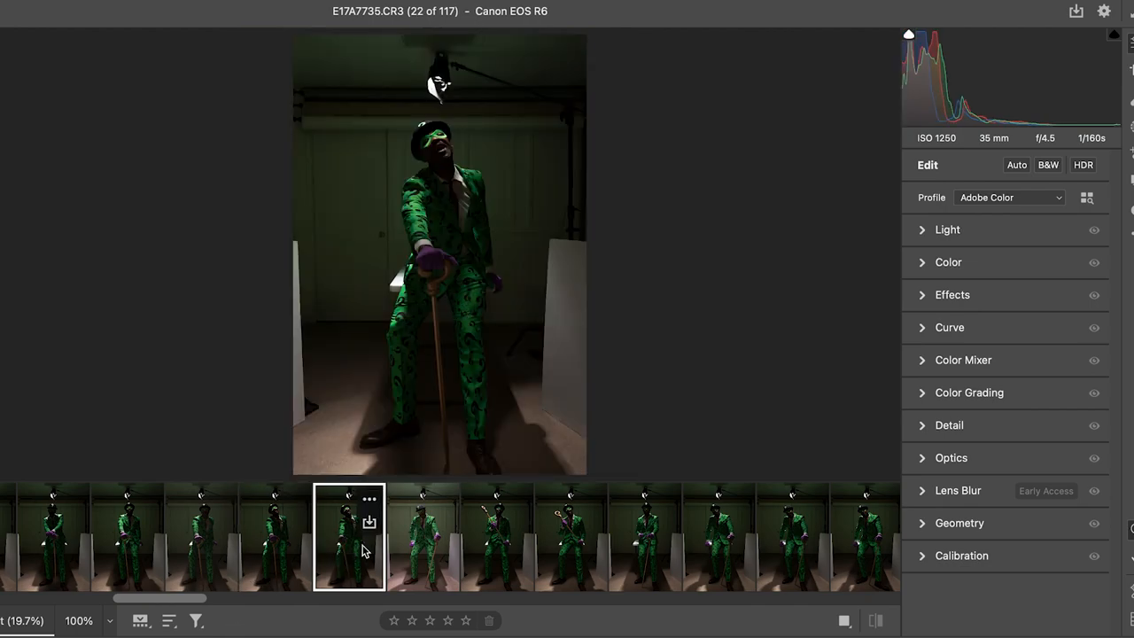
{"action": "left_click", "coordinate": [570, 534]}
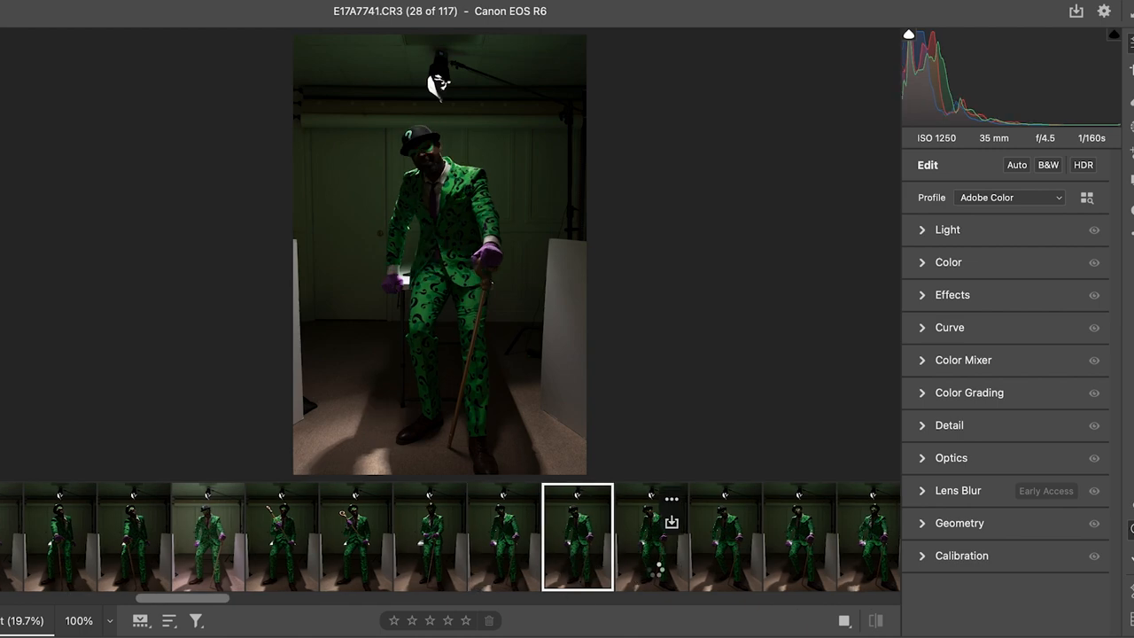
{"action": "left_click", "coordinate": [797, 535]}
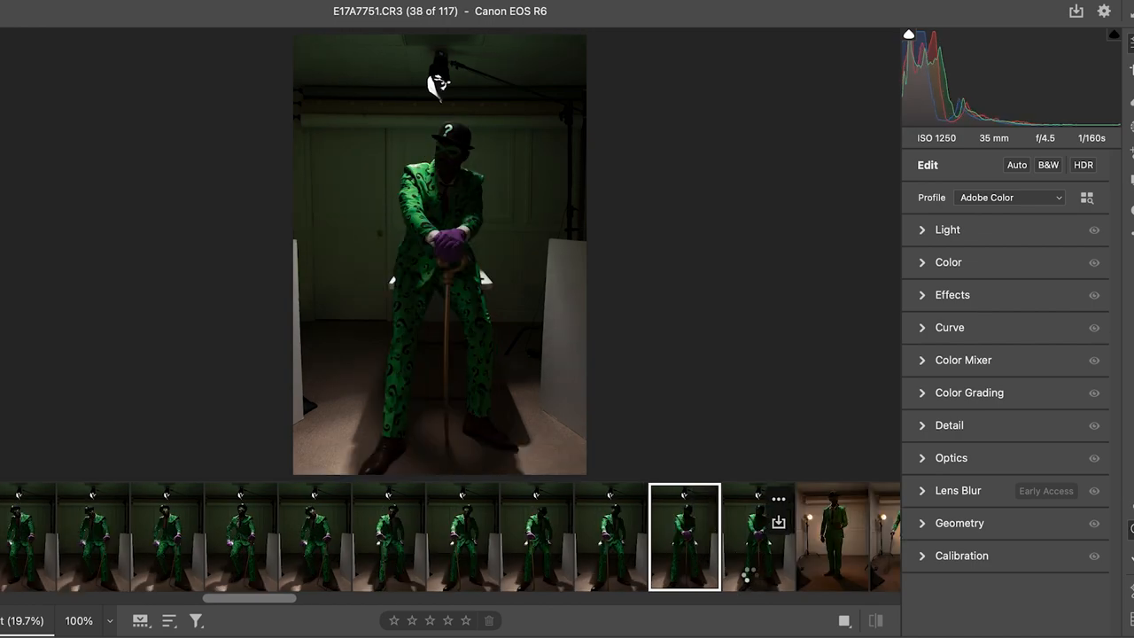
{"action": "mouse_move", "coordinate": [539, 256]}
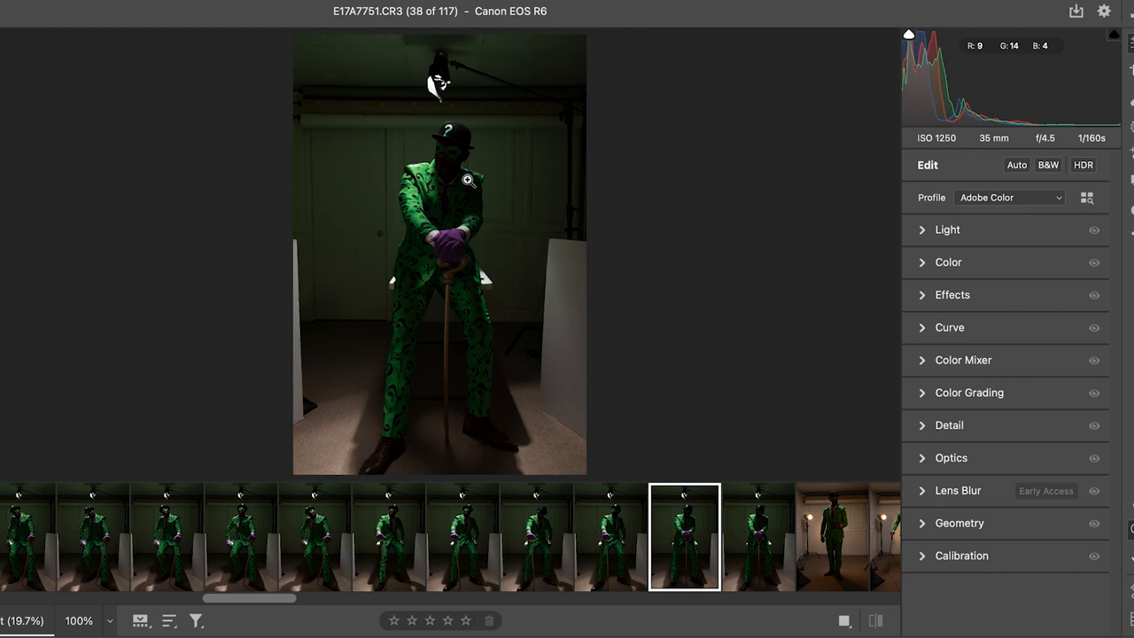
{"action": "left_click", "coordinate": [609, 535]}
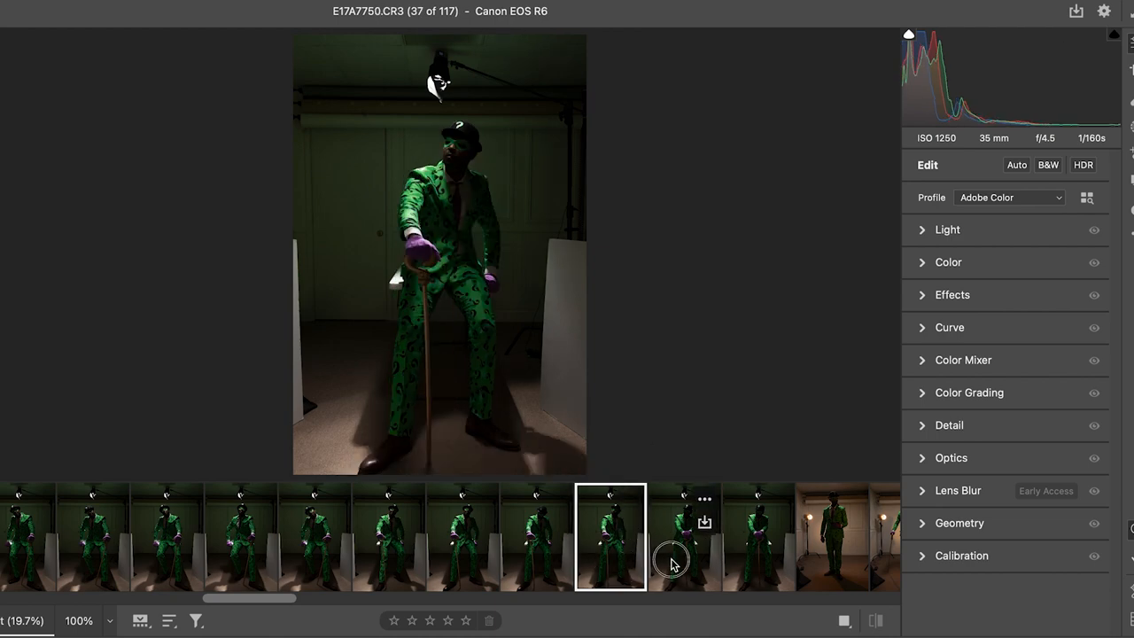
{"action": "left_click", "coordinate": [683, 535]}
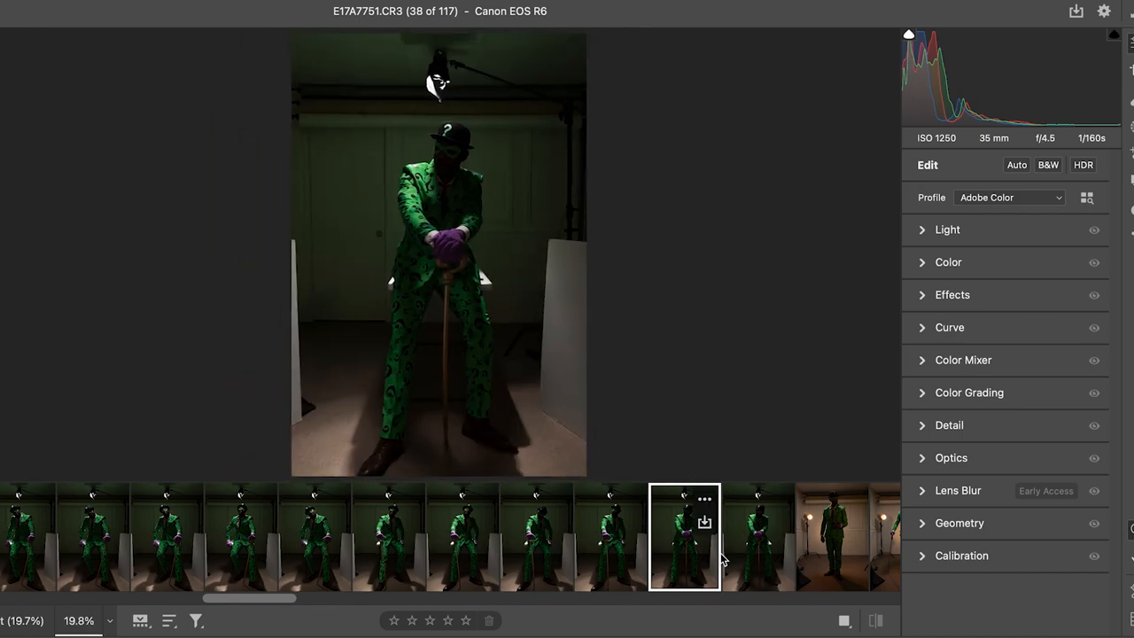
{"action": "left_click", "coordinate": [677, 535]}
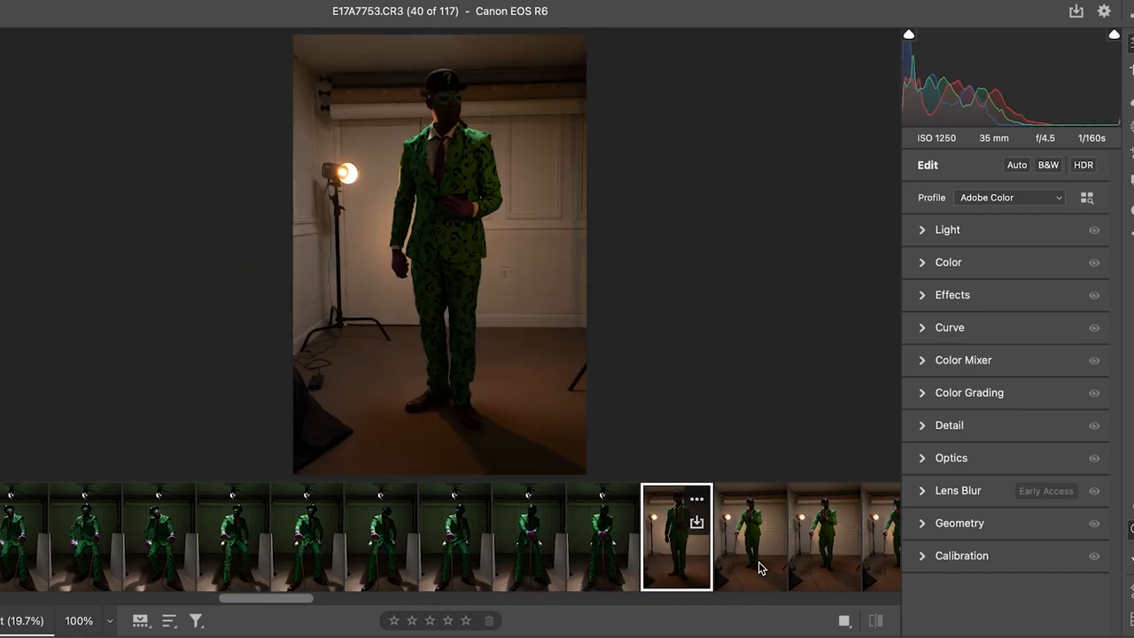
View shots 41, 42 and 44, then zoom into the suit and lamp of E17A7757.CR3.
{"action": "left_click", "coordinate": [752, 535]}
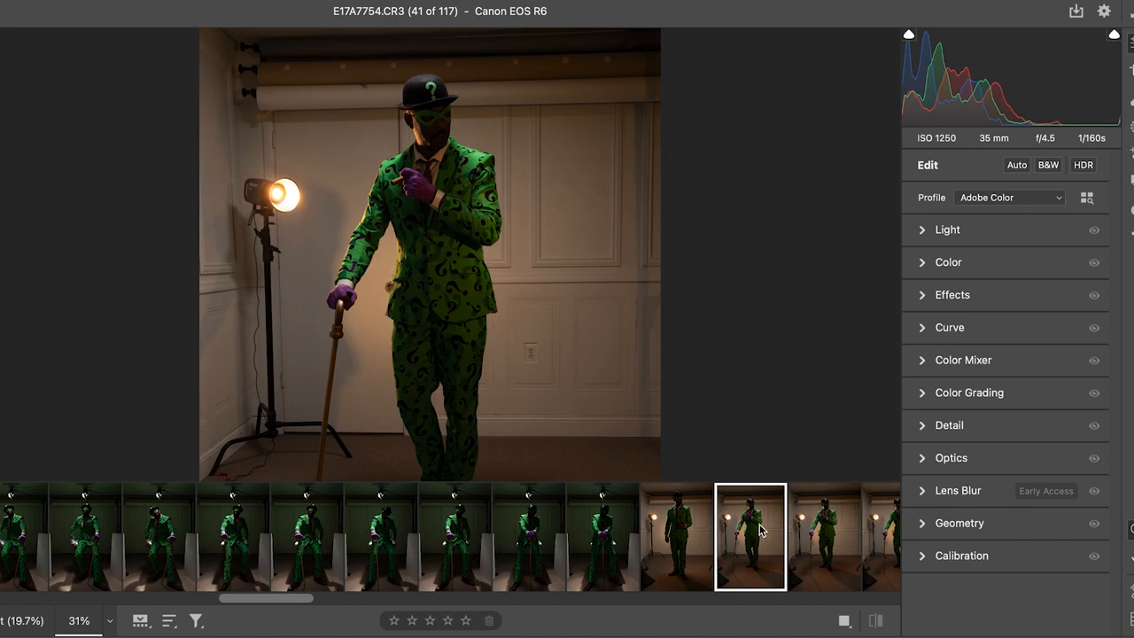
{"action": "left_click", "coordinate": [823, 535]}
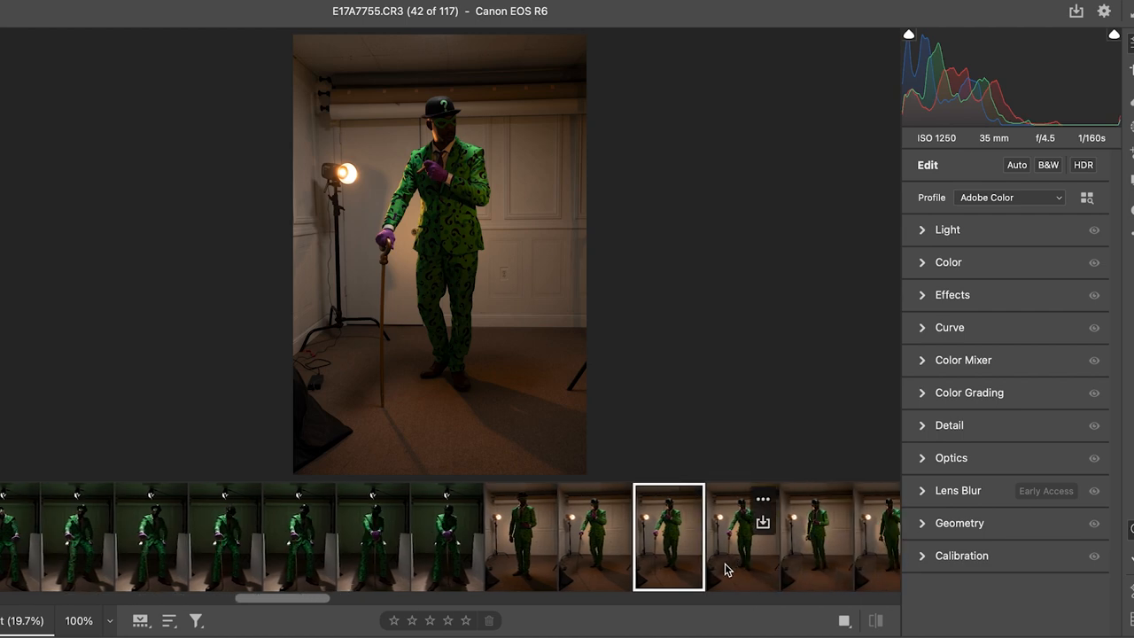
{"action": "left_click", "coordinate": [742, 535]}
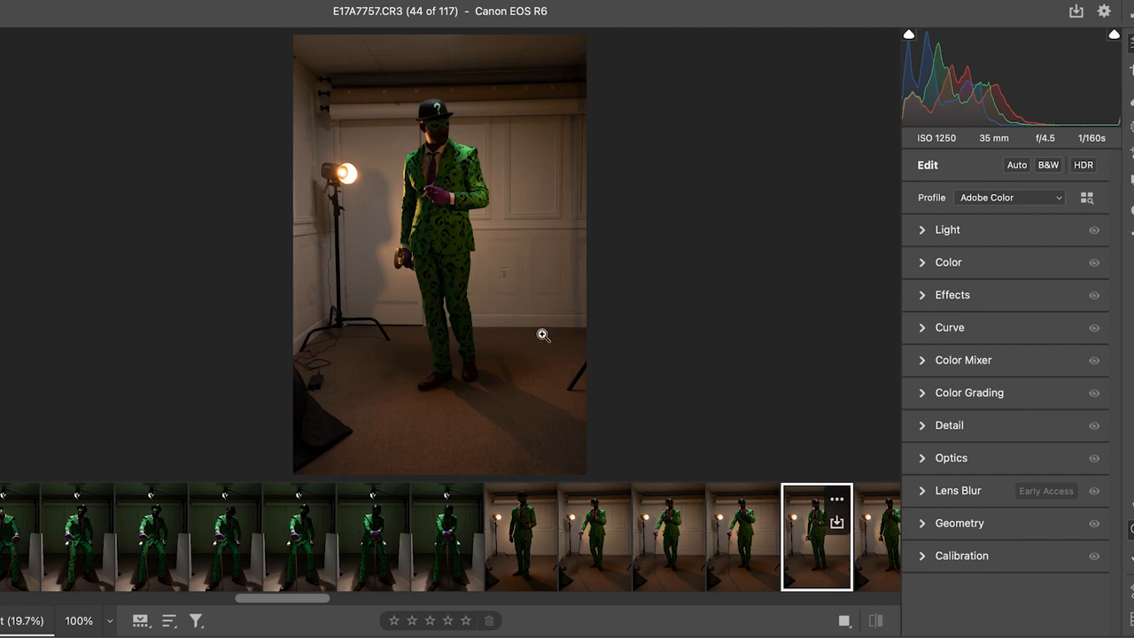
{"action": "left_click", "coordinate": [542, 335]}
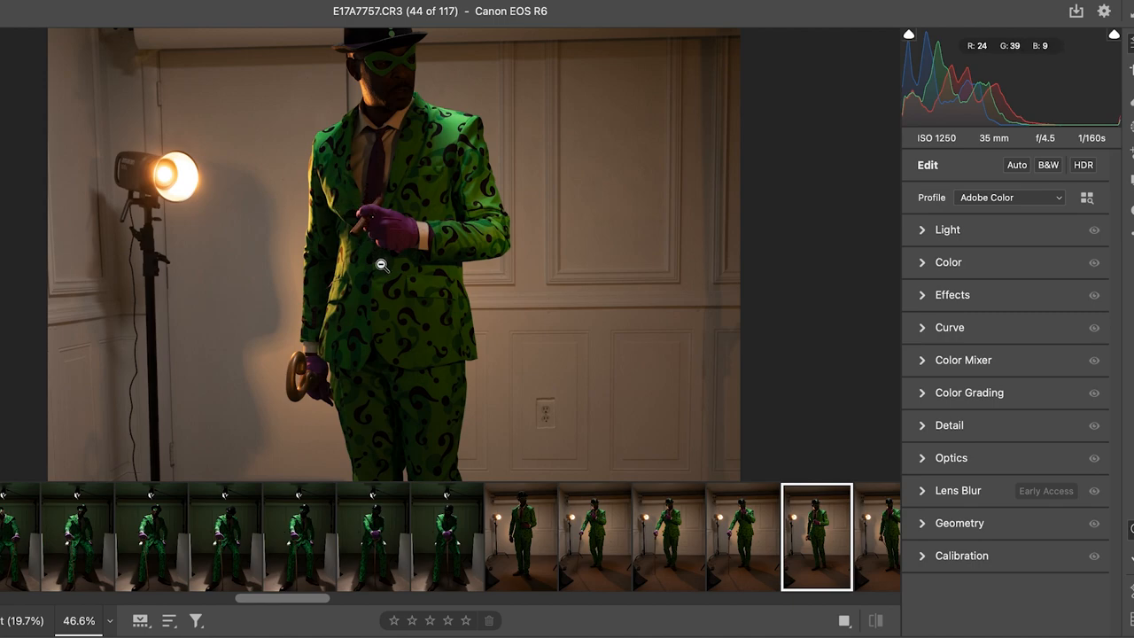
{"action": "mouse_move", "coordinate": [302, 211]}
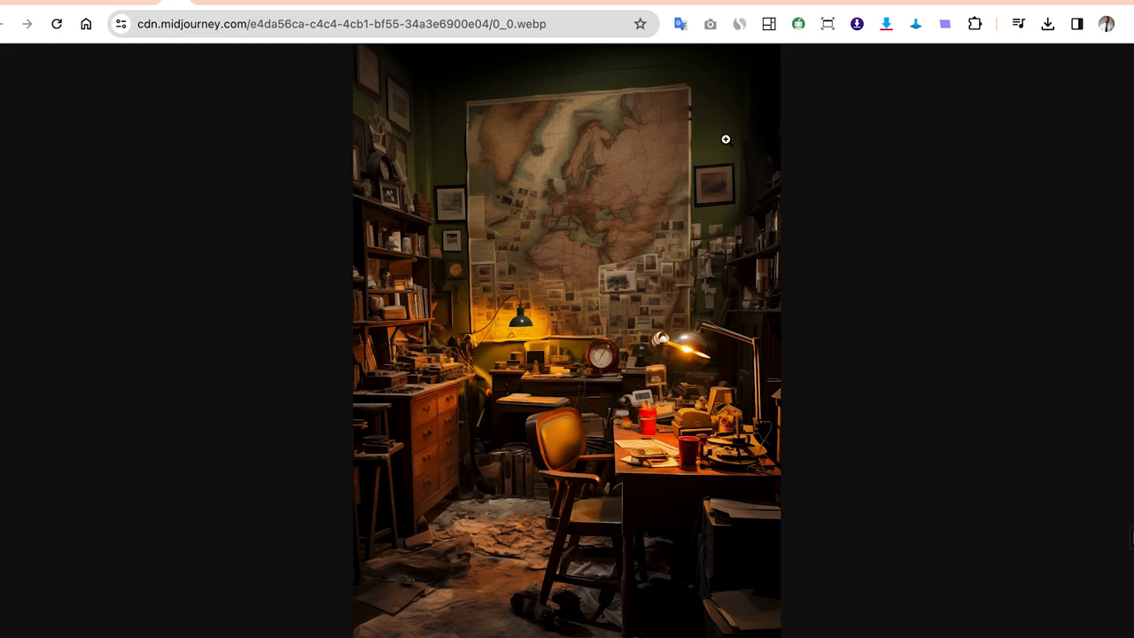
{"action": "mouse_move", "coordinate": [546, 159]}
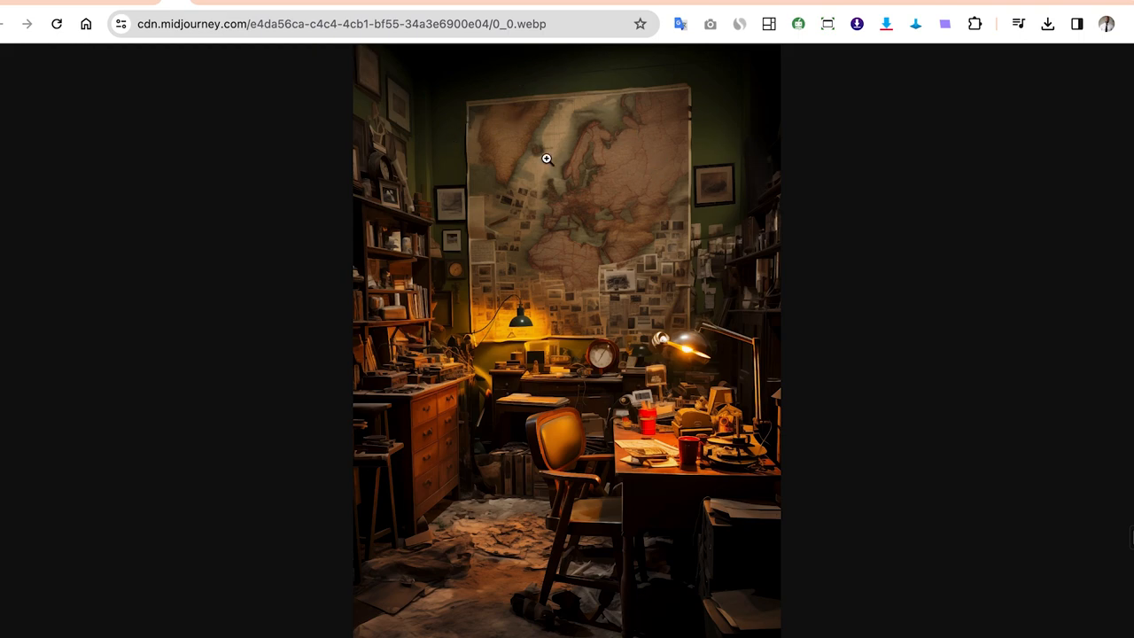
{"action": "mouse_move", "coordinate": [581, 170]}
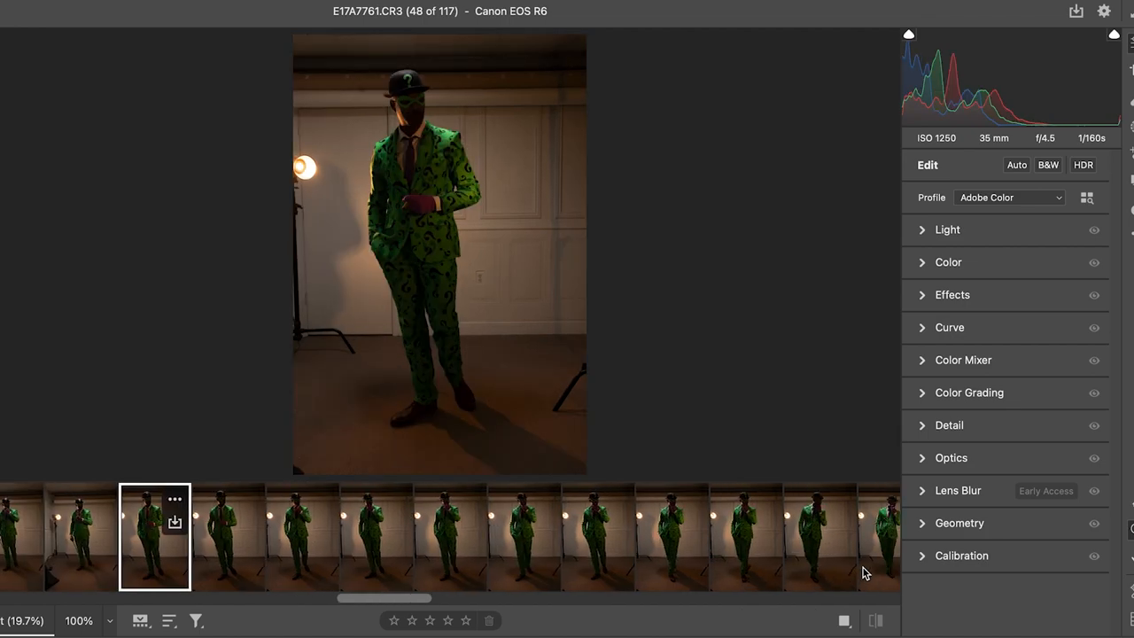
Advance past shots 57 and 60 to the black-backdrop close-up E17A7775.CR3, 62 of 117.
{"action": "left_click", "coordinate": [546, 535]}
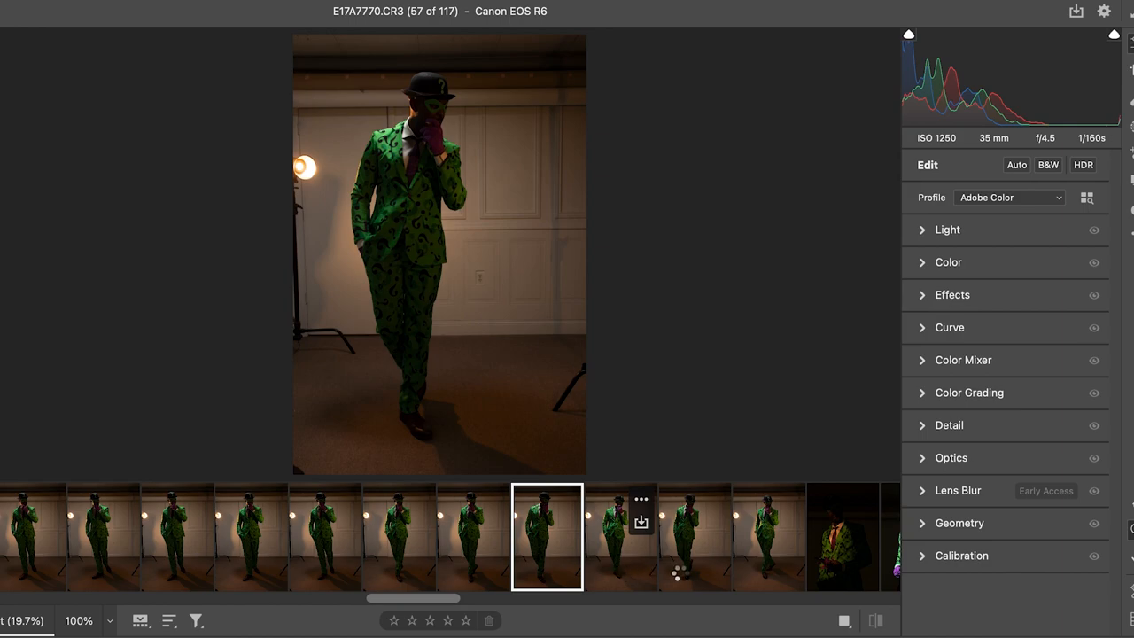
{"action": "left_click", "coordinate": [769, 535]}
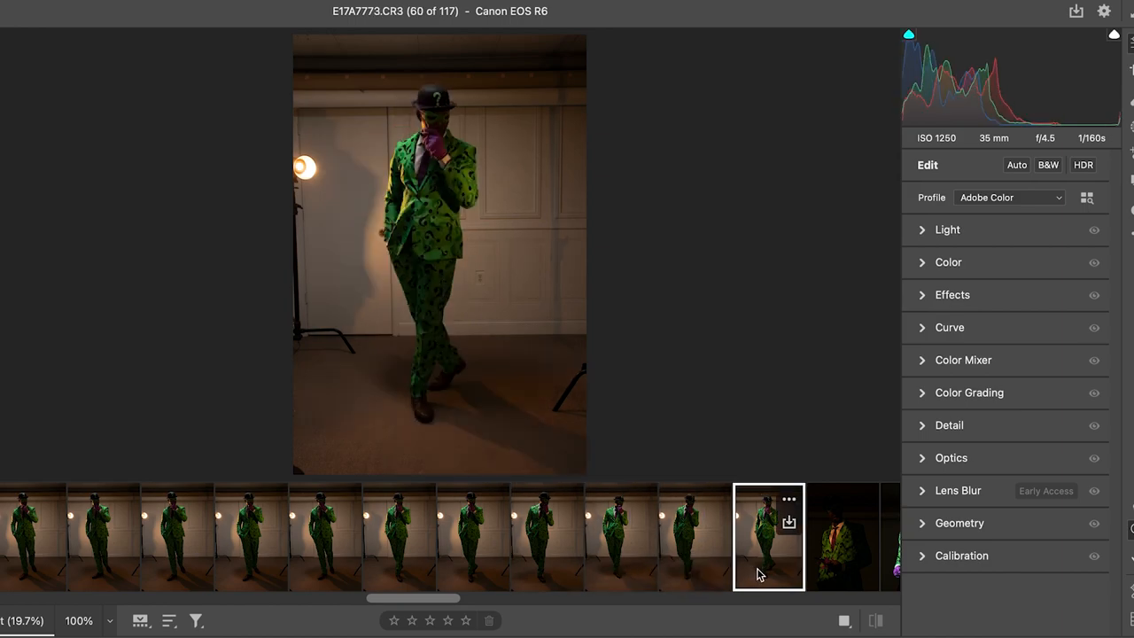
{"action": "scroll", "scroll_direction": "right", "scroll_amount": 3}
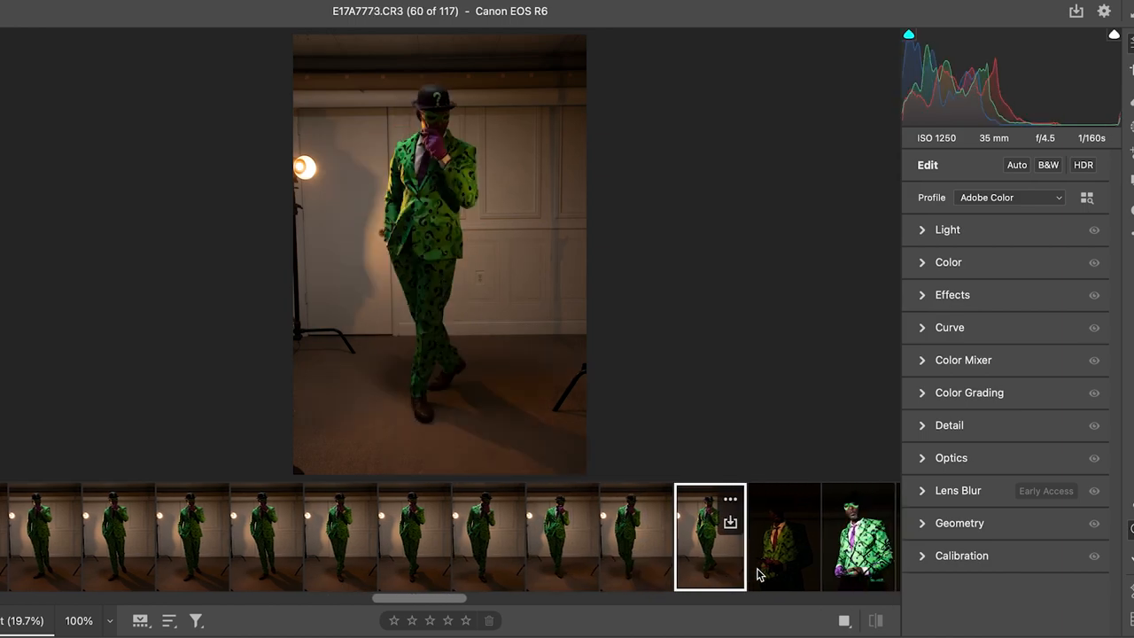
{"action": "scroll", "scroll_direction": "left", "scroll_amount": 3}
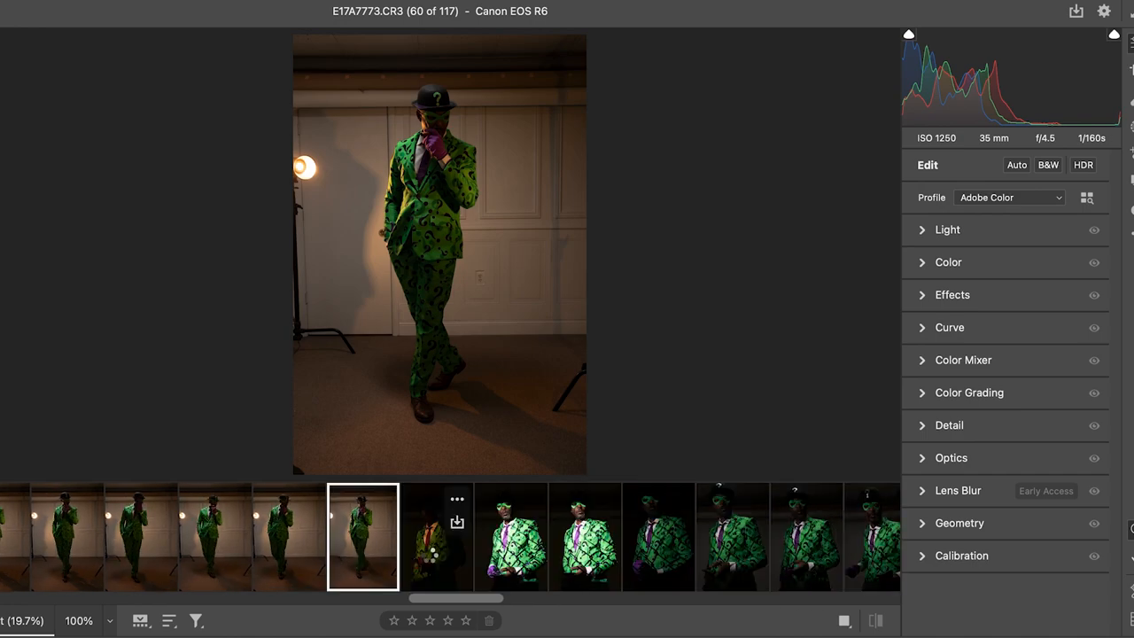
{"action": "left_click", "coordinate": [510, 535]}
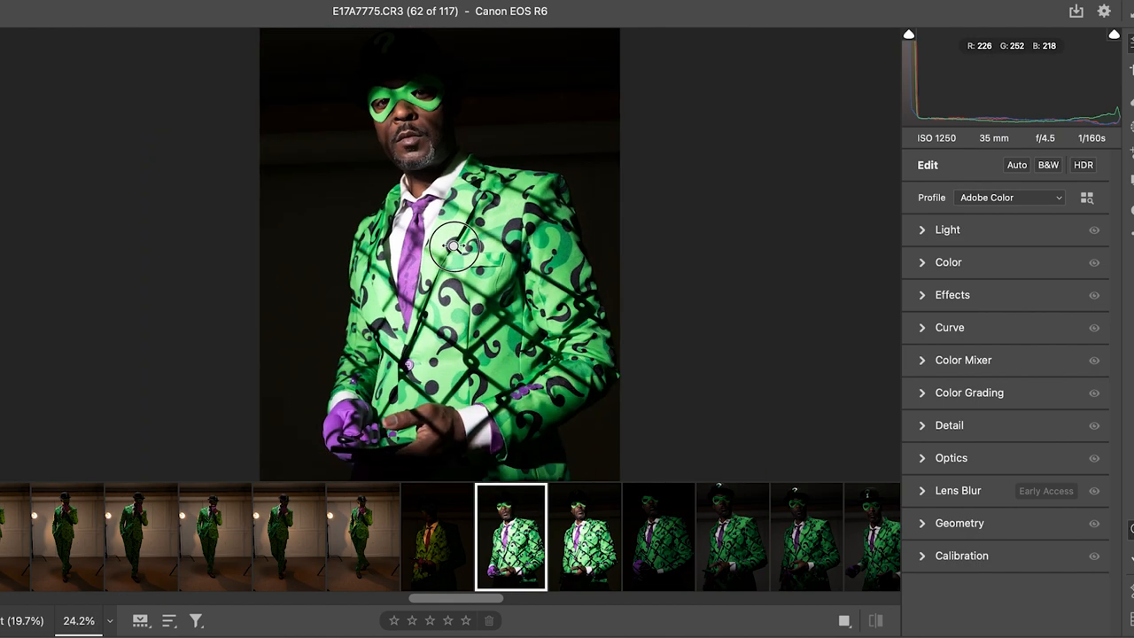
Compare the close-up shots 63, 64 and 65 in the filmstrip.
{"action": "left_click", "coordinate": [585, 535]}
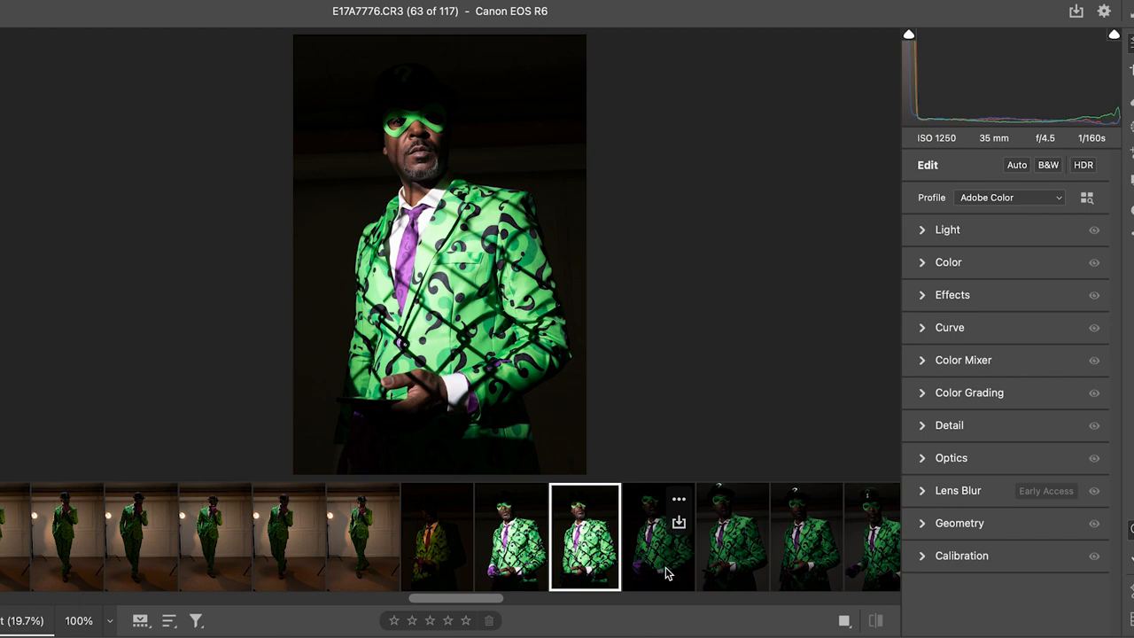
{"action": "left_click", "coordinate": [733, 535]}
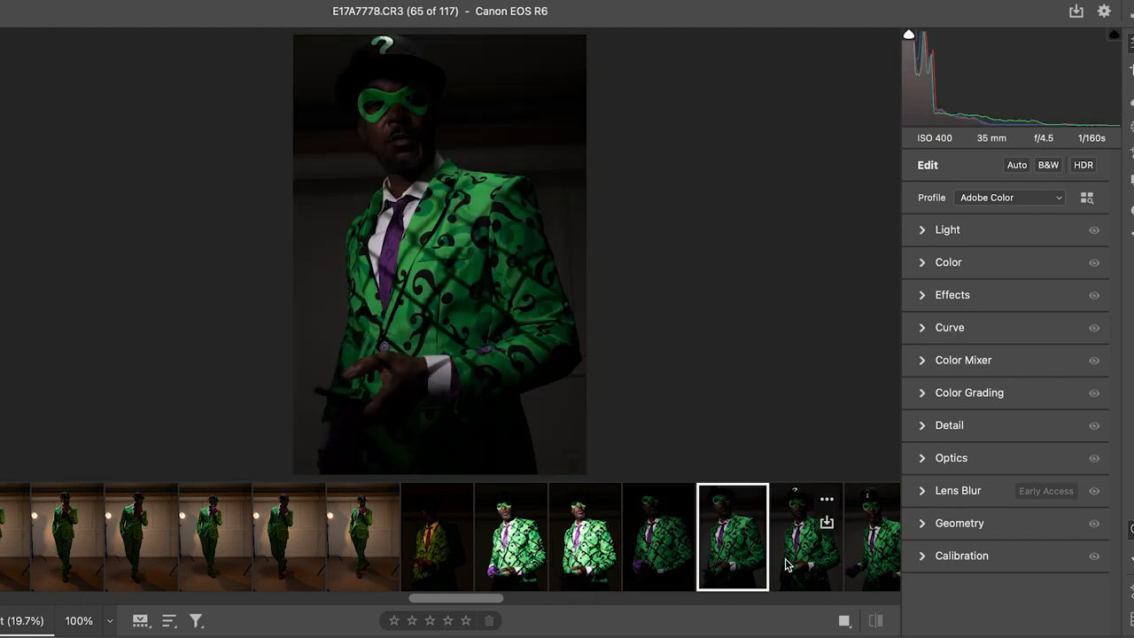
{"action": "left_click", "coordinate": [659, 535]}
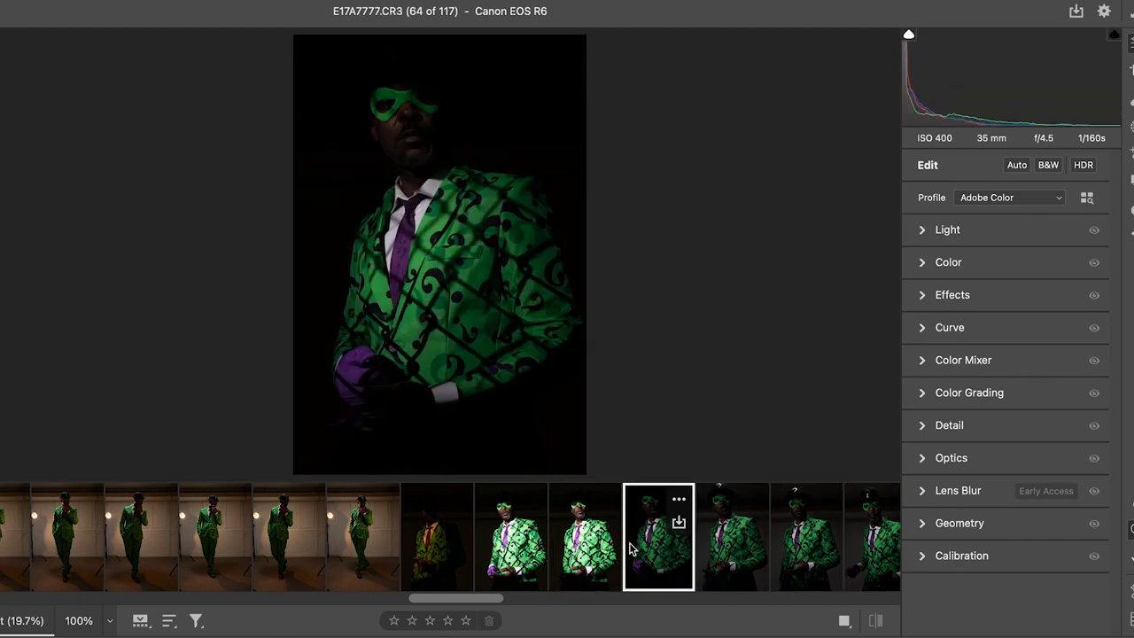
{"action": "left_click", "coordinate": [734, 535]}
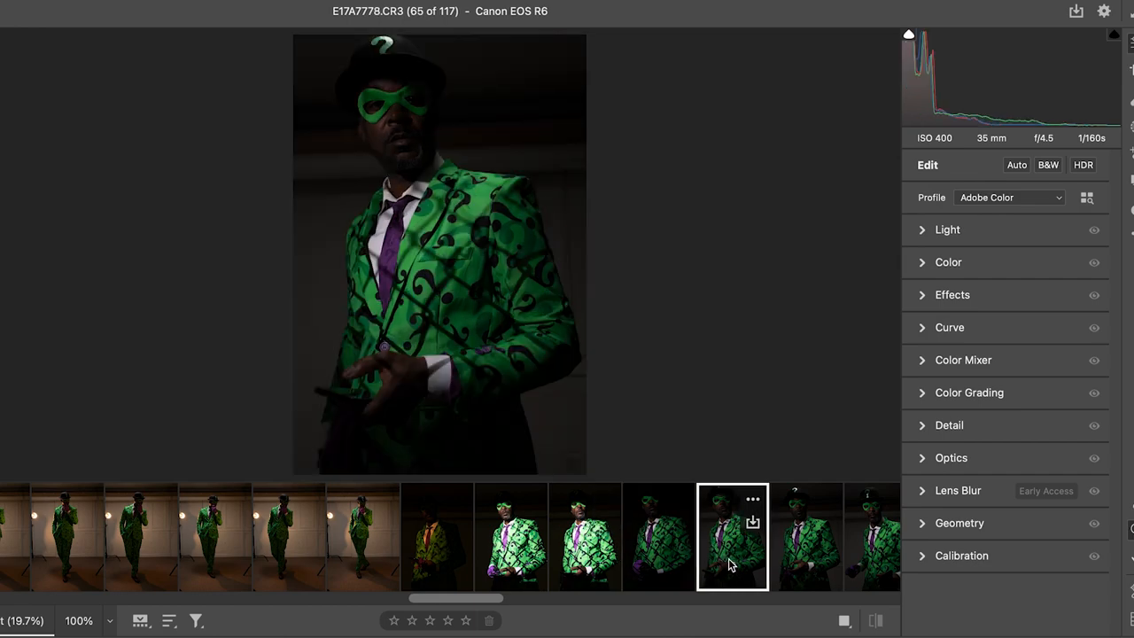
{"action": "mouse_move", "coordinate": [730, 531]}
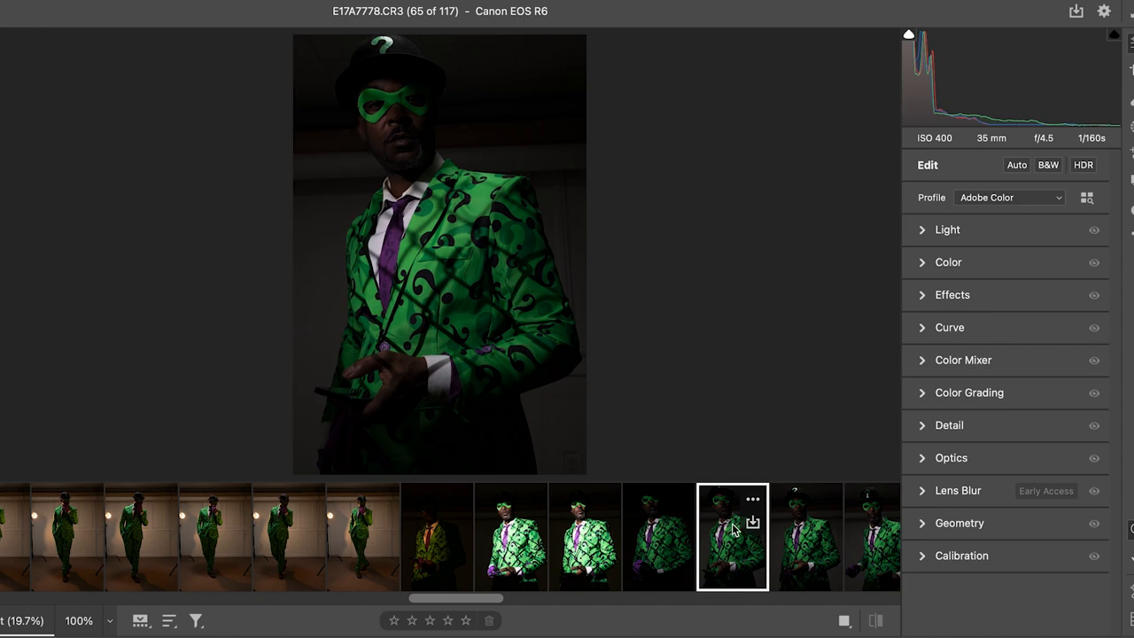
{"action": "mouse_move", "coordinate": [816, 569]}
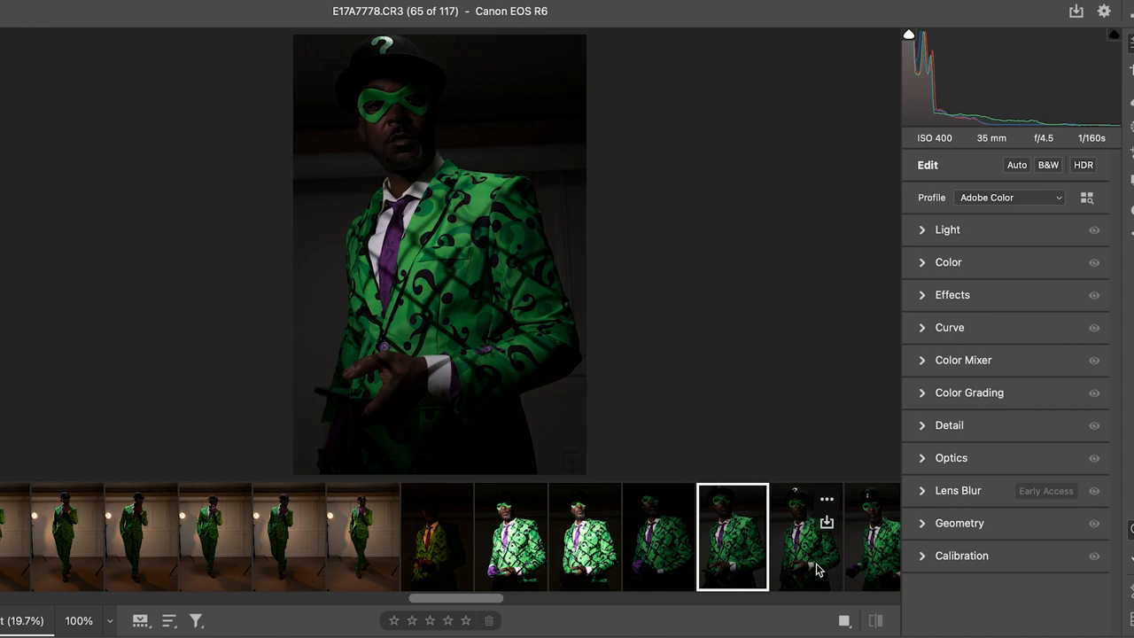
Apply Auto tone to shot 68, then check shot 67 and the purple-lit staff shot 71.
{"action": "left_click", "coordinate": [804, 535]}
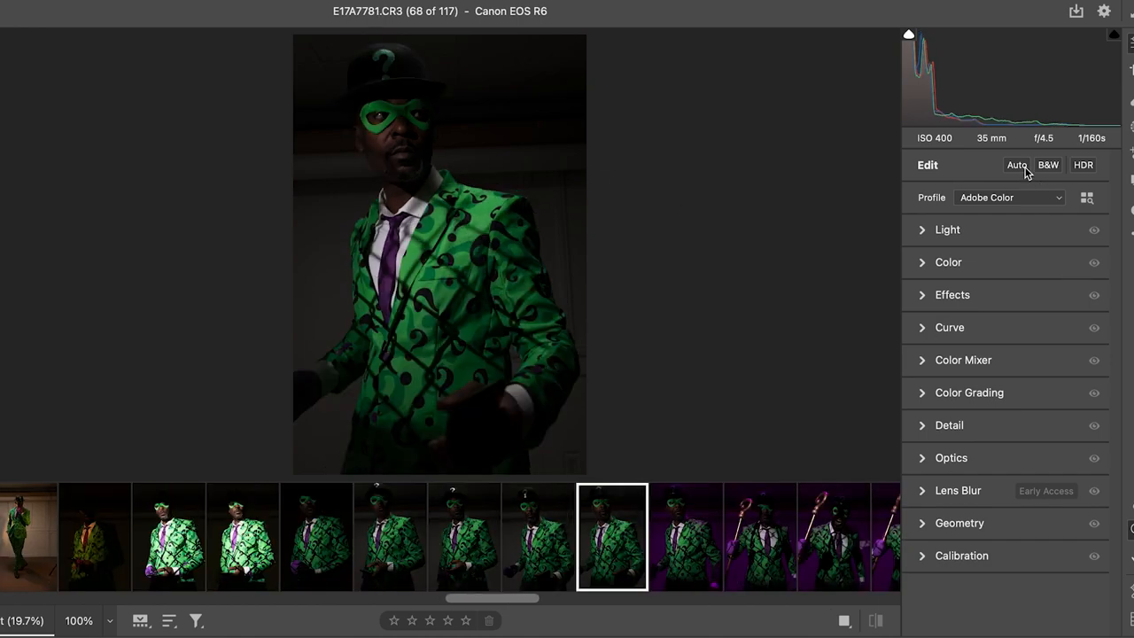
{"action": "left_click", "coordinate": [1016, 165]}
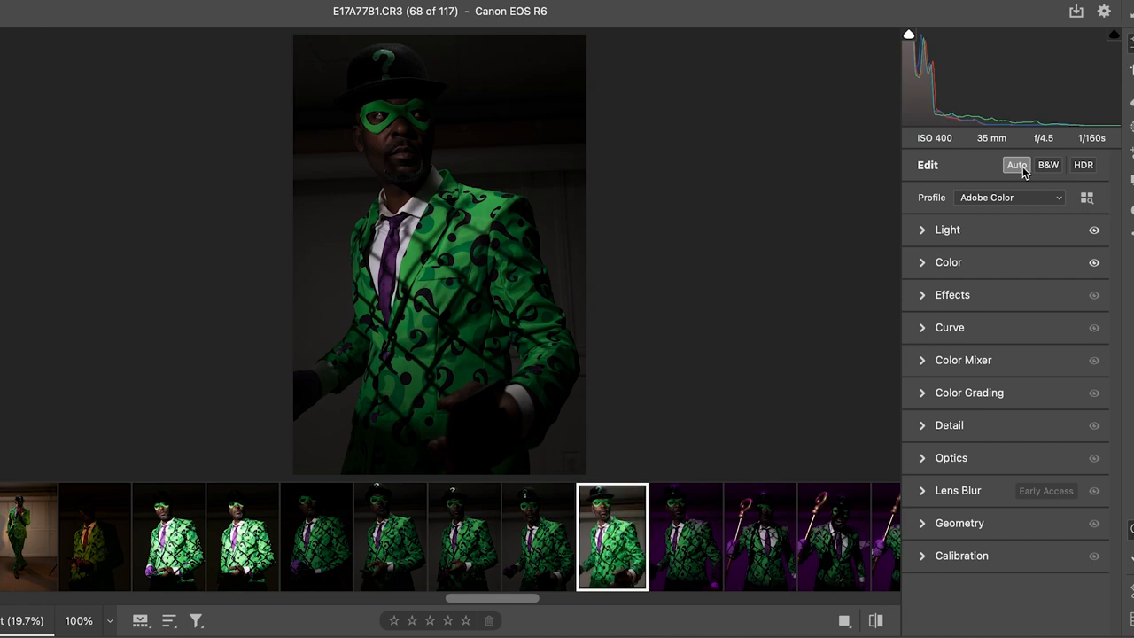
{"action": "left_click", "coordinate": [1017, 164]}
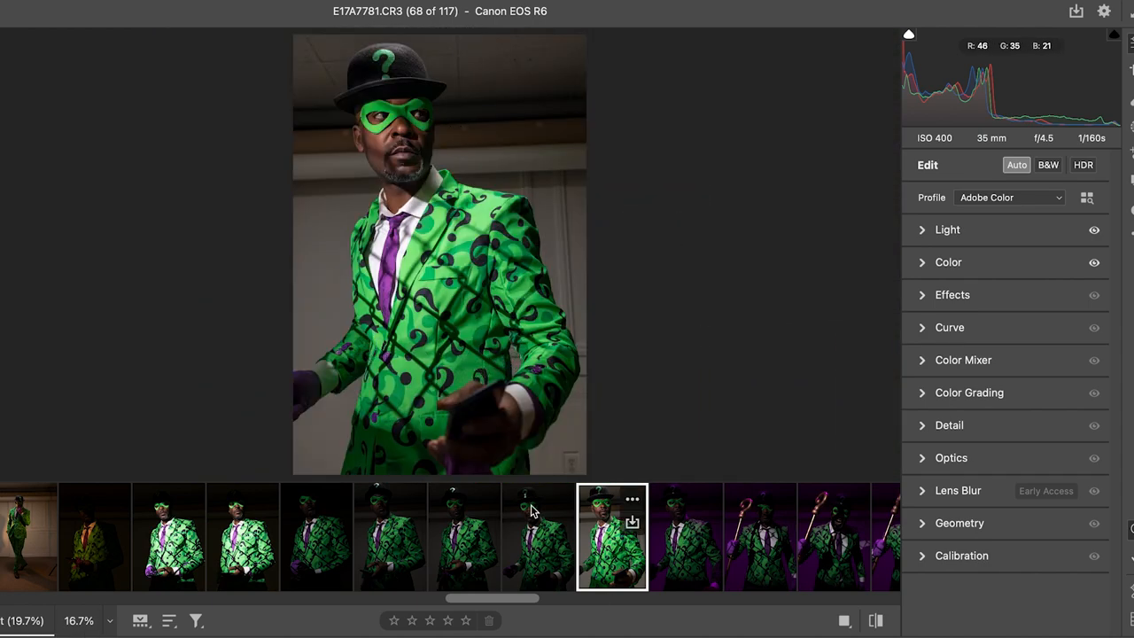
{"action": "left_click", "coordinate": [539, 535]}
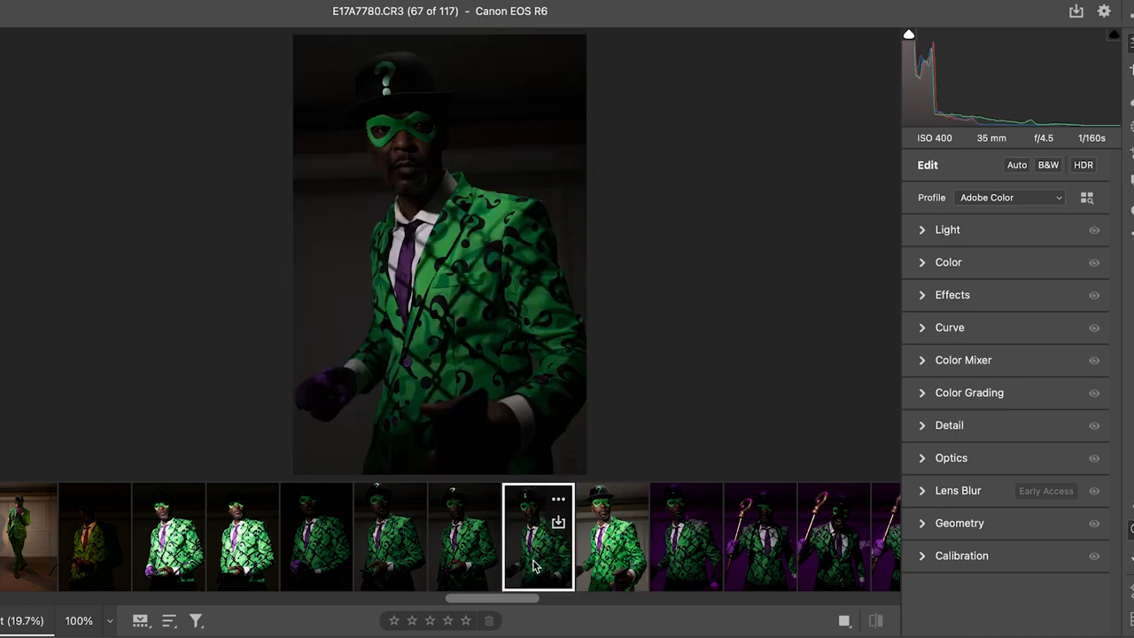
{"action": "left_click", "coordinate": [758, 535]}
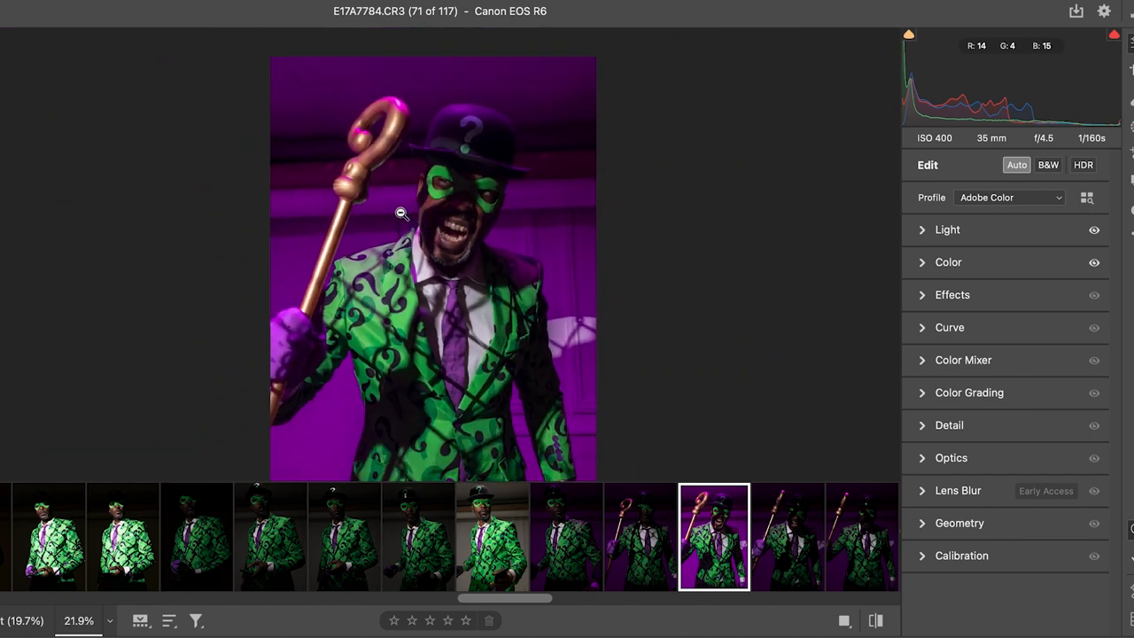
Apply Auto tone to shot 74 with the raised staff, then continue through the purple series to shot 80.
{"action": "left_click", "coordinate": [786, 535]}
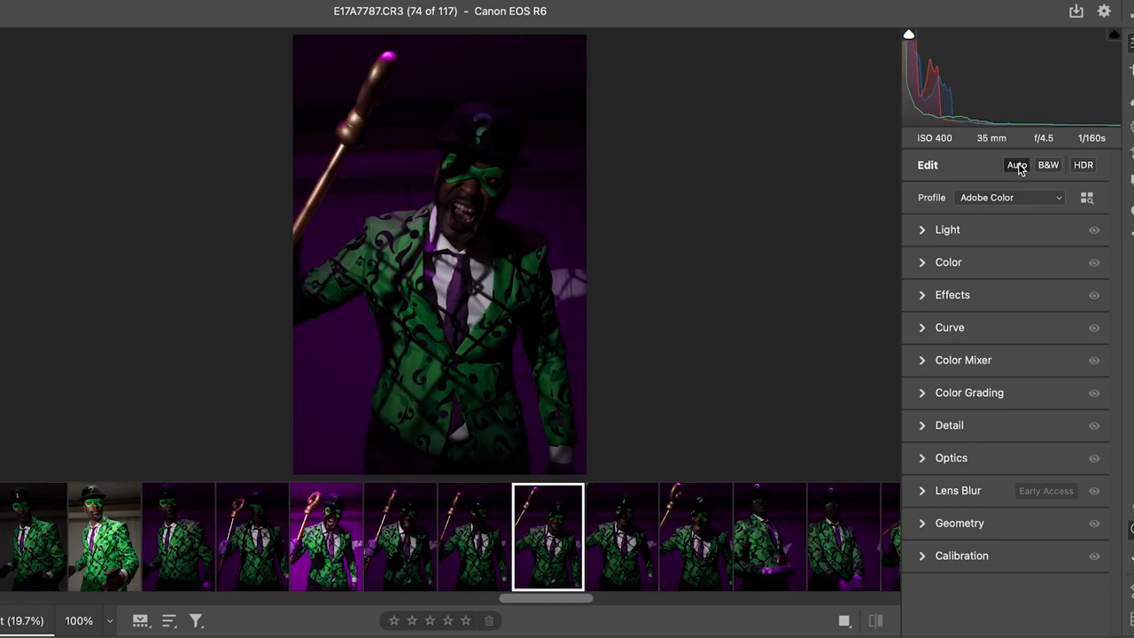
{"action": "left_click", "coordinate": [622, 535]}
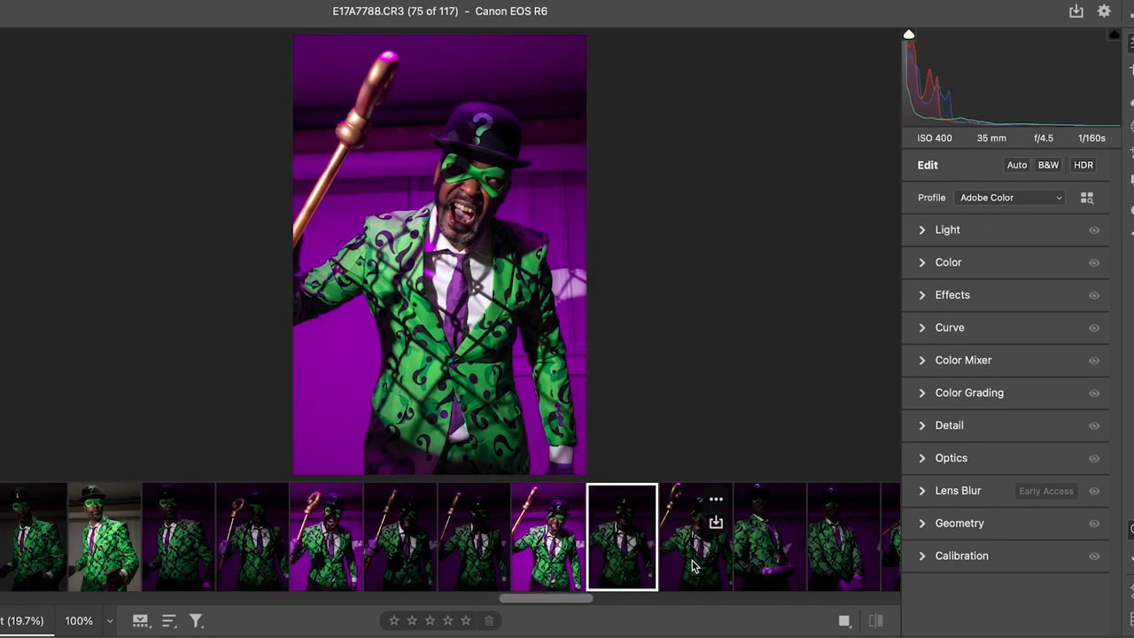
{"action": "left_click", "coordinate": [749, 535]}
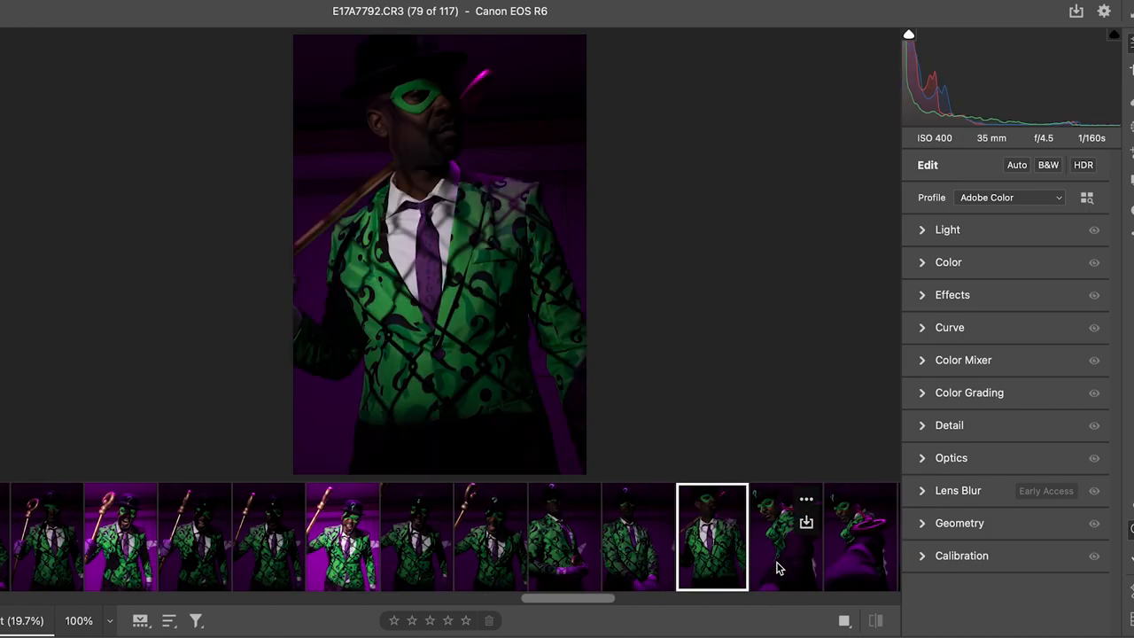
{"action": "left_click", "coordinate": [786, 535]}
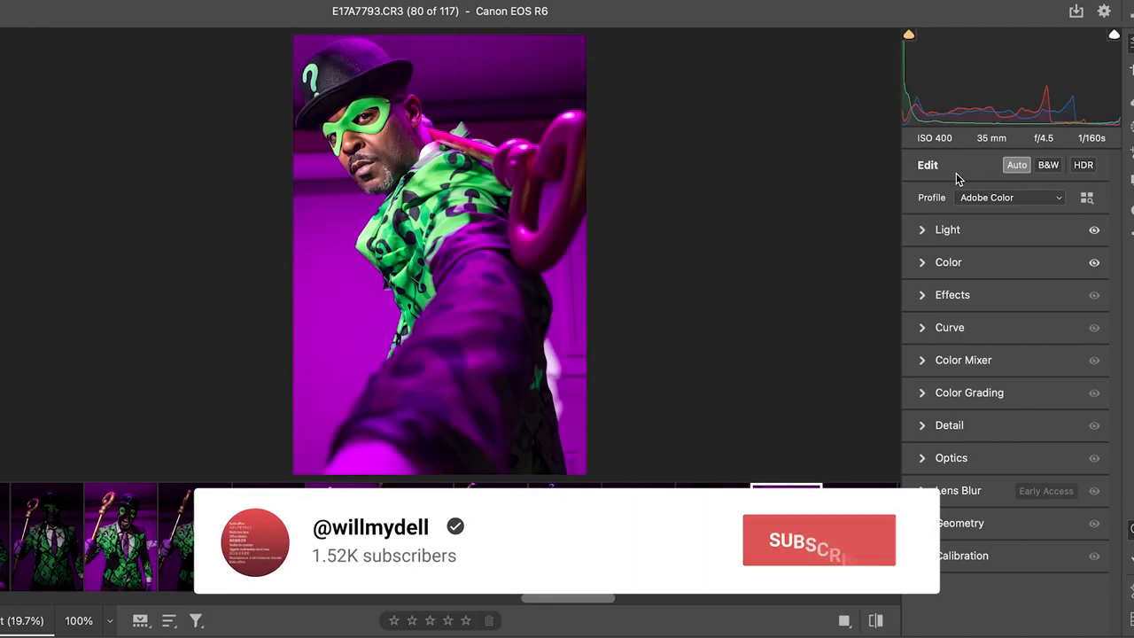
Auto-tone dark Riddler shot 81 of 117 so it turns bright purple and green.
{"action": "left_click", "coordinate": [819, 538]}
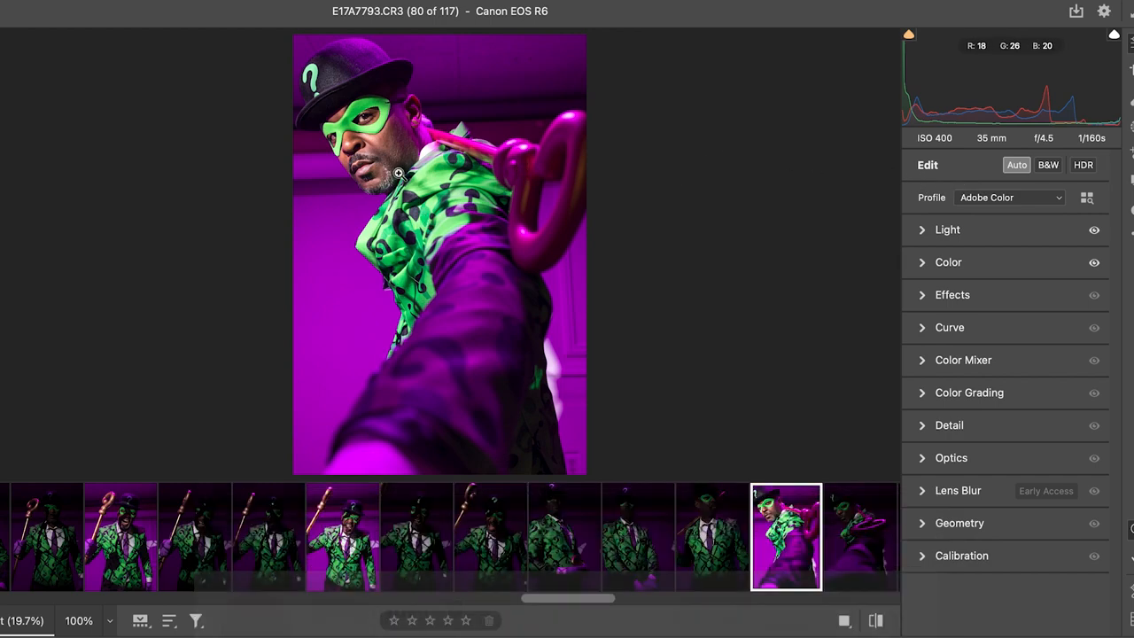
{"action": "mouse_move", "coordinate": [652, 295]}
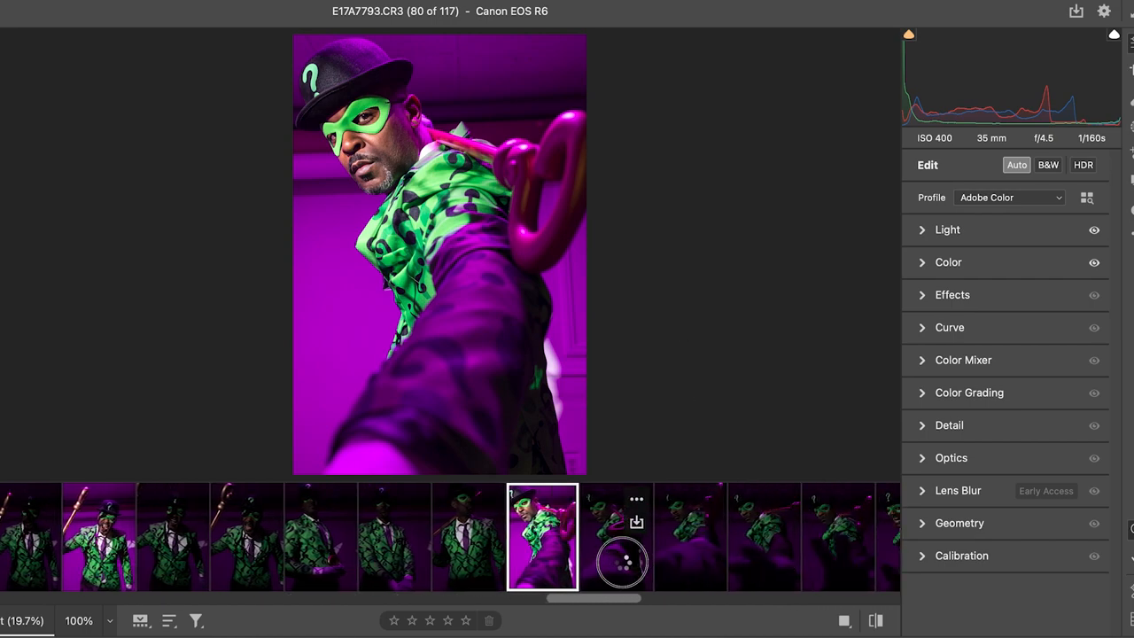
{"action": "left_click", "coordinate": [616, 535]}
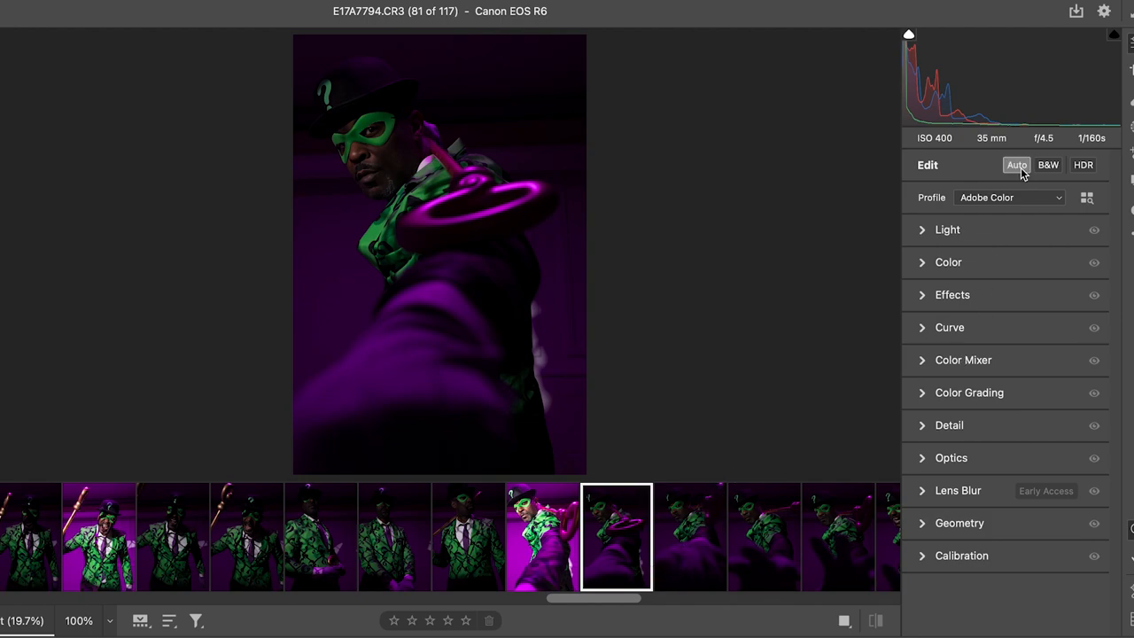
{"action": "left_click", "coordinate": [1017, 164]}
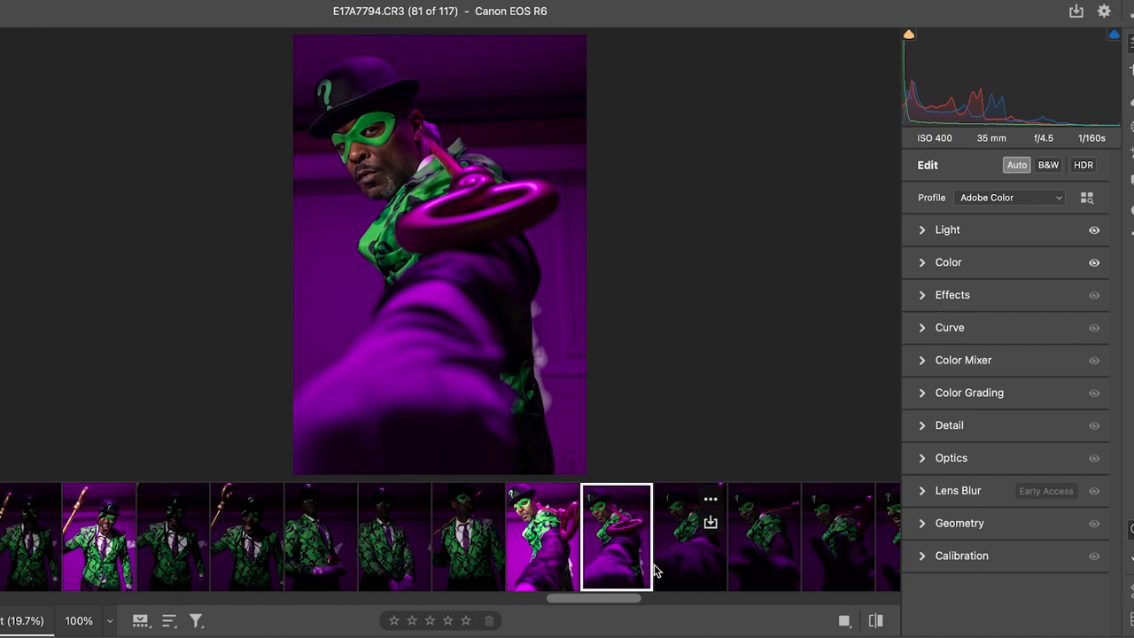
{"action": "mouse_move", "coordinate": [680, 551]}
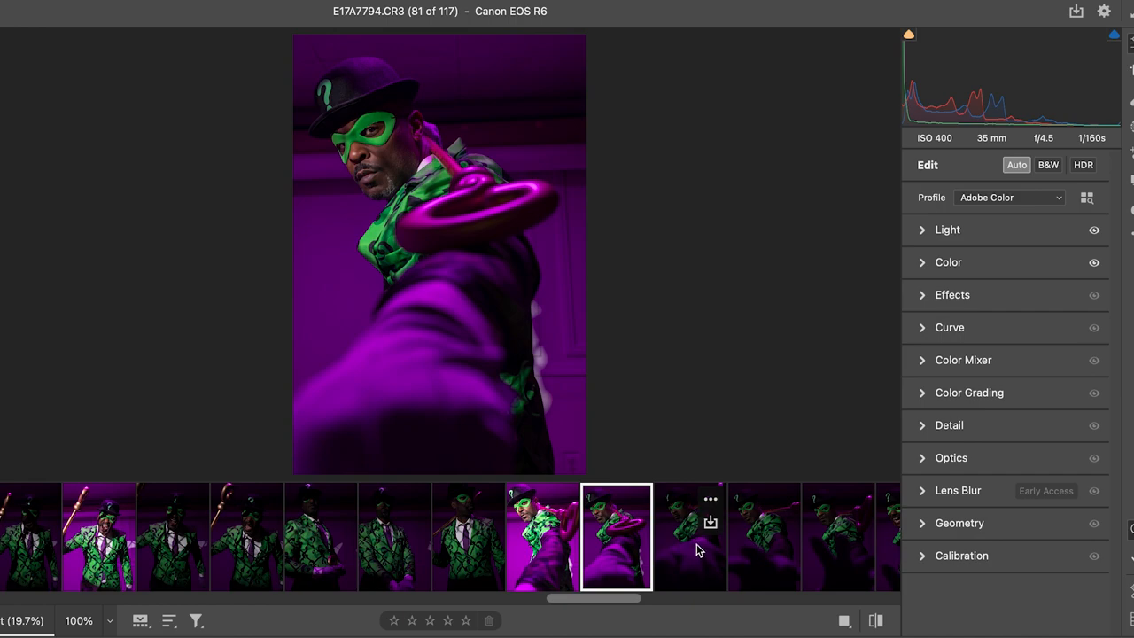
{"action": "mouse_move", "coordinate": [694, 559]}
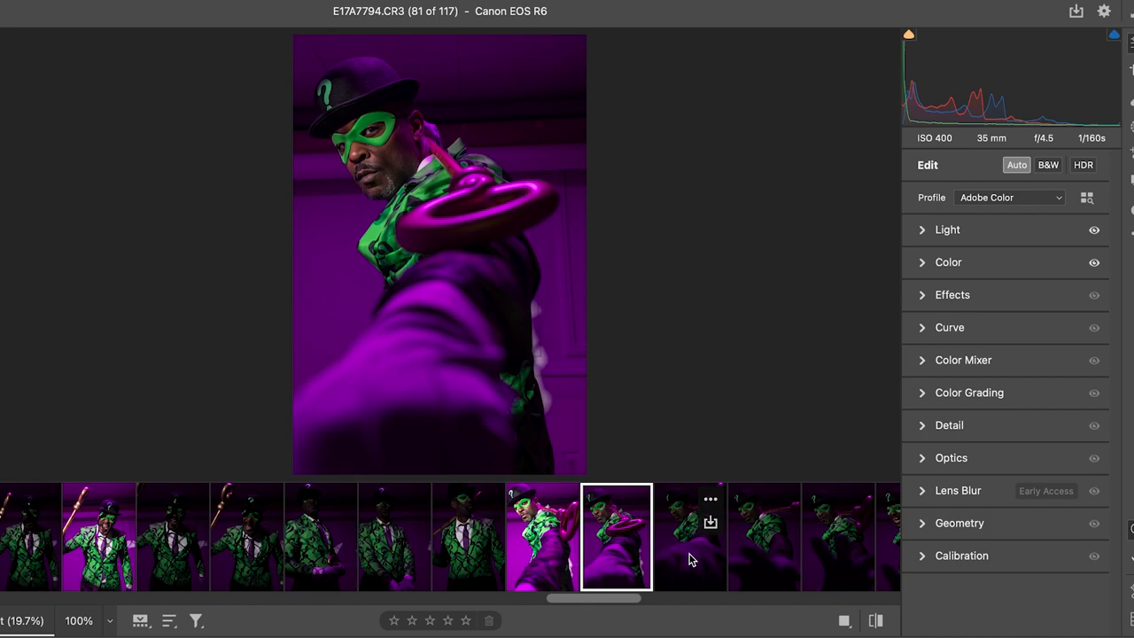
Step through shots 82–85 and auto-tone shots 84 and 85 (E17A7797, E17A7798).
{"action": "left_click", "coordinate": [691, 535]}
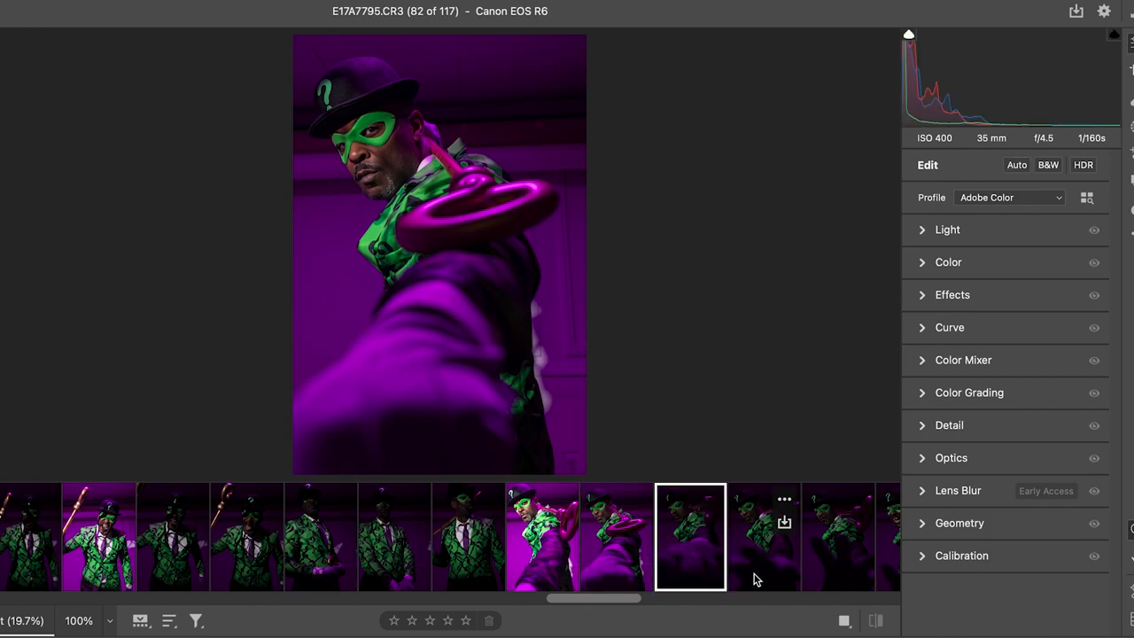
{"action": "left_click", "coordinate": [763, 535]}
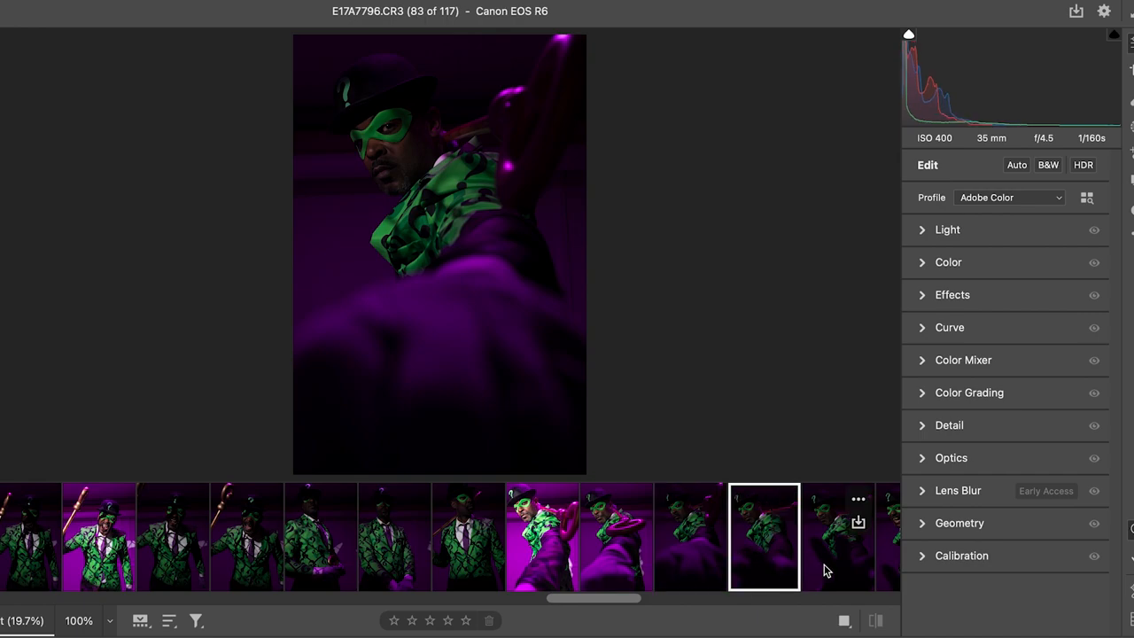
{"action": "left_click", "coordinate": [836, 535]}
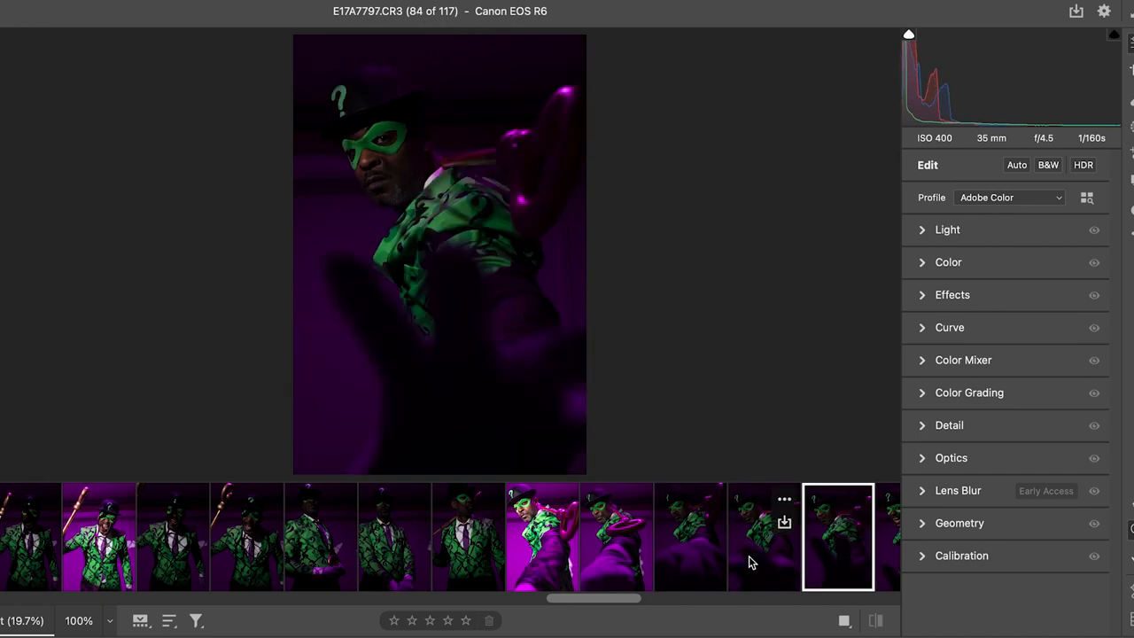
{"action": "left_click", "coordinate": [1017, 165]}
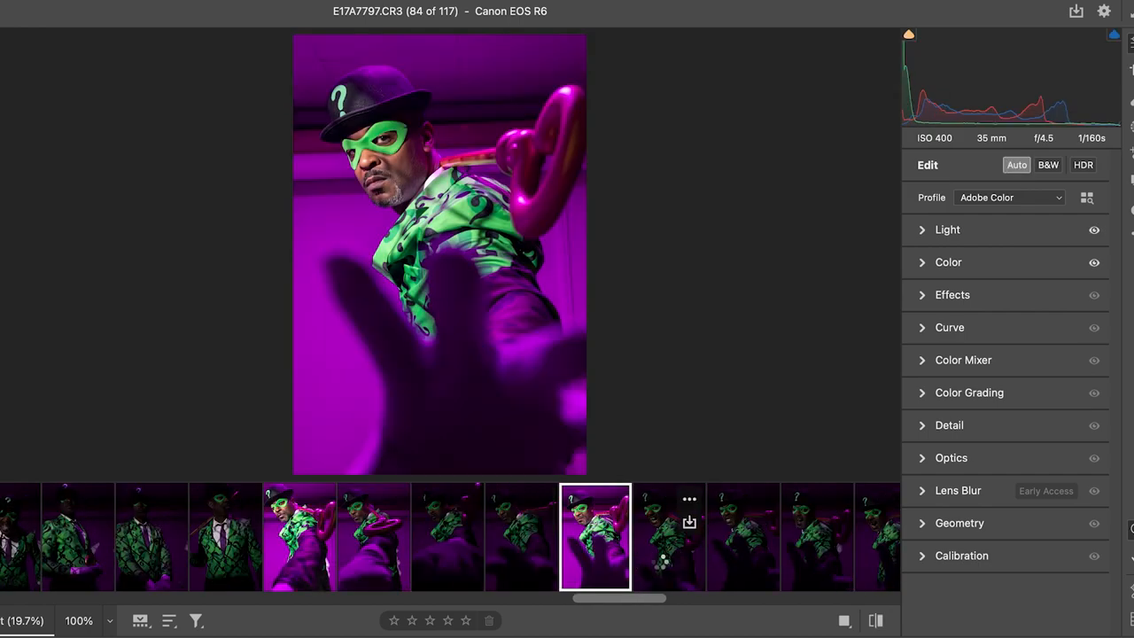
{"action": "left_click", "coordinate": [670, 535]}
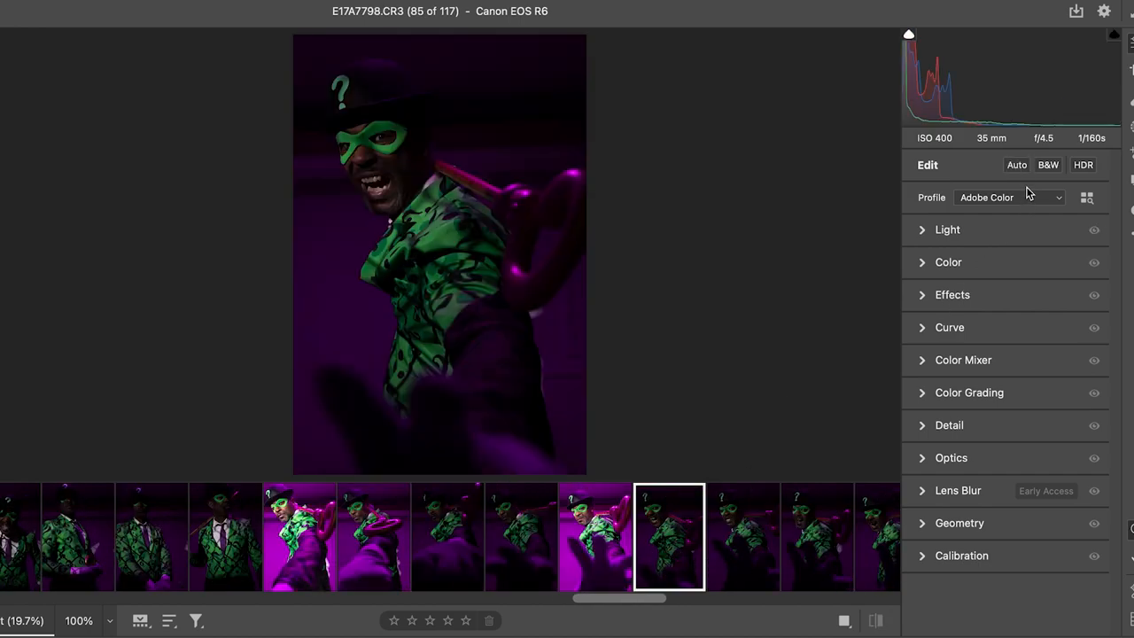
{"action": "left_click", "coordinate": [1017, 164]}
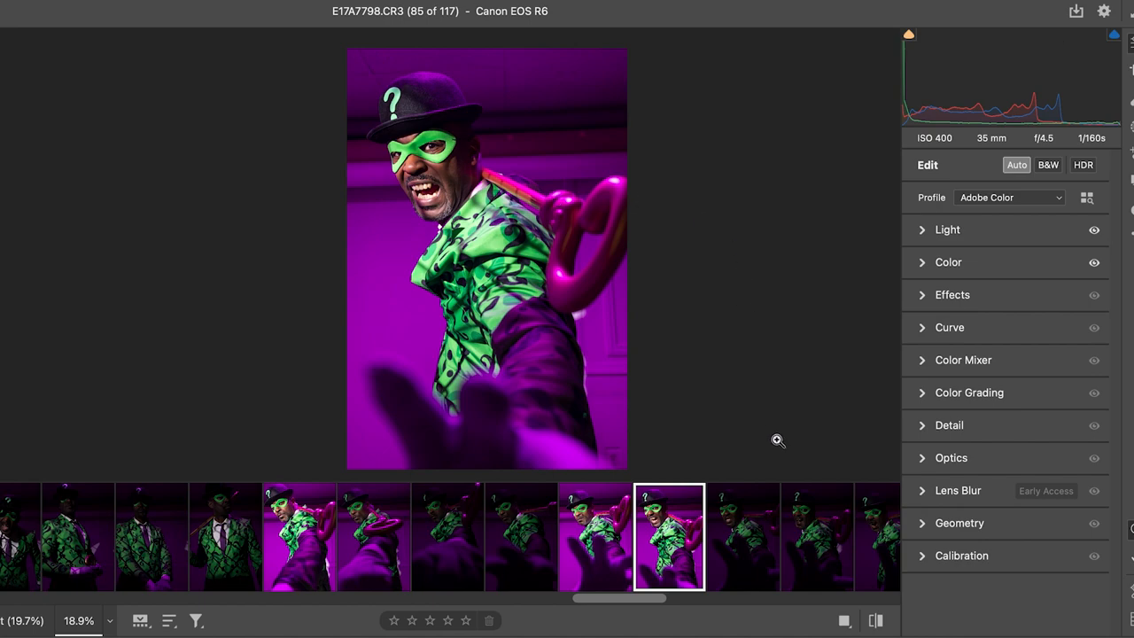
Reveal shot 85's Color Mixer HSL values: Luminance, then Saturation with Greens +52 and Aquas +20.
{"action": "left_click", "coordinate": [948, 262]}
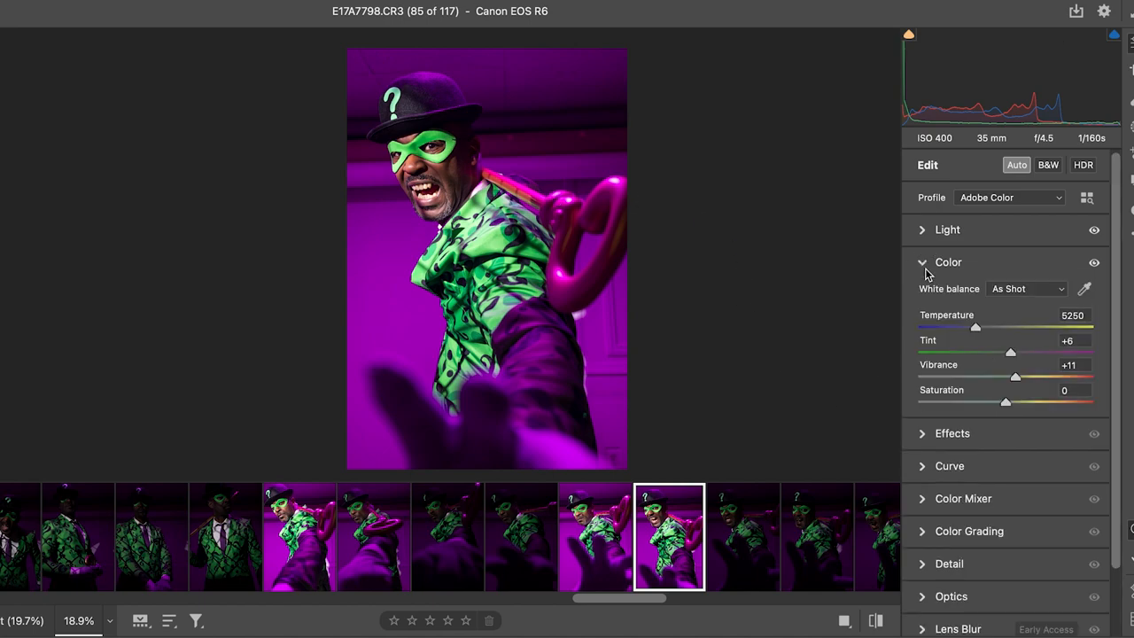
{"action": "left_click", "coordinate": [921, 262]}
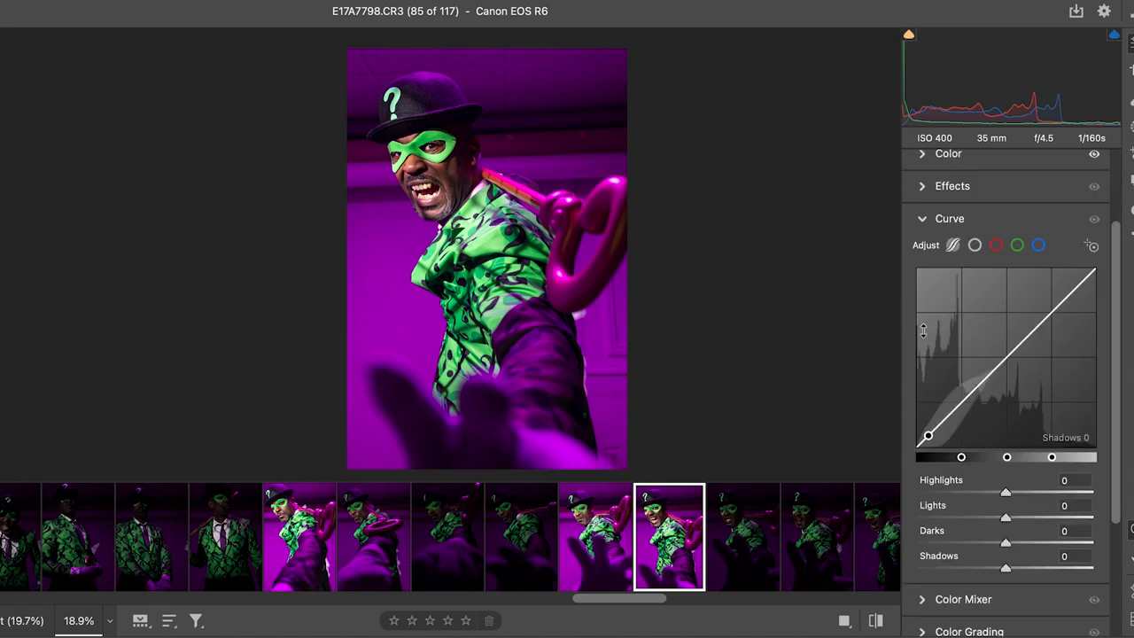
{"action": "left_click", "coordinate": [949, 218]}
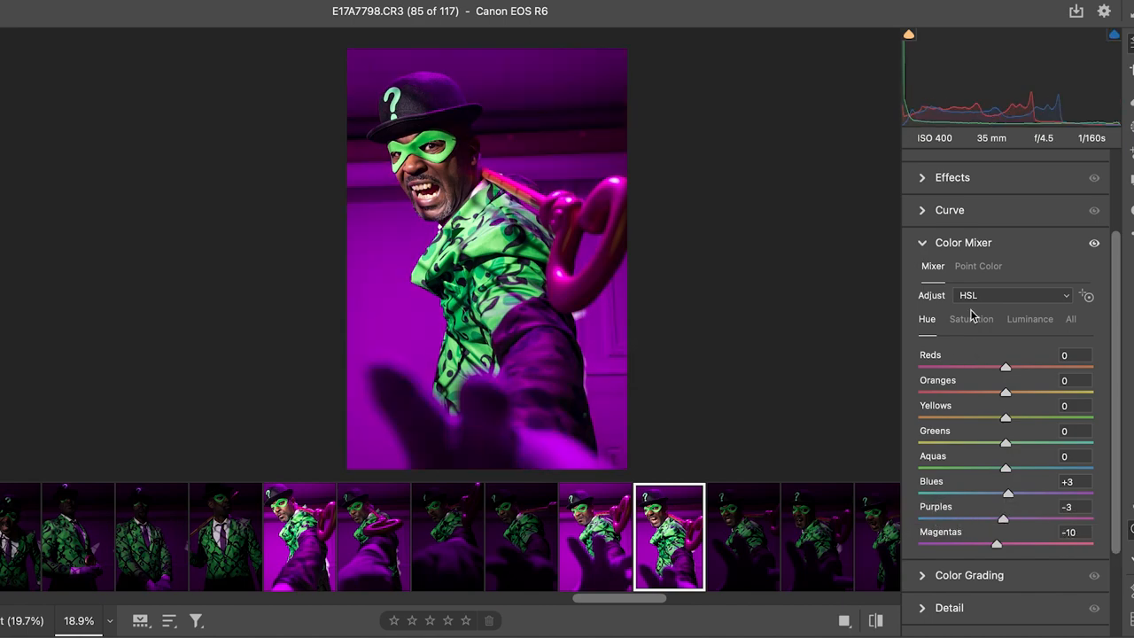
{"action": "left_click", "coordinate": [1030, 319]}
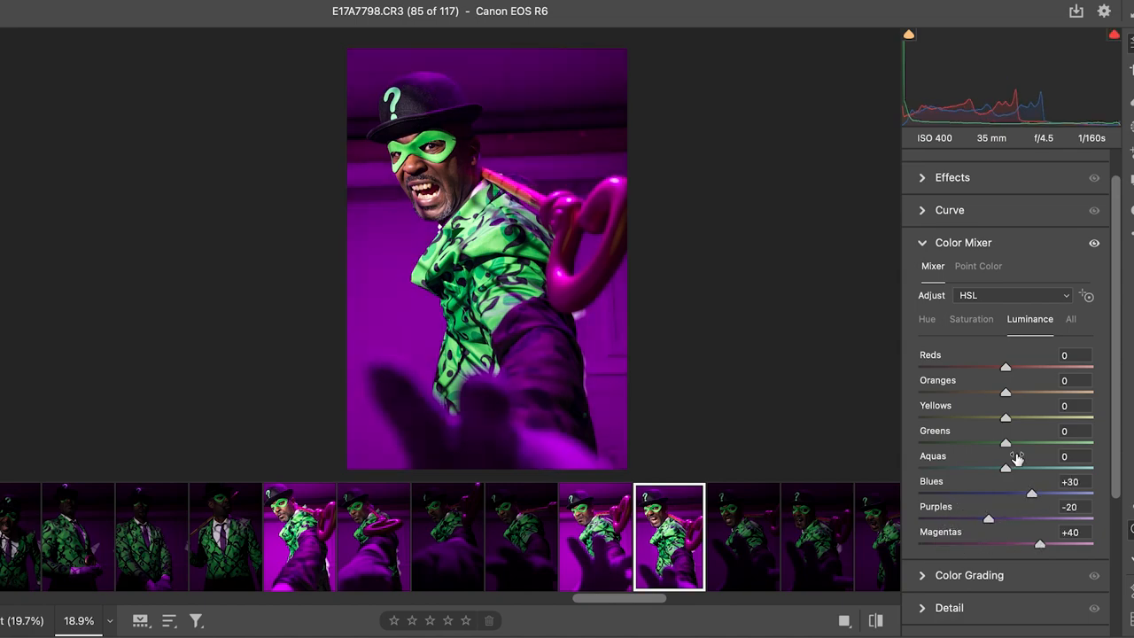
{"action": "left_click", "coordinate": [971, 319]}
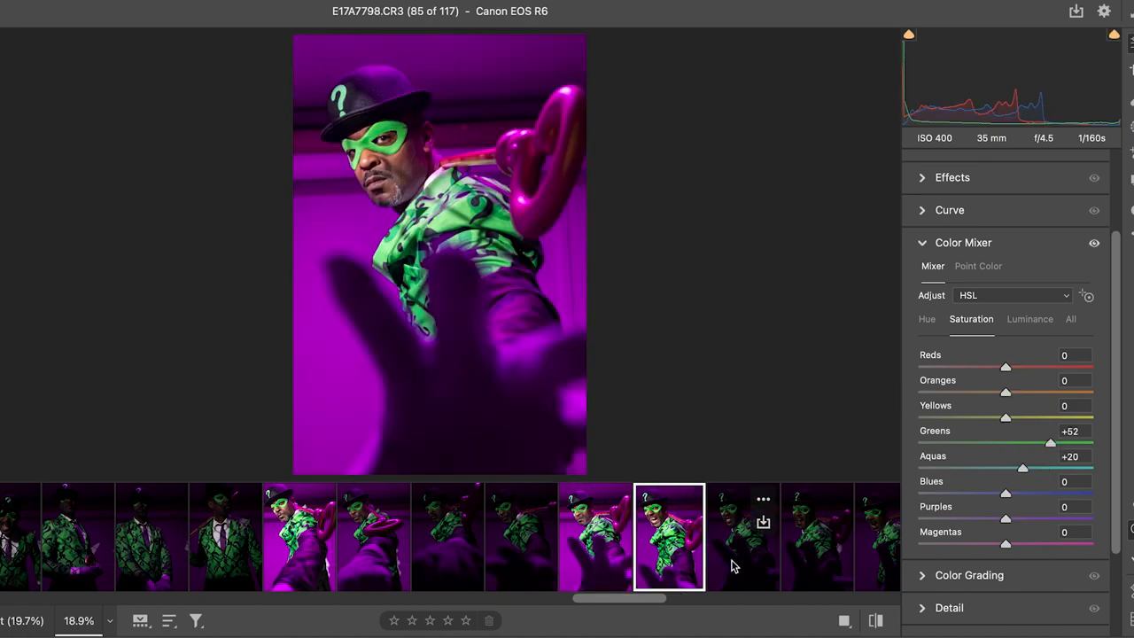
{"action": "left_click", "coordinate": [599, 535]}
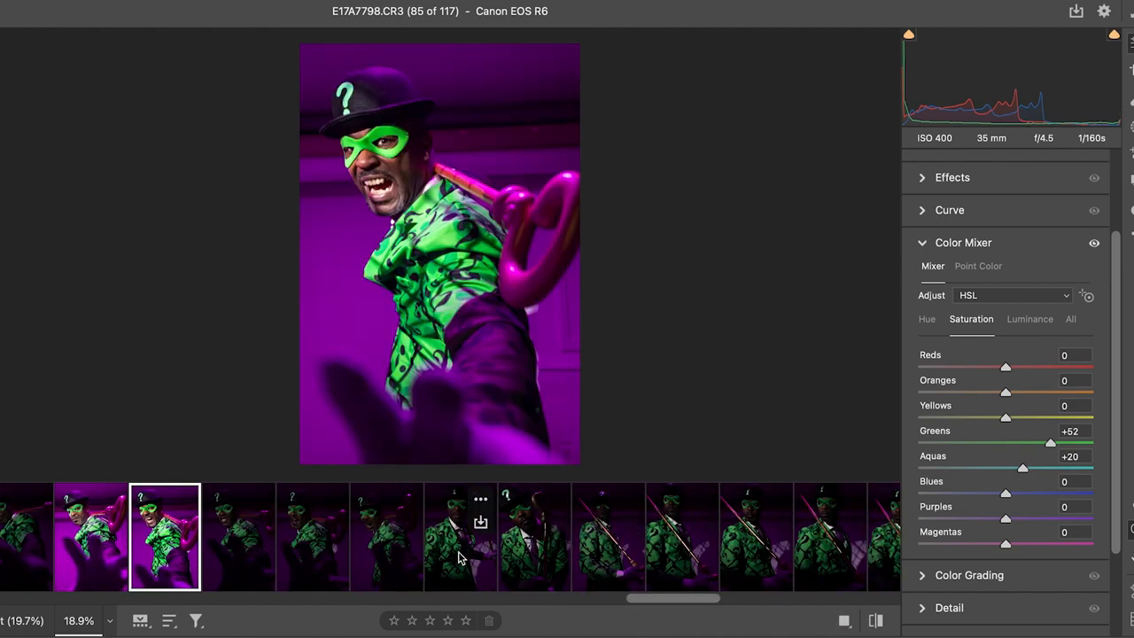
Browse filmstrip shots 89–92, reviewing 91's green/aqua boosts, and land on dark shot 97.
{"action": "left_click", "coordinate": [461, 535]}
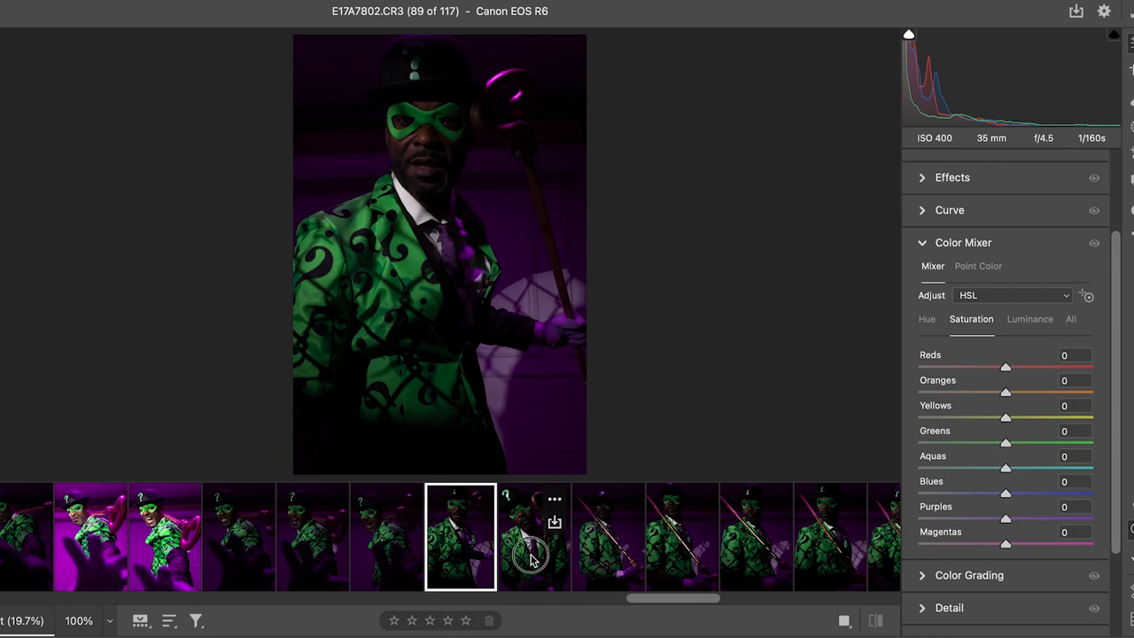
{"action": "left_click", "coordinate": [535, 535]}
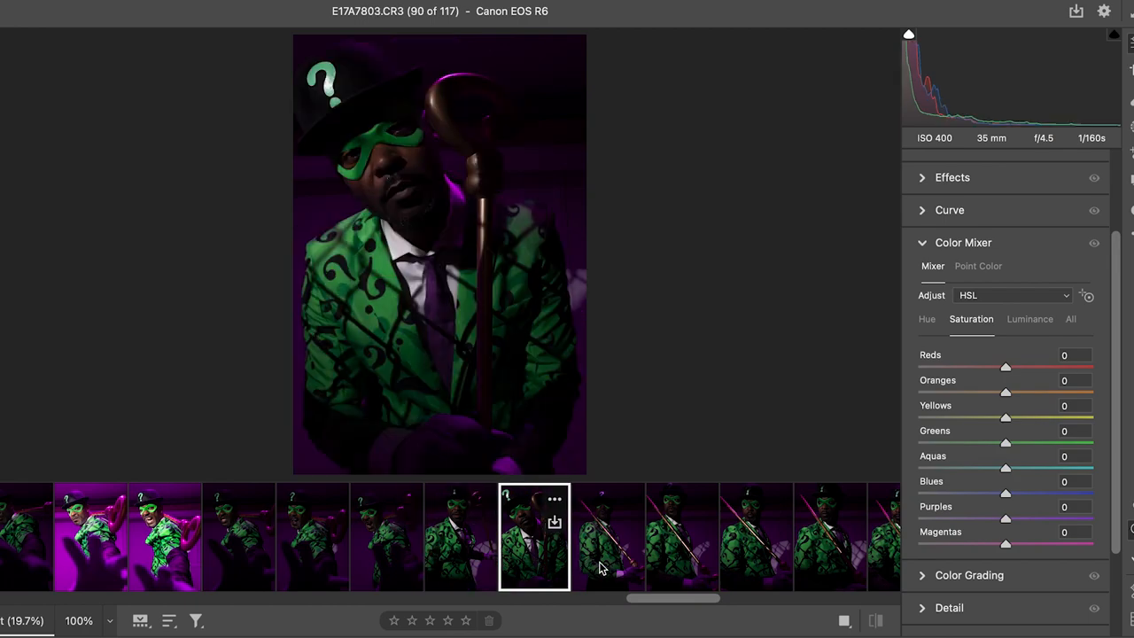
{"action": "left_click", "coordinate": [609, 535]}
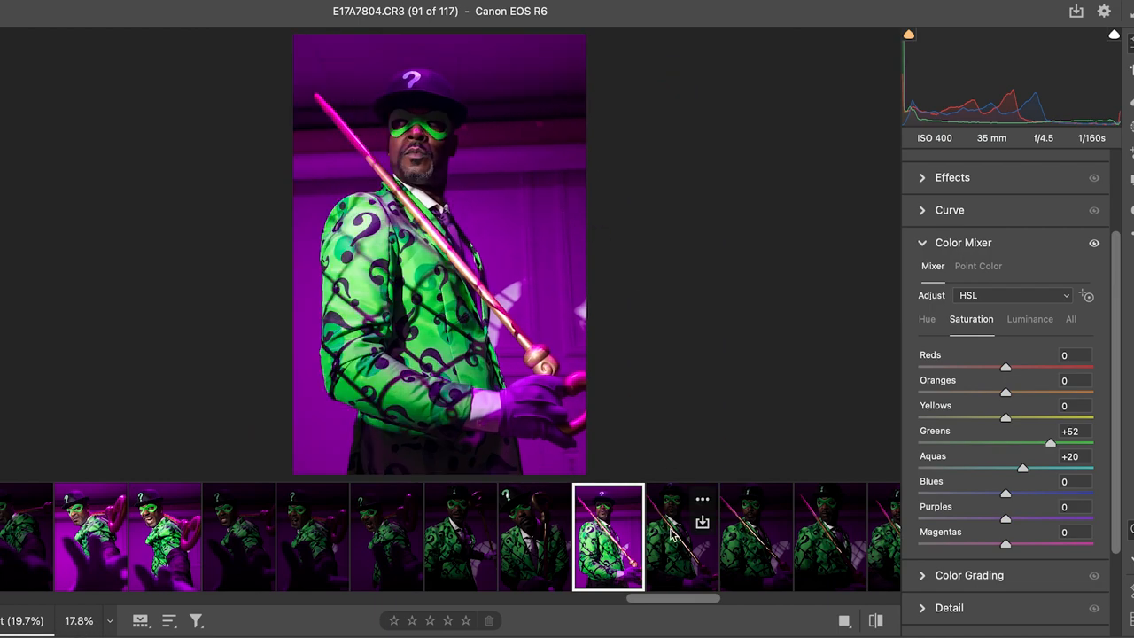
{"action": "left_click", "coordinate": [682, 535]}
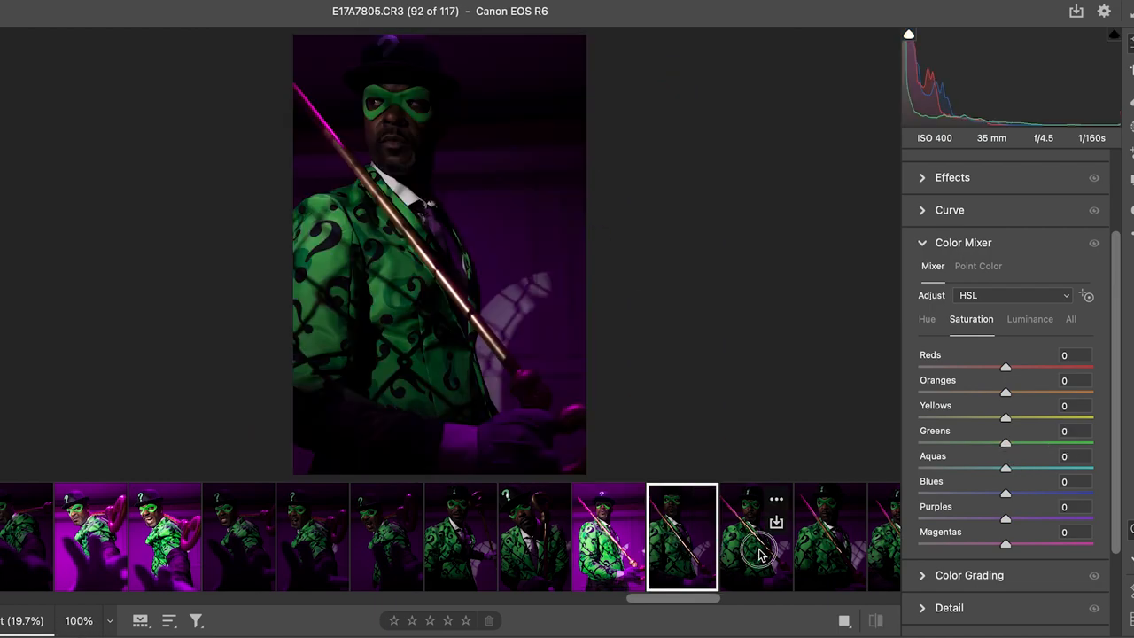
{"action": "left_click", "coordinate": [755, 535]}
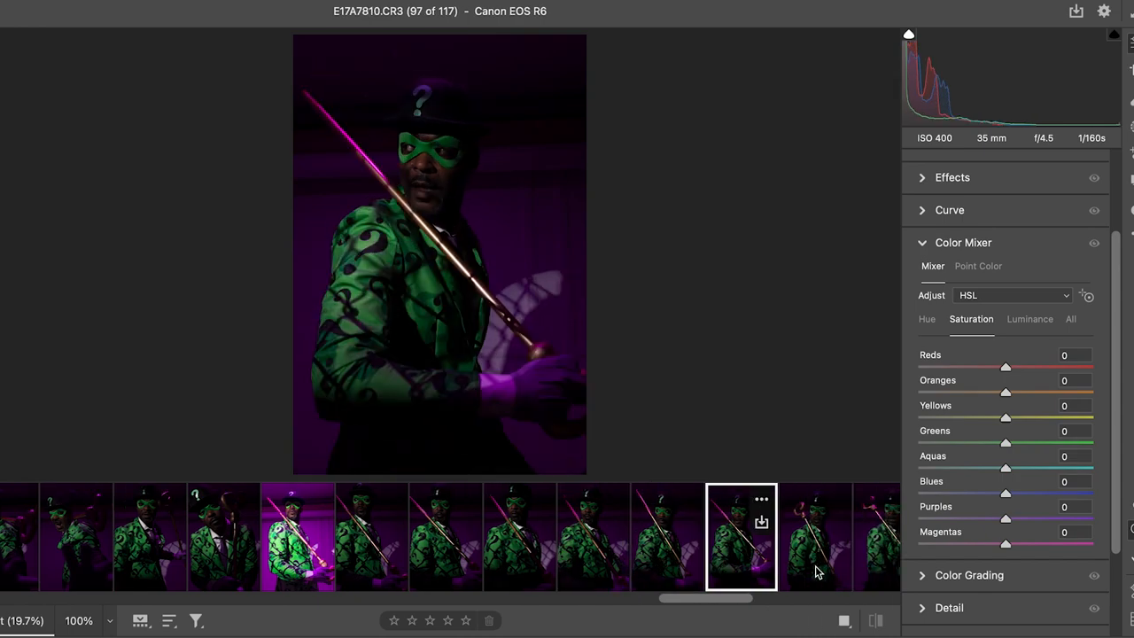
{"action": "right_click", "coordinate": [741, 535]}
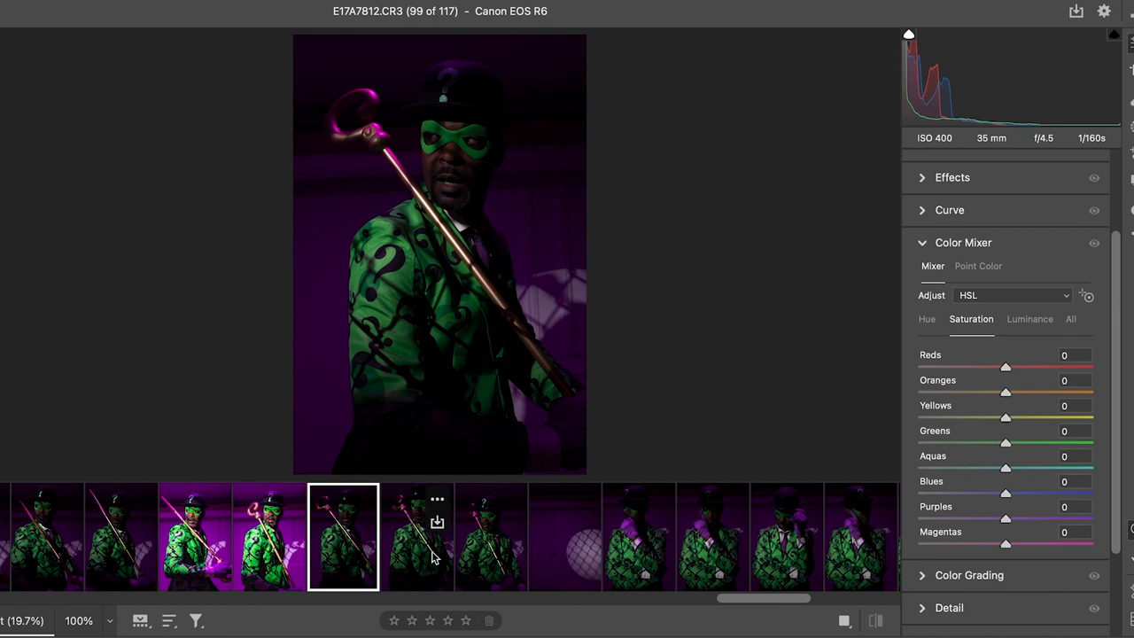
Paste the copied edit settings onto shot 103 so its Greens saturation reads +52.
{"action": "left_click", "coordinate": [418, 536]}
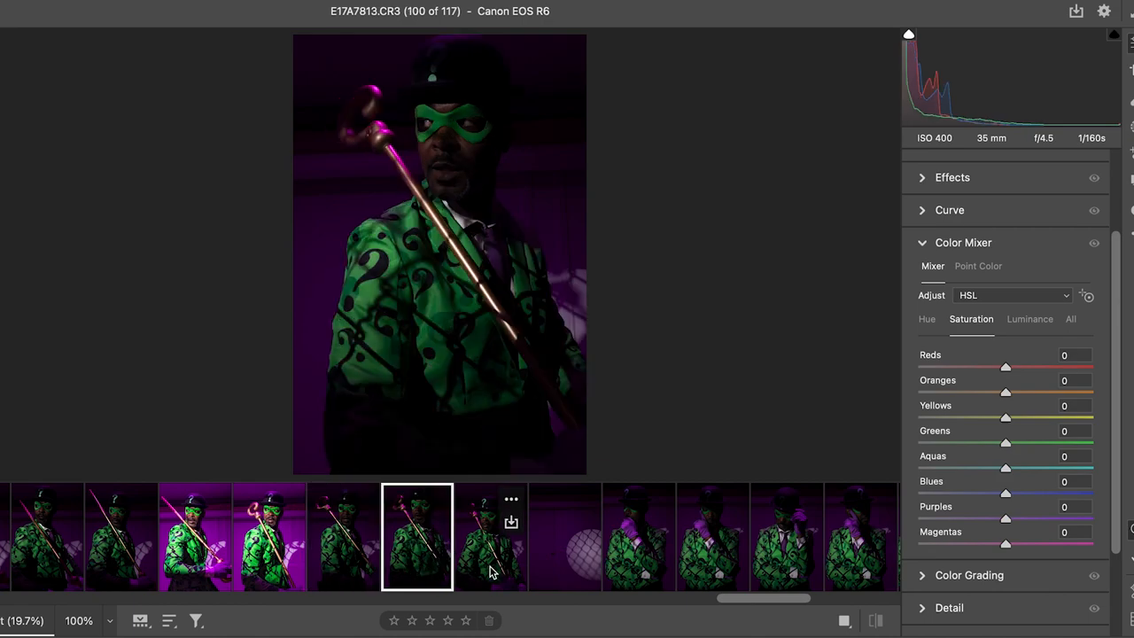
{"action": "left_click", "coordinate": [638, 535]}
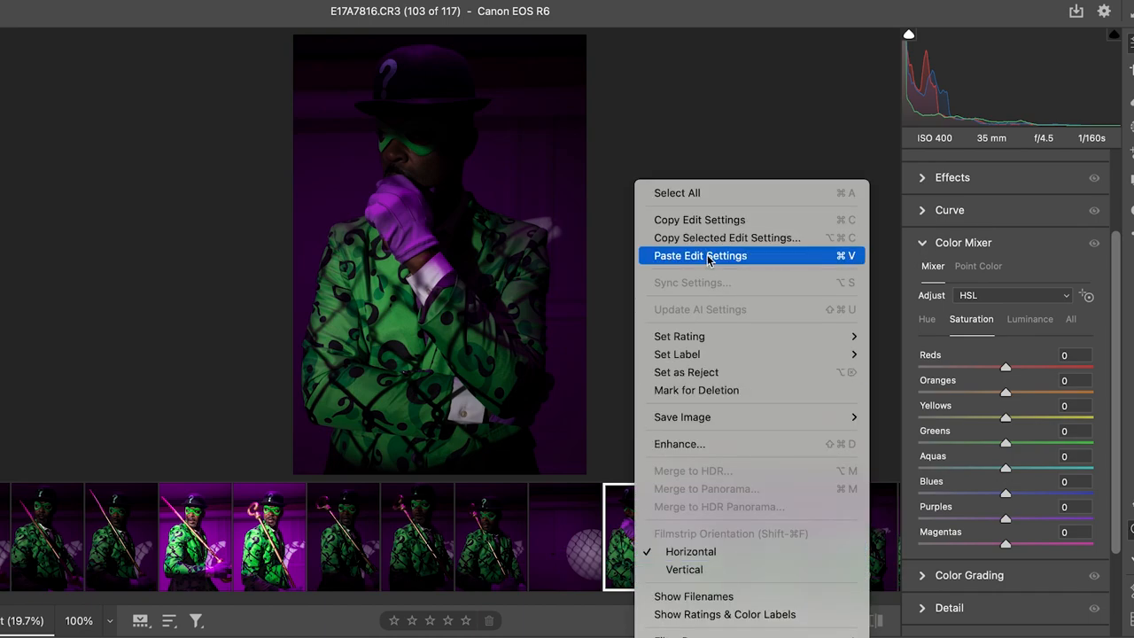
{"action": "left_click", "coordinate": [700, 255]}
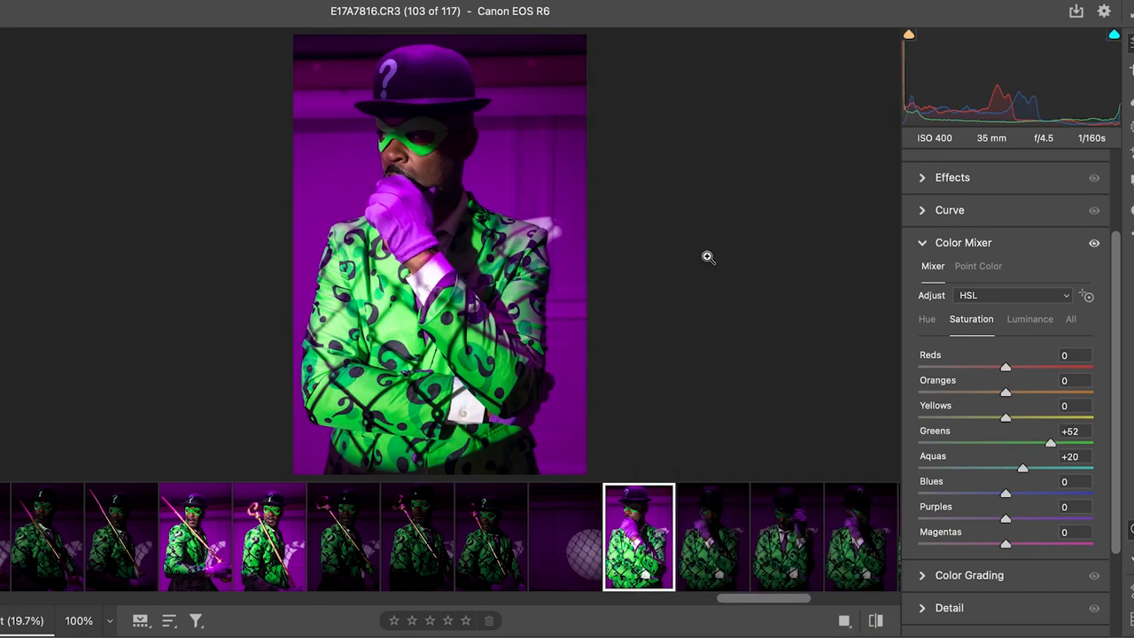
{"action": "left_click", "coordinate": [776, 535]}
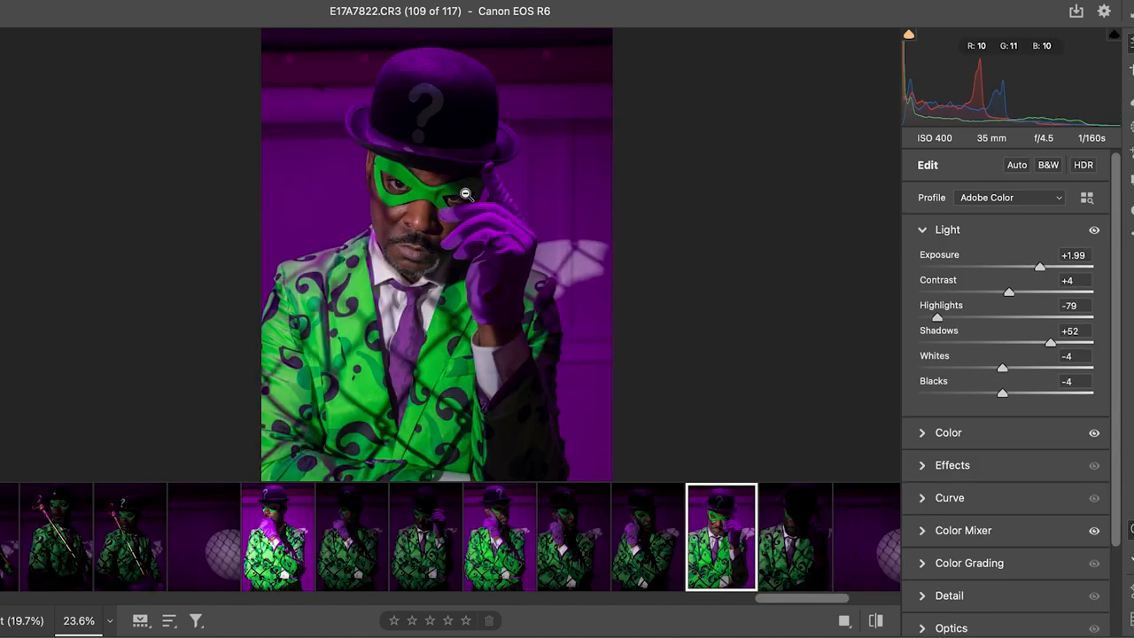
{"action": "mouse_move", "coordinate": [528, 88]}
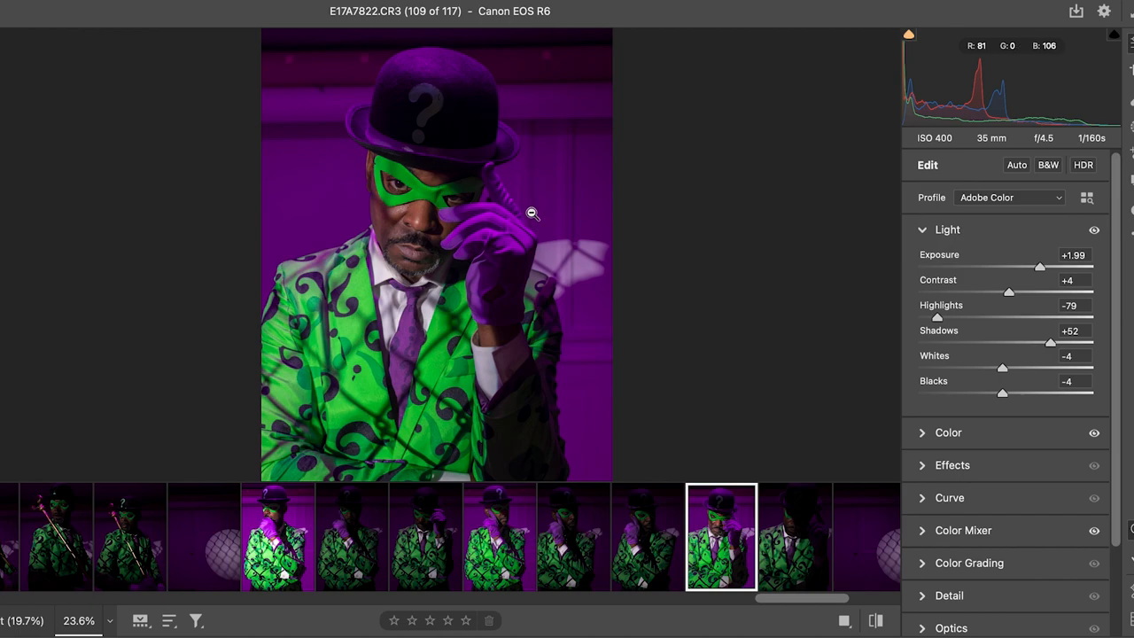
Auto-tone shot 110, E17A7823.CR3, to exposure +2.17 and whites +16.
{"action": "left_click", "coordinate": [794, 535]}
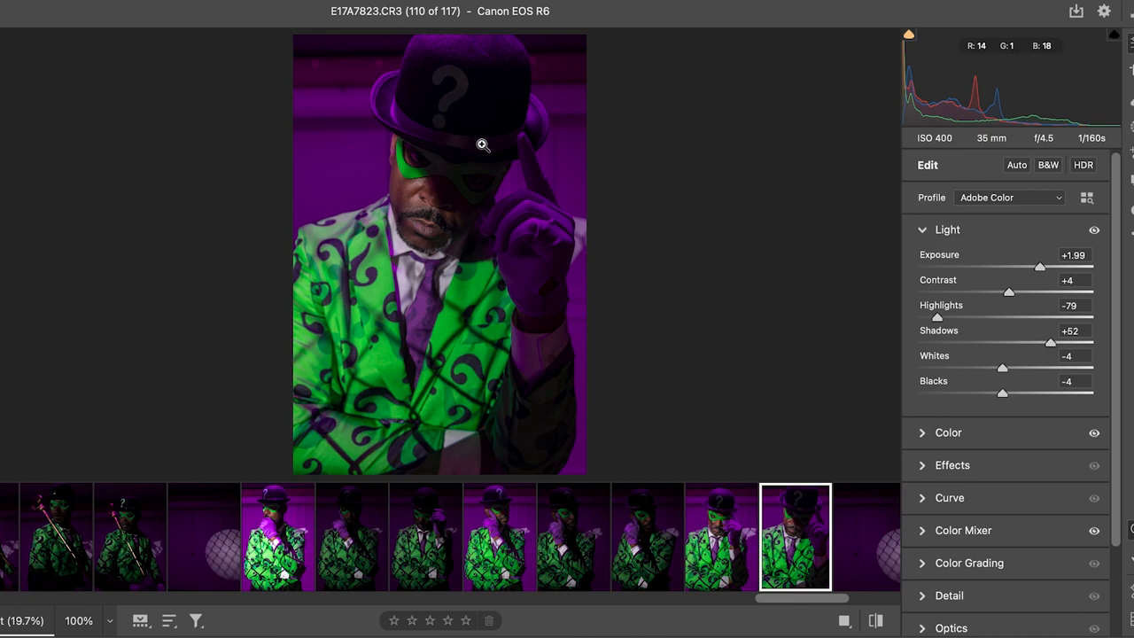
{"action": "left_click", "coordinate": [1017, 164]}
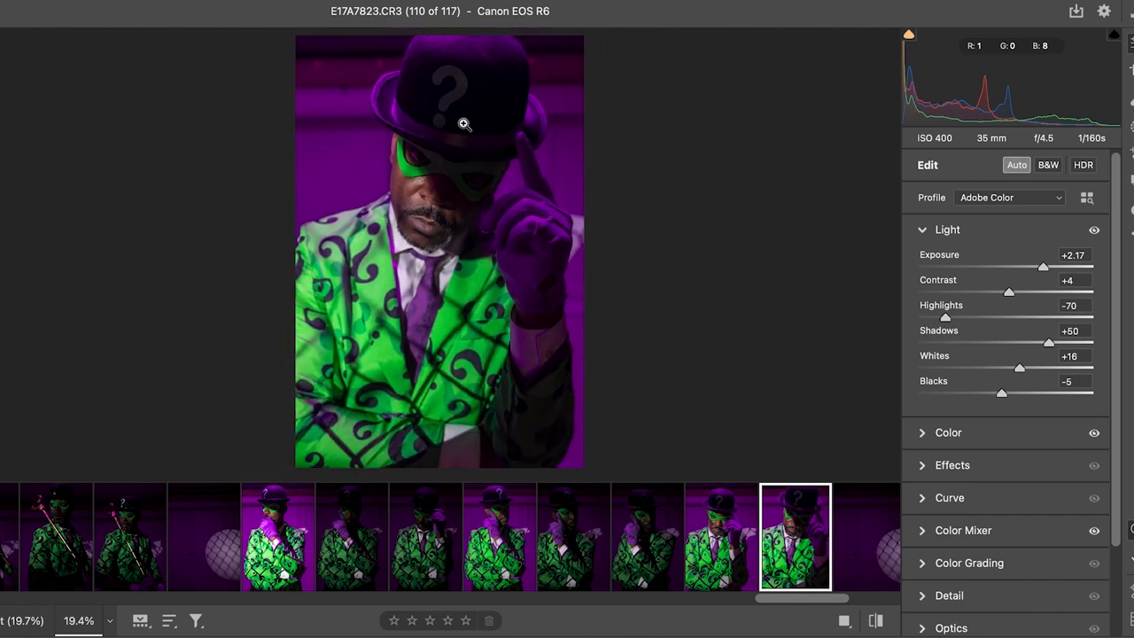
Test Greens saturation values in Color Mixer, leaving shot 113's suit muted at Greens -42.
{"action": "left_click", "coordinate": [947, 262]}
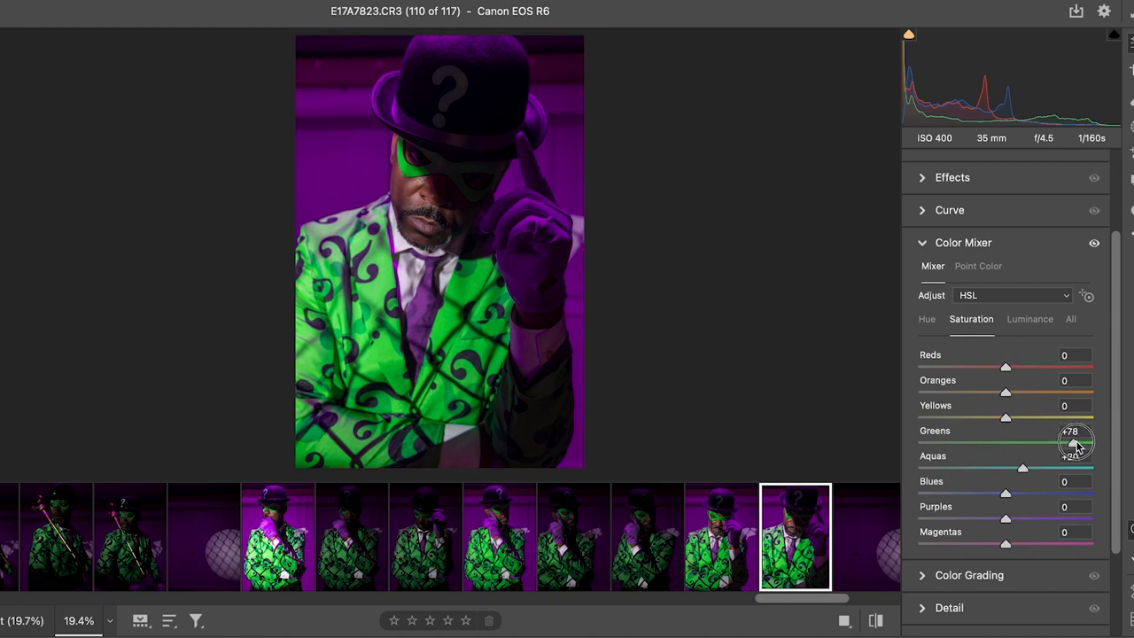
{"action": "left_click_drag", "start_coordinate": [1077, 443], "coordinate": [925, 443]}
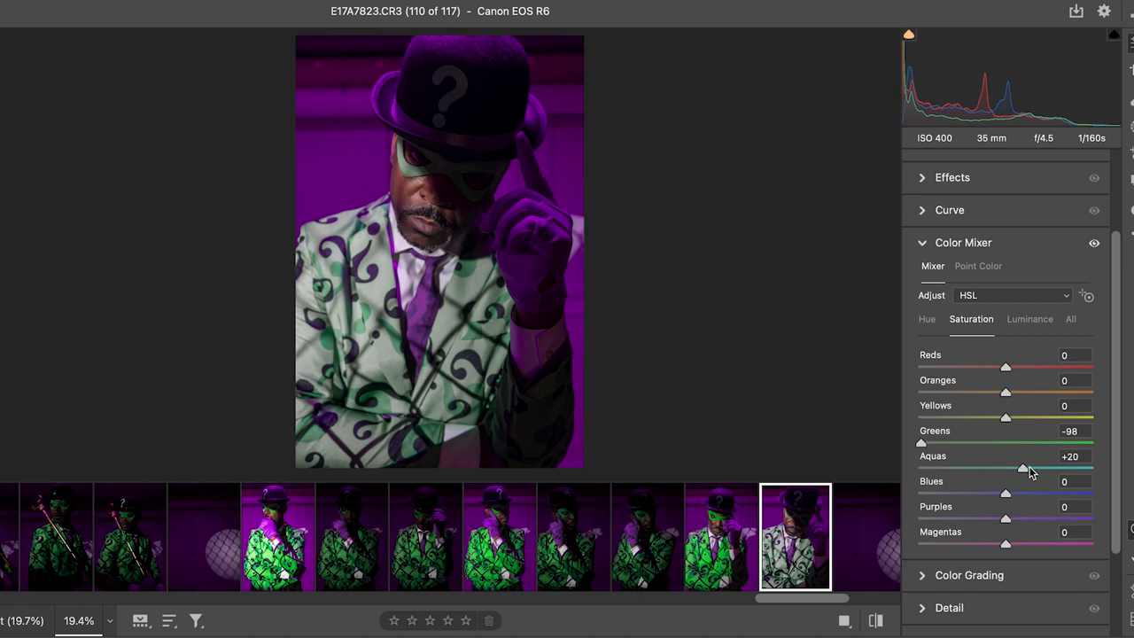
{"action": "left_click_drag", "start_coordinate": [1022, 468], "coordinate": [920, 468]}
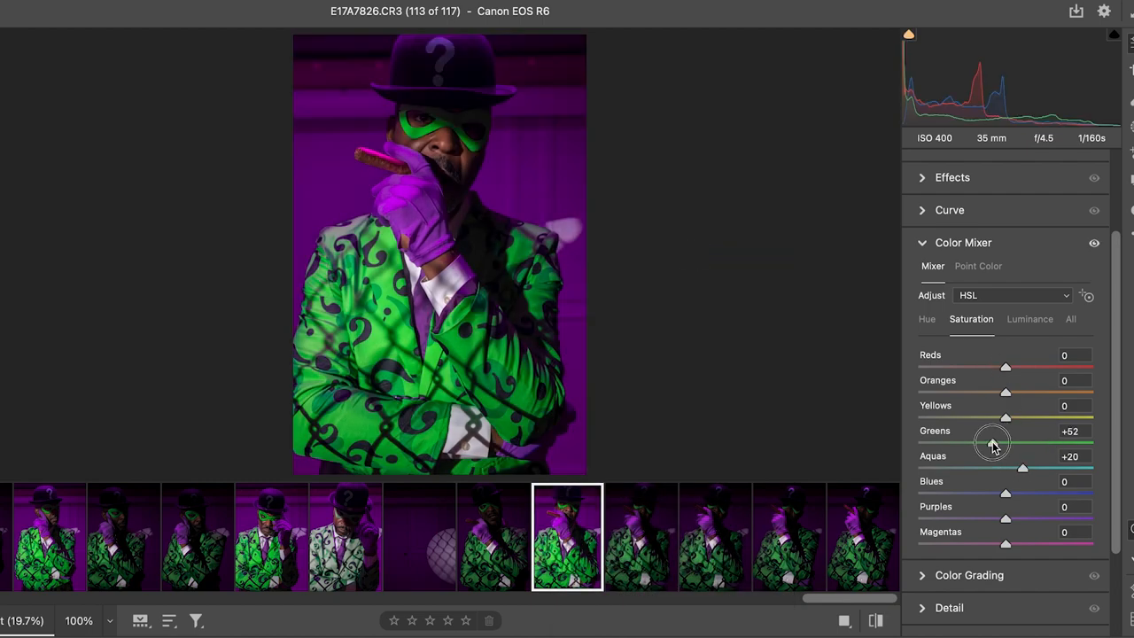
{"action": "left_click_drag", "start_coordinate": [1006, 443], "coordinate": [975, 443]}
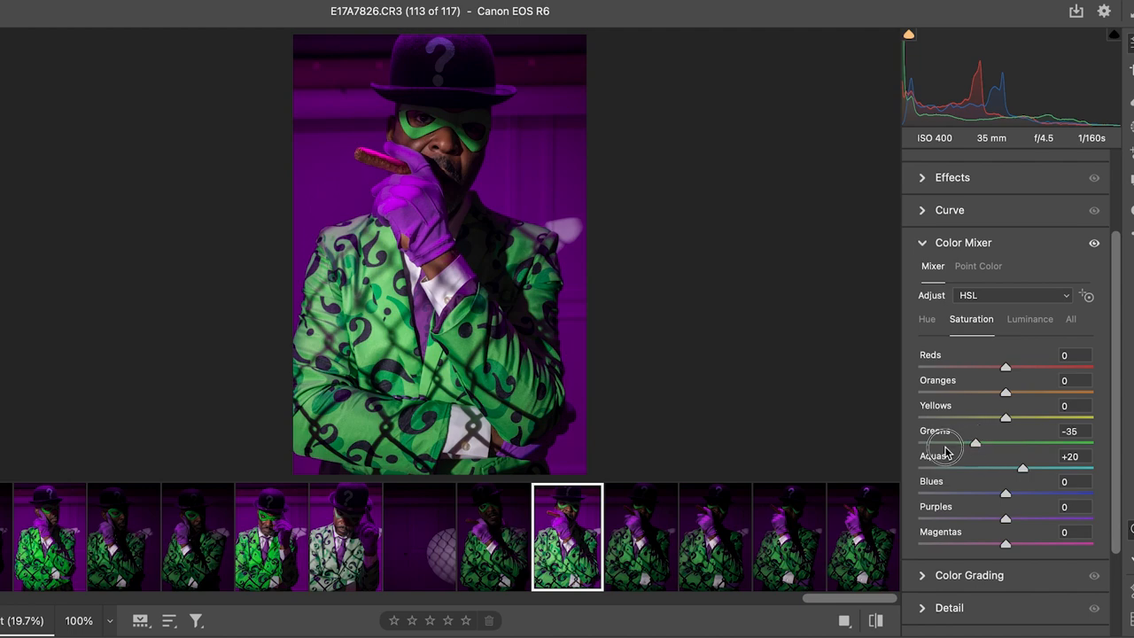
{"action": "left_click_drag", "start_coordinate": [974, 443], "coordinate": [967, 443]}
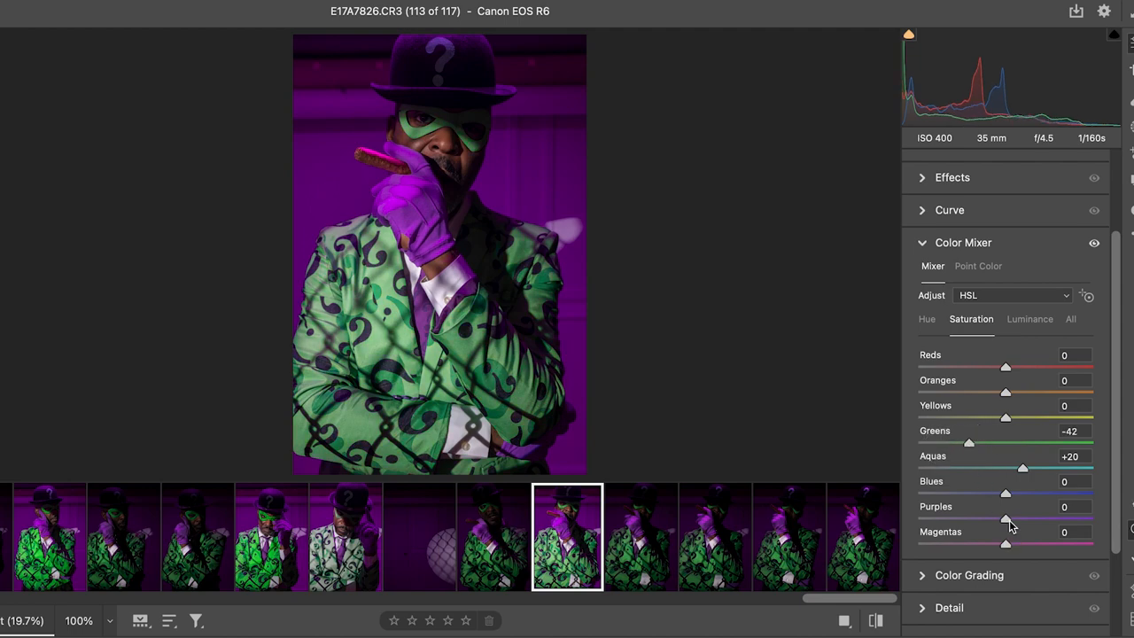
{"action": "left_click", "coordinate": [642, 535]}
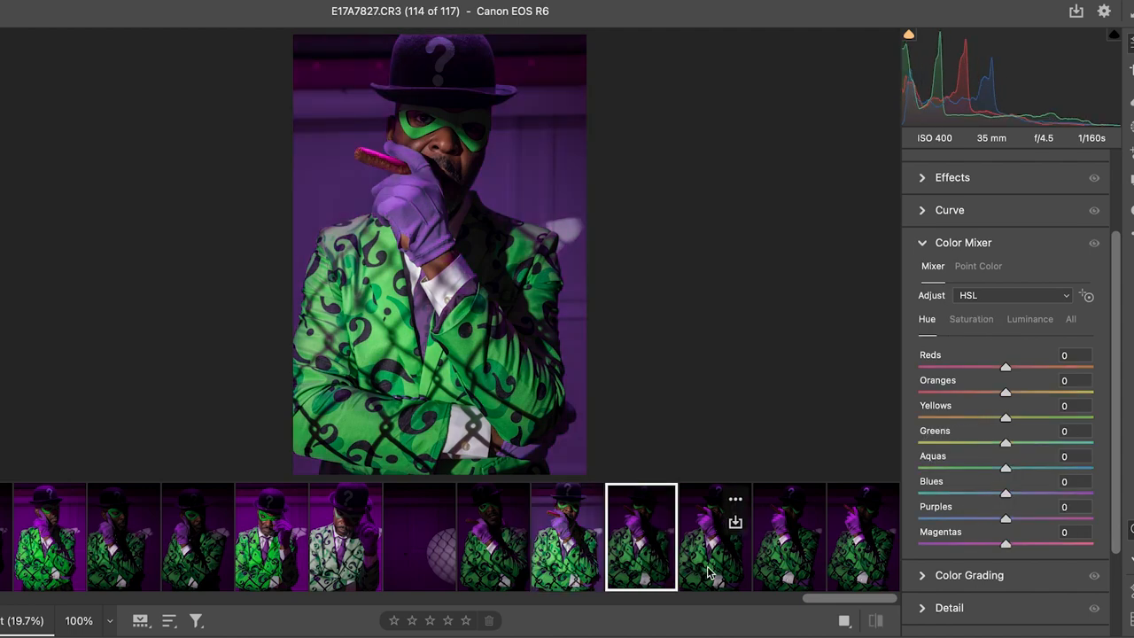
{"action": "left_click", "coordinate": [788, 535]}
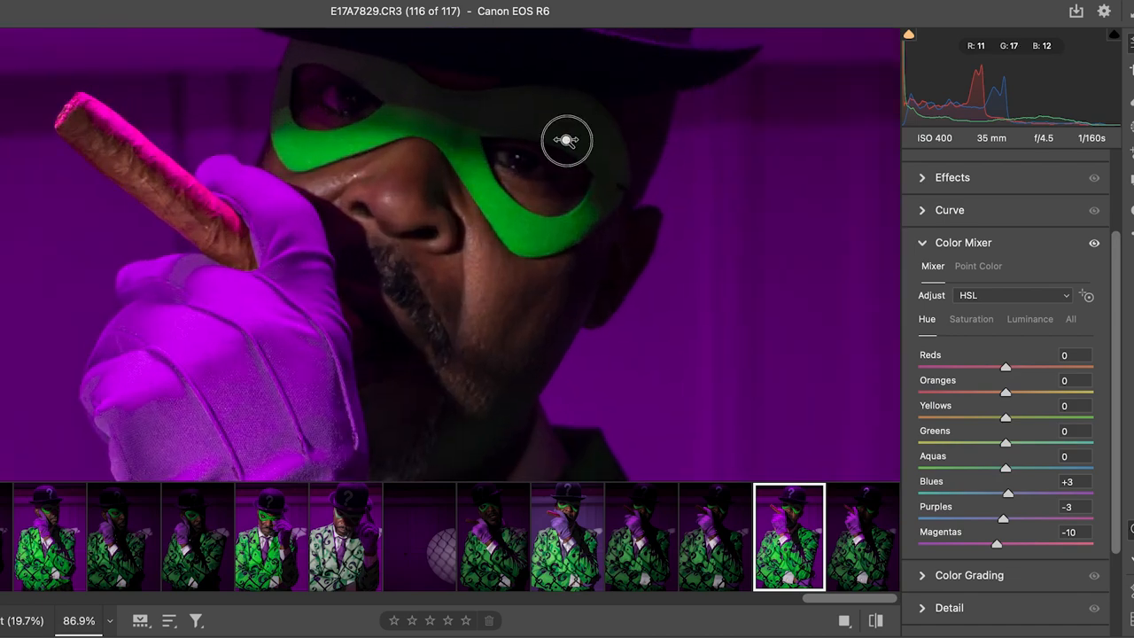
Auto-tone the final shot 117, E17A7830.CR3, to exposure +2.10 and shadows +44.
{"action": "left_click", "coordinate": [861, 535]}
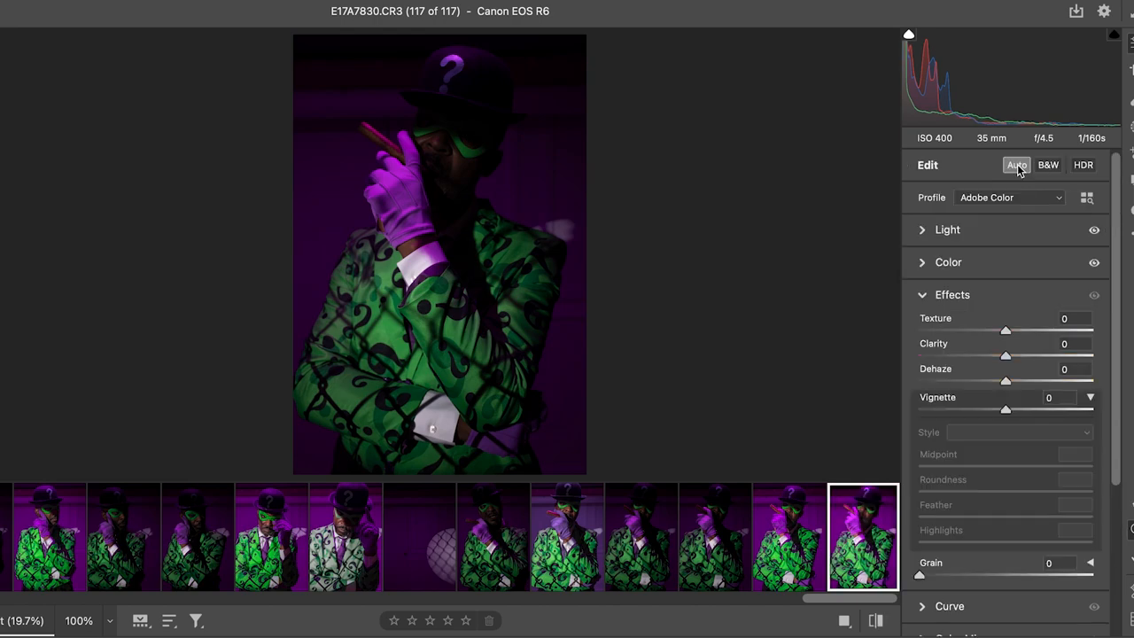
{"action": "left_click", "coordinate": [1017, 165]}
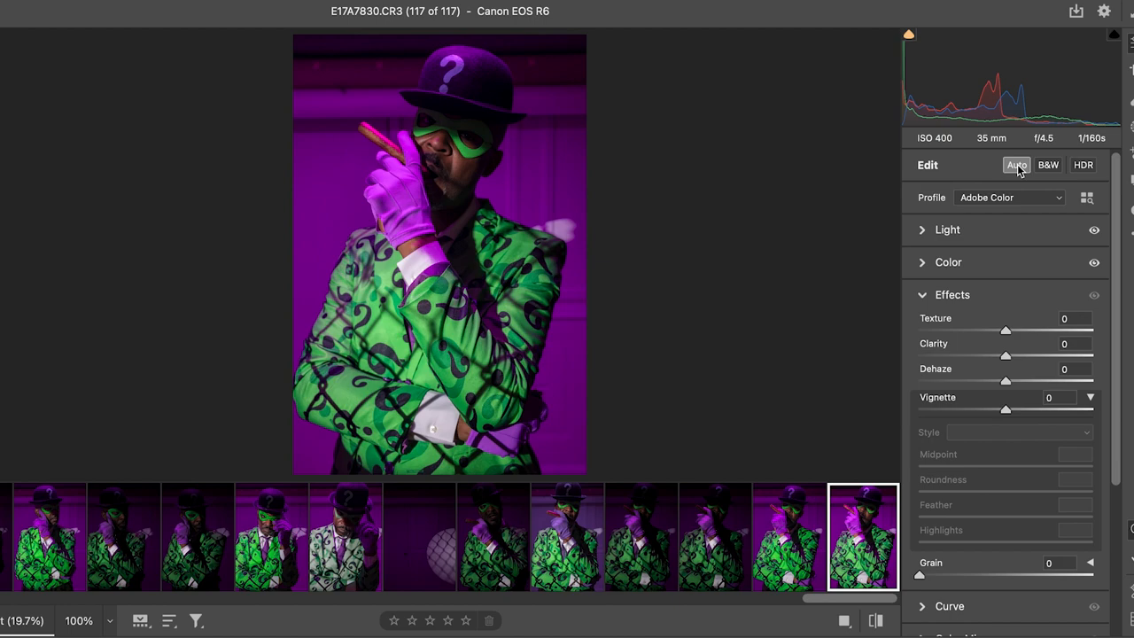
{"action": "left_click", "coordinate": [946, 230]}
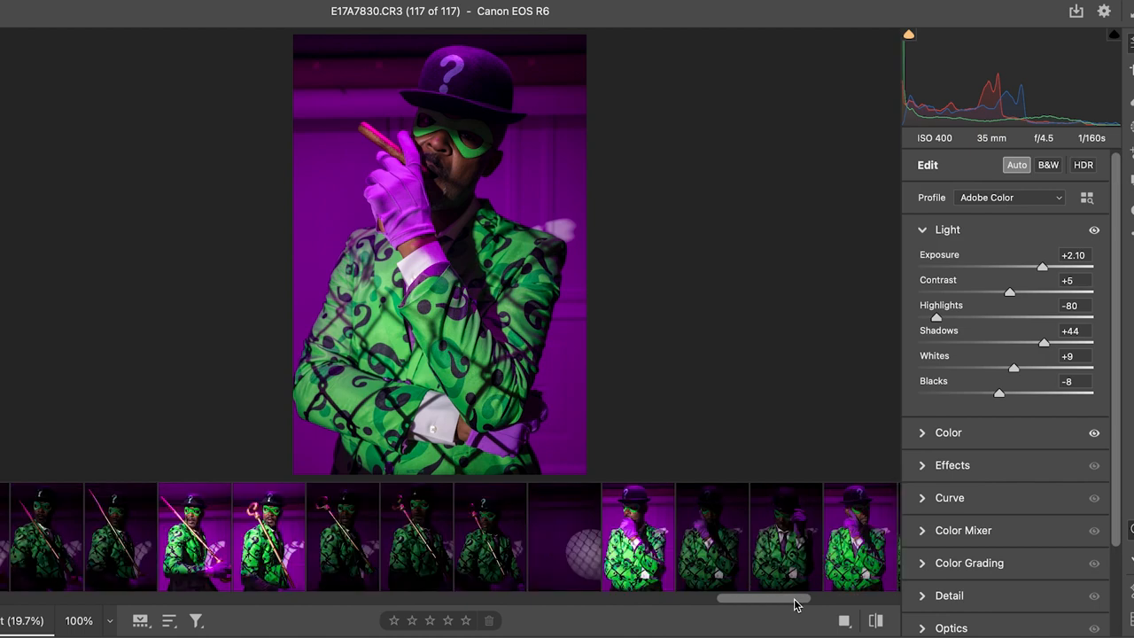
Scroll the filmstrip back past shots 88, 89 and edited 82 to unedited shot 83.
{"action": "left_click_drag", "start_coordinate": [790, 599], "coordinate": [671, 599]}
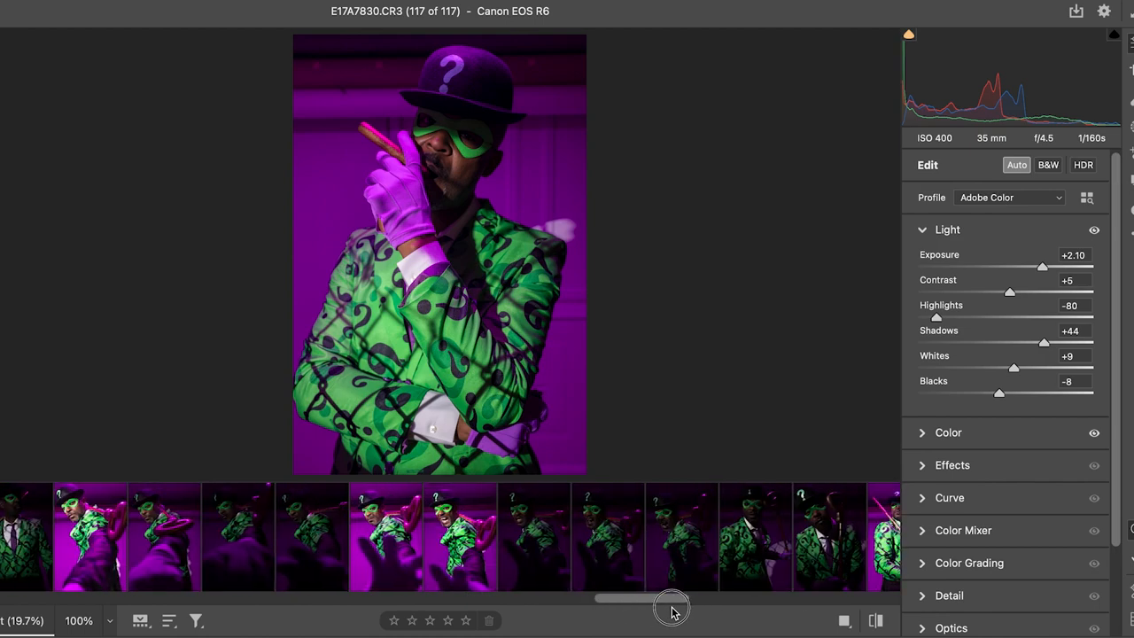
{"action": "left_click", "coordinate": [680, 535]}
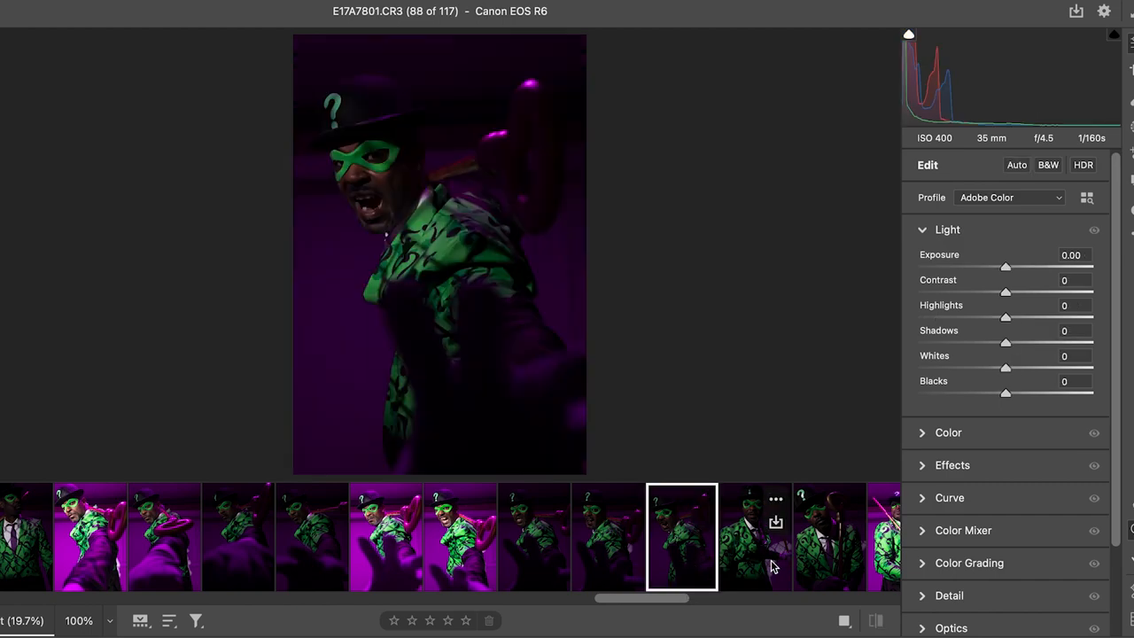
{"action": "left_click", "coordinate": [754, 535]}
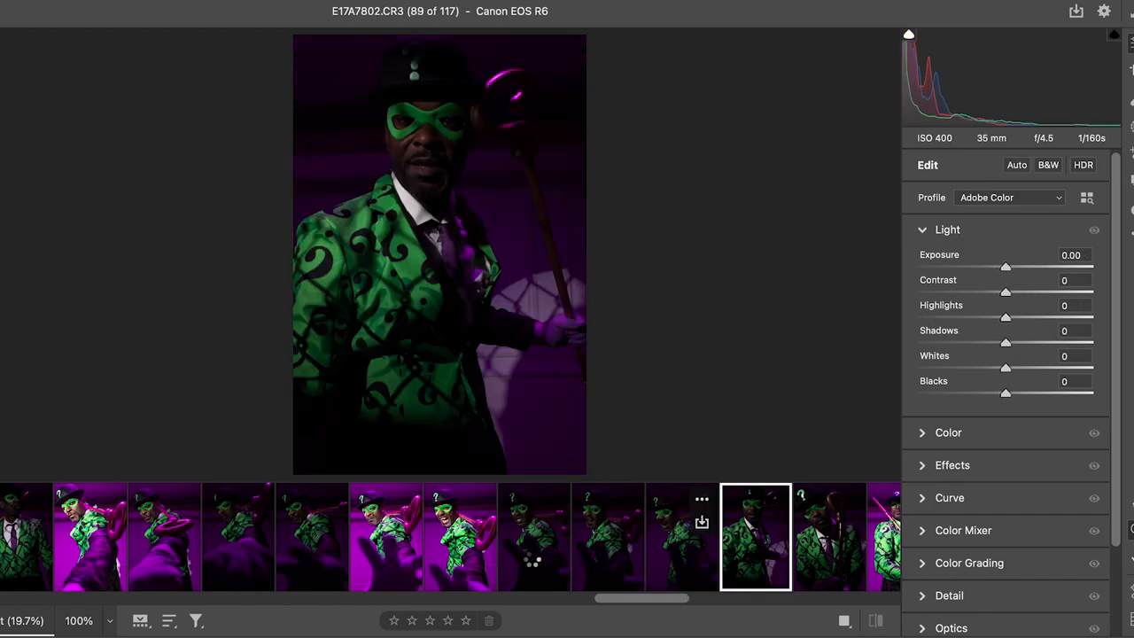
{"action": "left_click", "coordinate": [533, 535]}
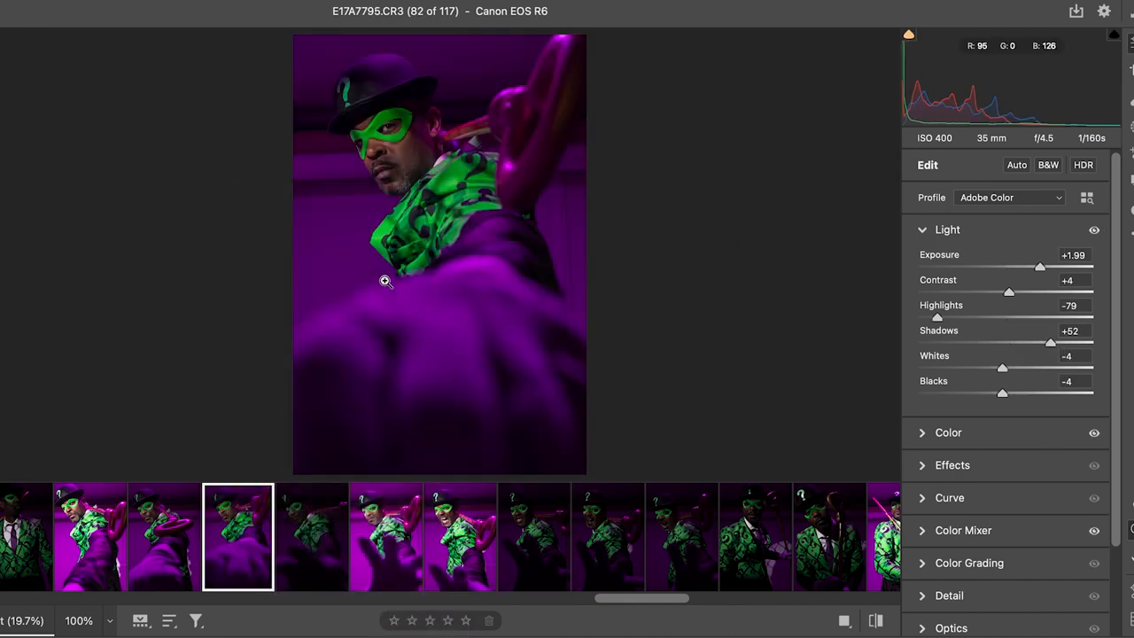
{"action": "left_click", "coordinate": [384, 280]}
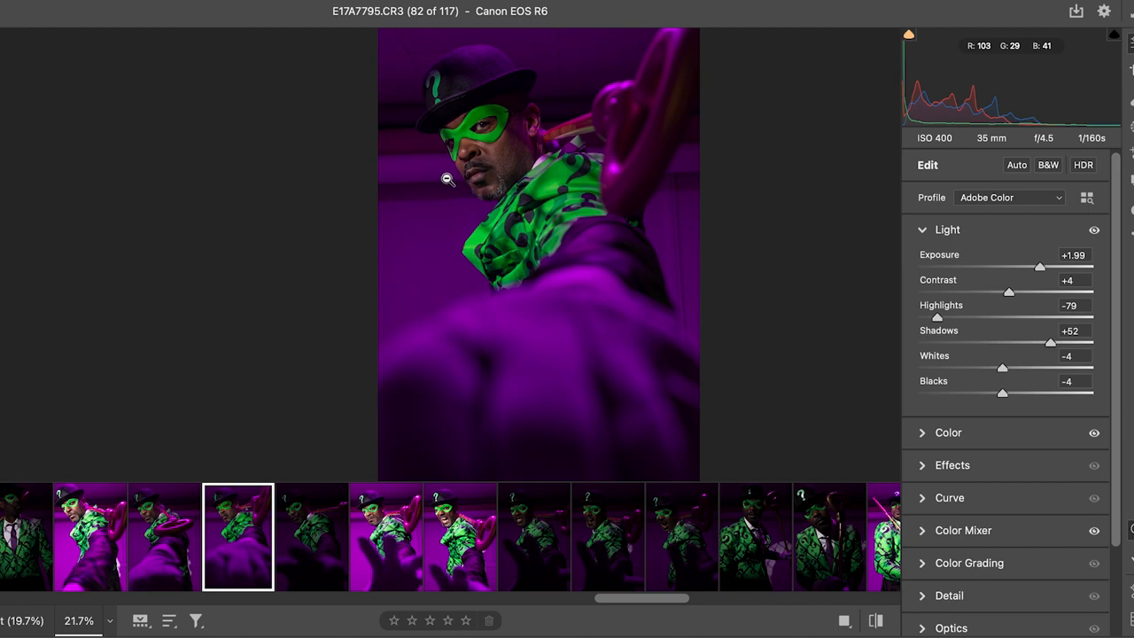
{"action": "left_click", "coordinate": [311, 535]}
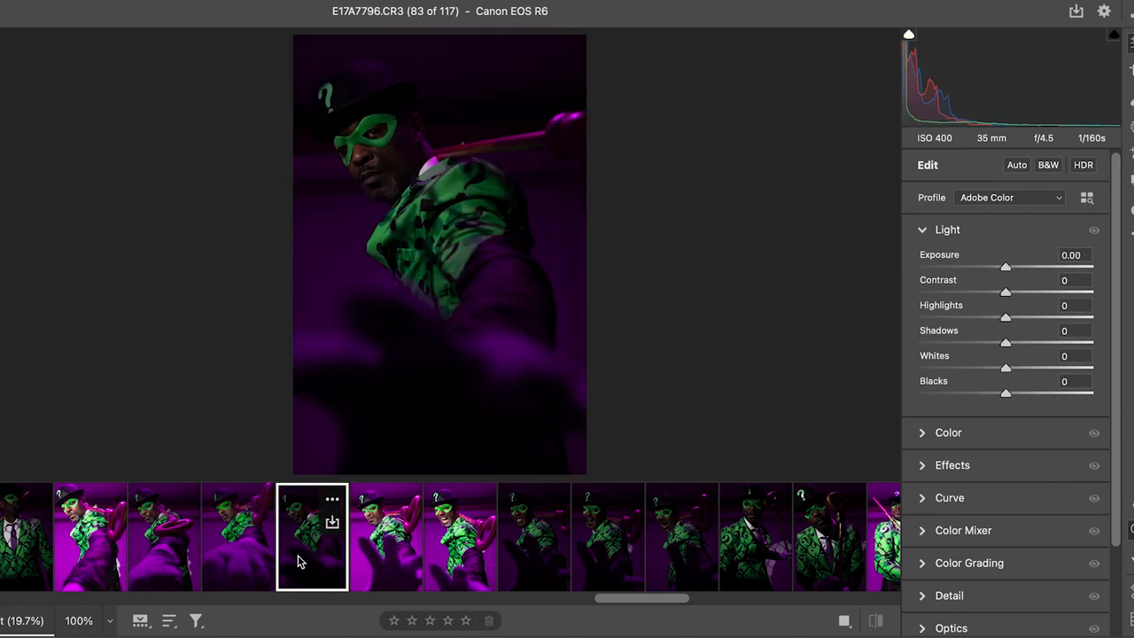
Paste shot 82's edit settings onto shot 83, giving exposure +1.99 and shadows +52.
{"action": "right_click", "coordinate": [312, 535]}
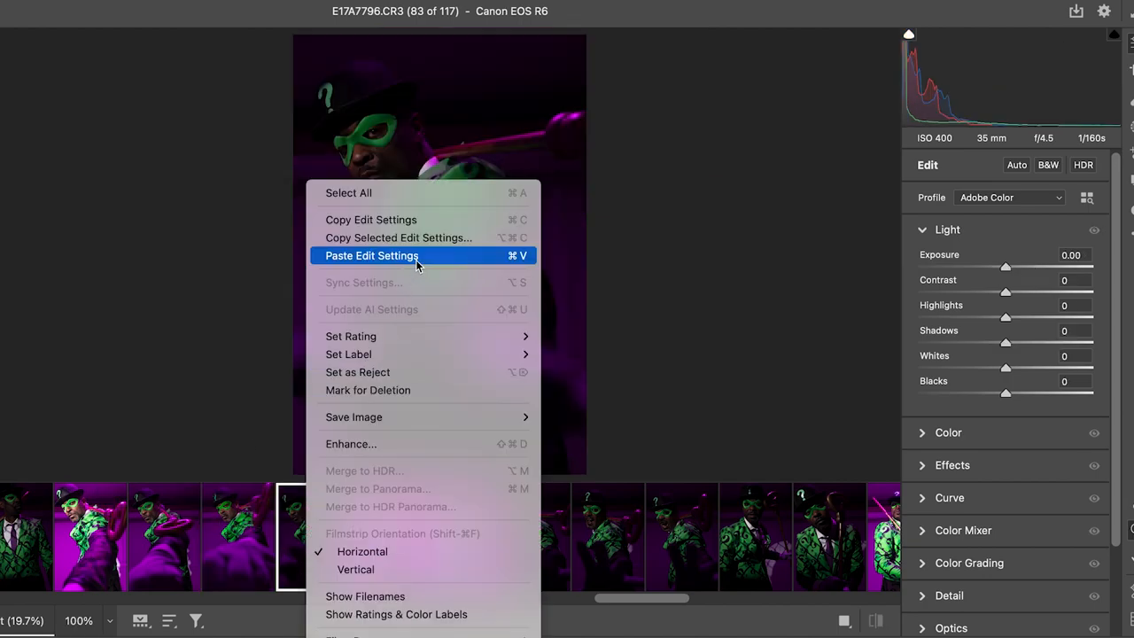
{"action": "left_click", "coordinate": [372, 255]}
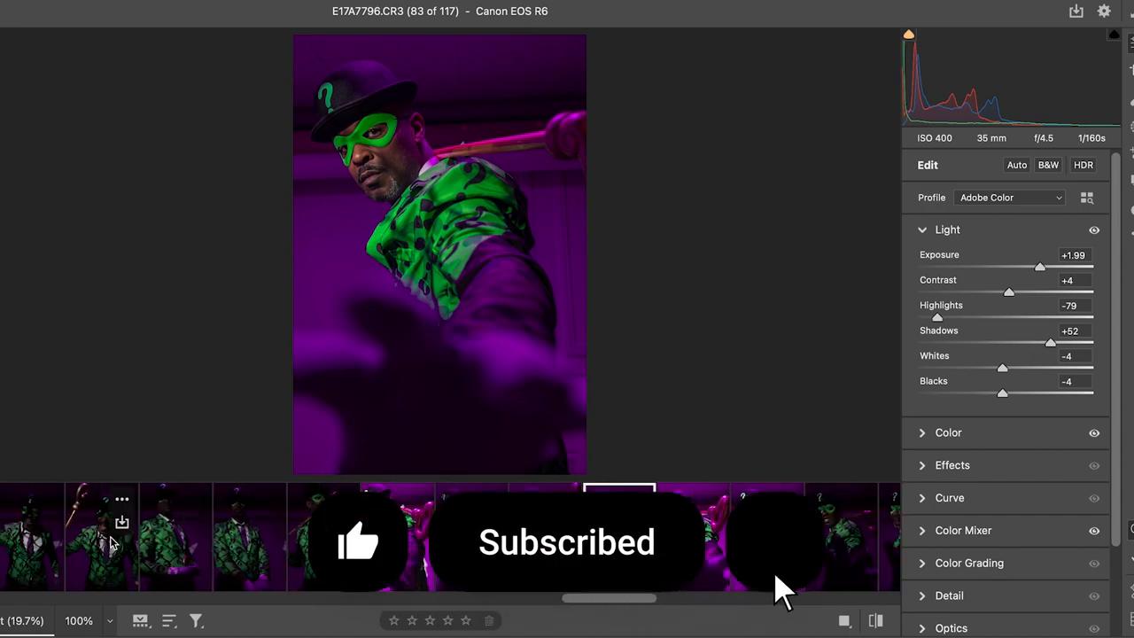
Return to unedited cane shot 76 of 117, glancing at shot 75 on the way.
{"action": "left_click", "coordinate": [101, 534]}
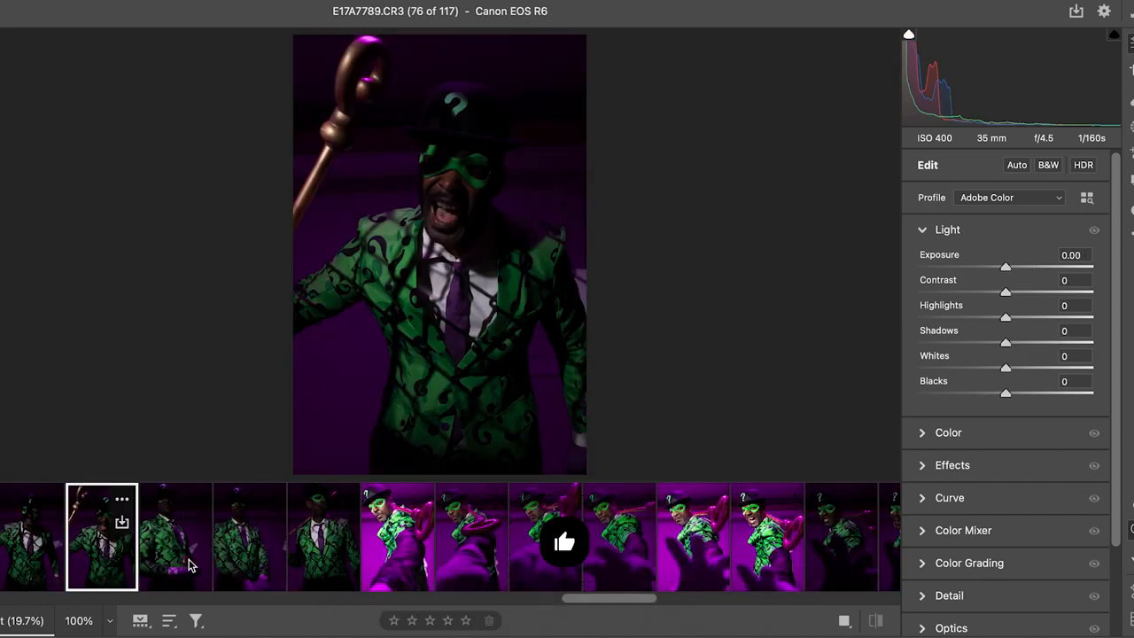
{"action": "left_click", "coordinate": [31, 535]}
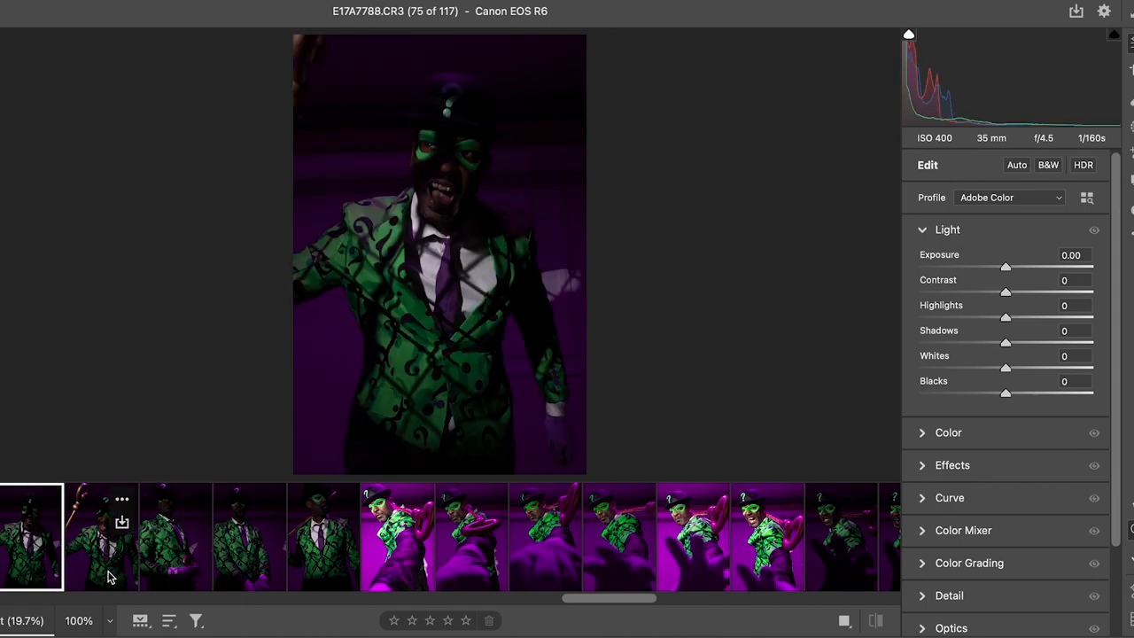
{"action": "left_click", "coordinate": [101, 535]}
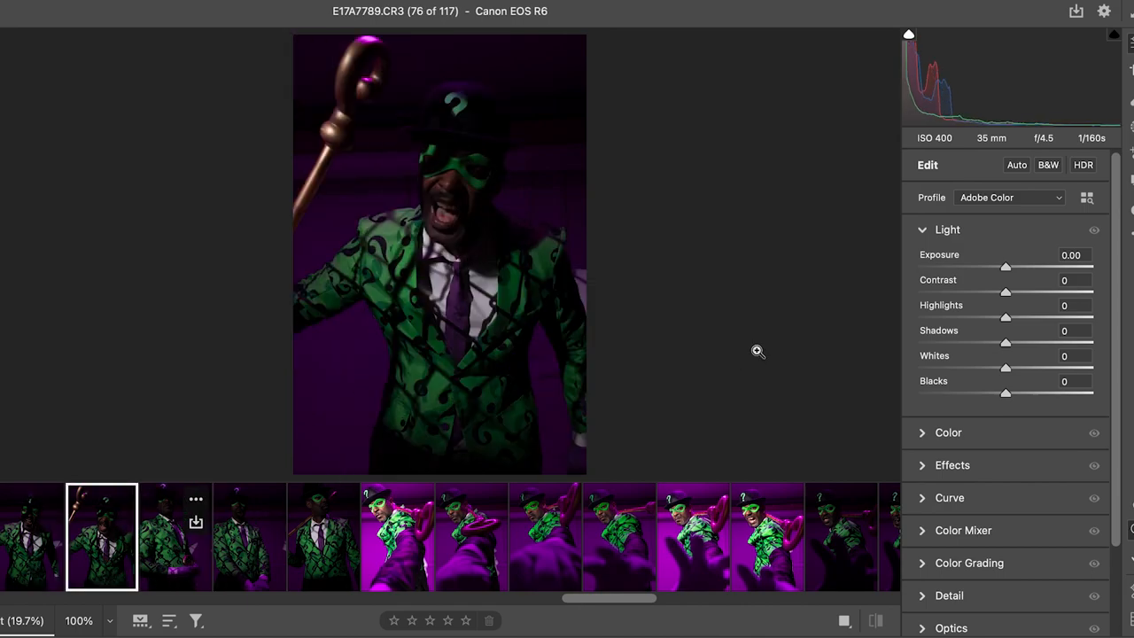